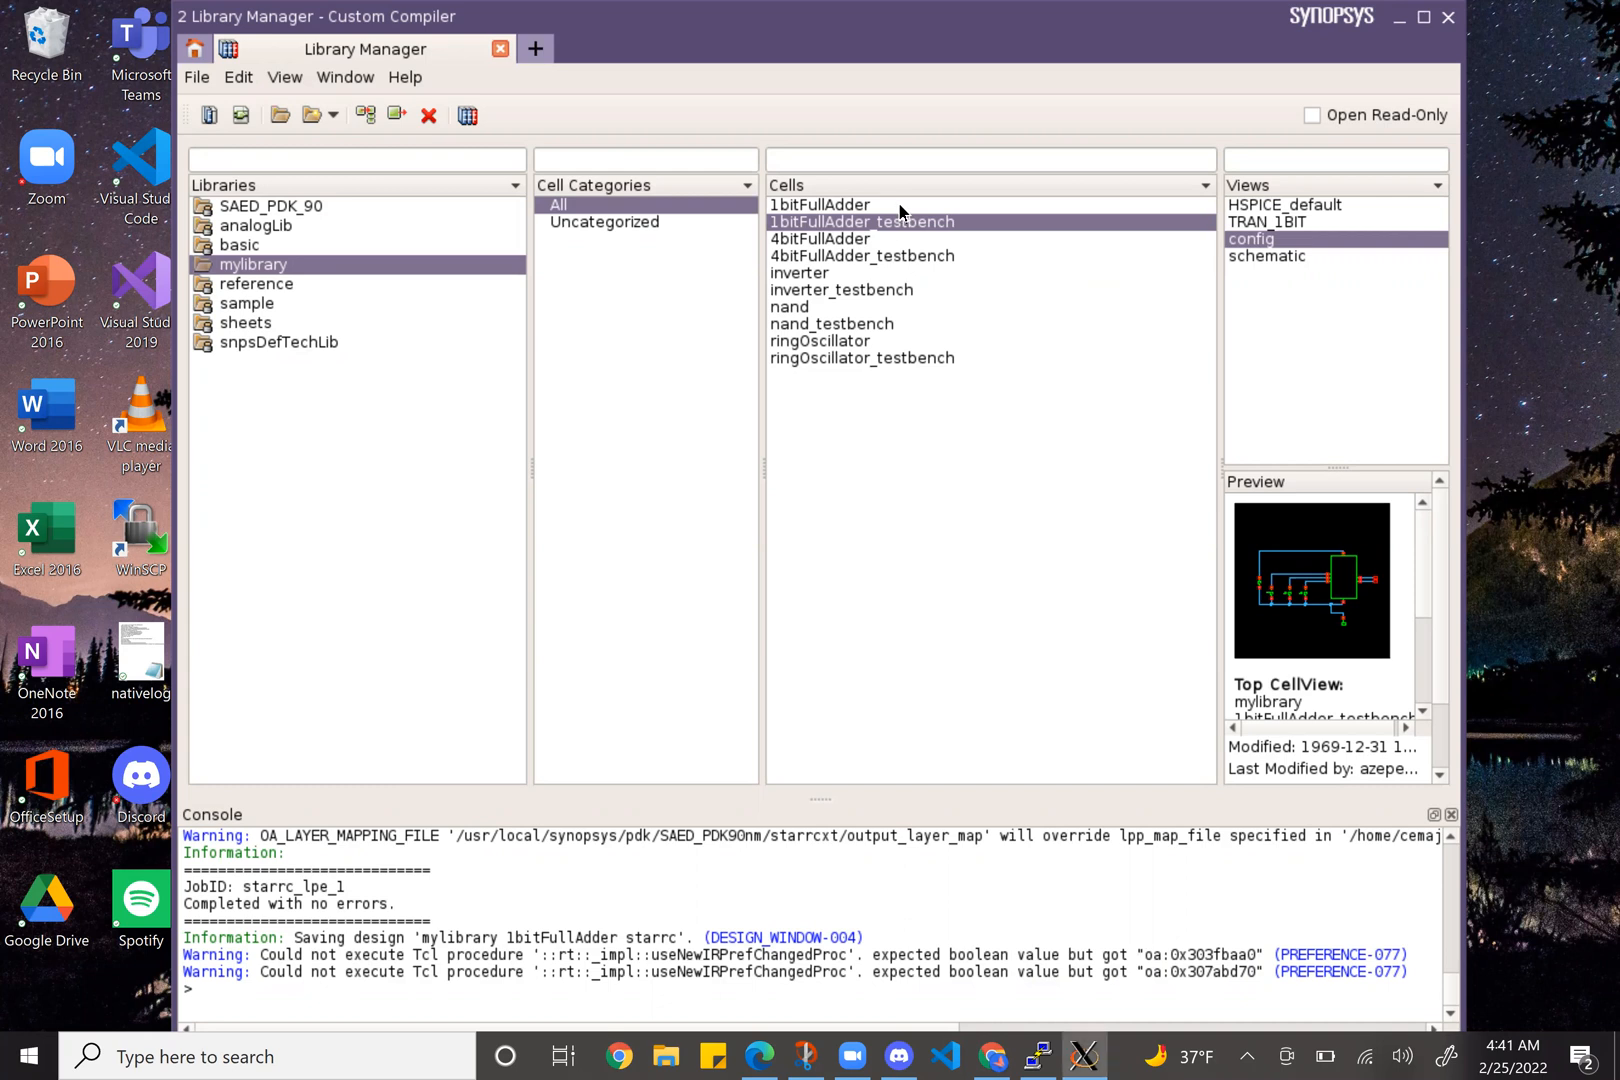
- Open the schematic view of the 1bitFullAdder cell in mylibrary
click(819, 204)
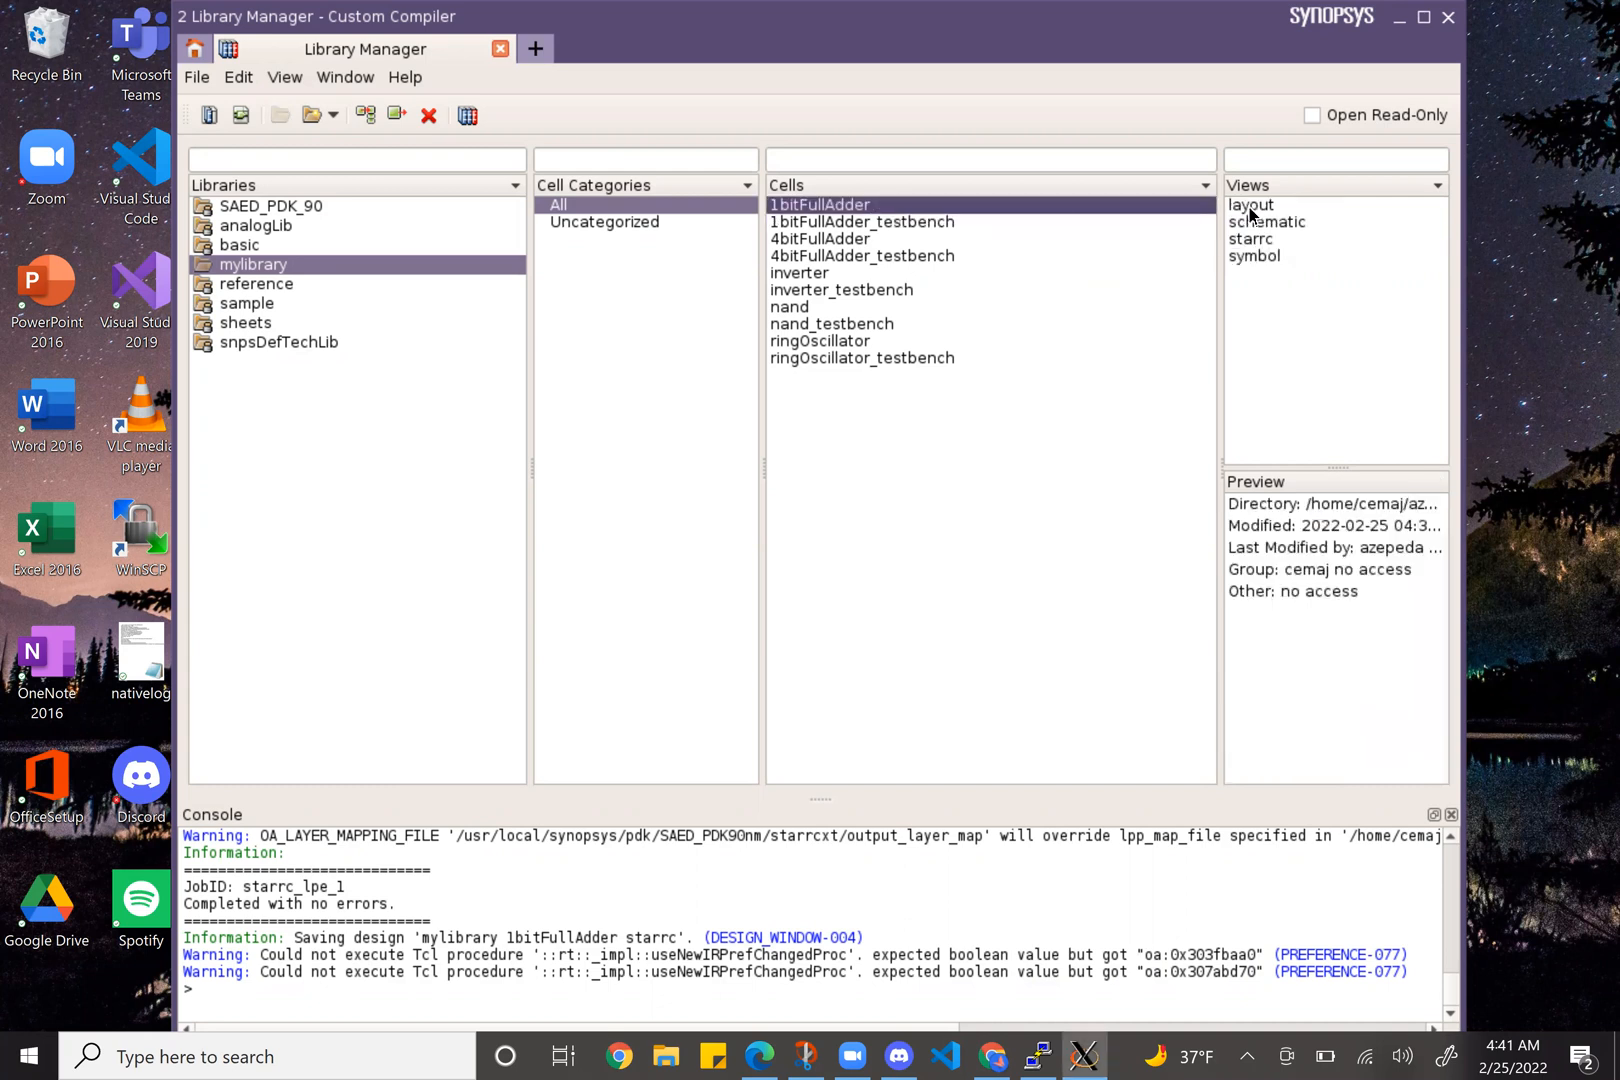
click(1264, 221)
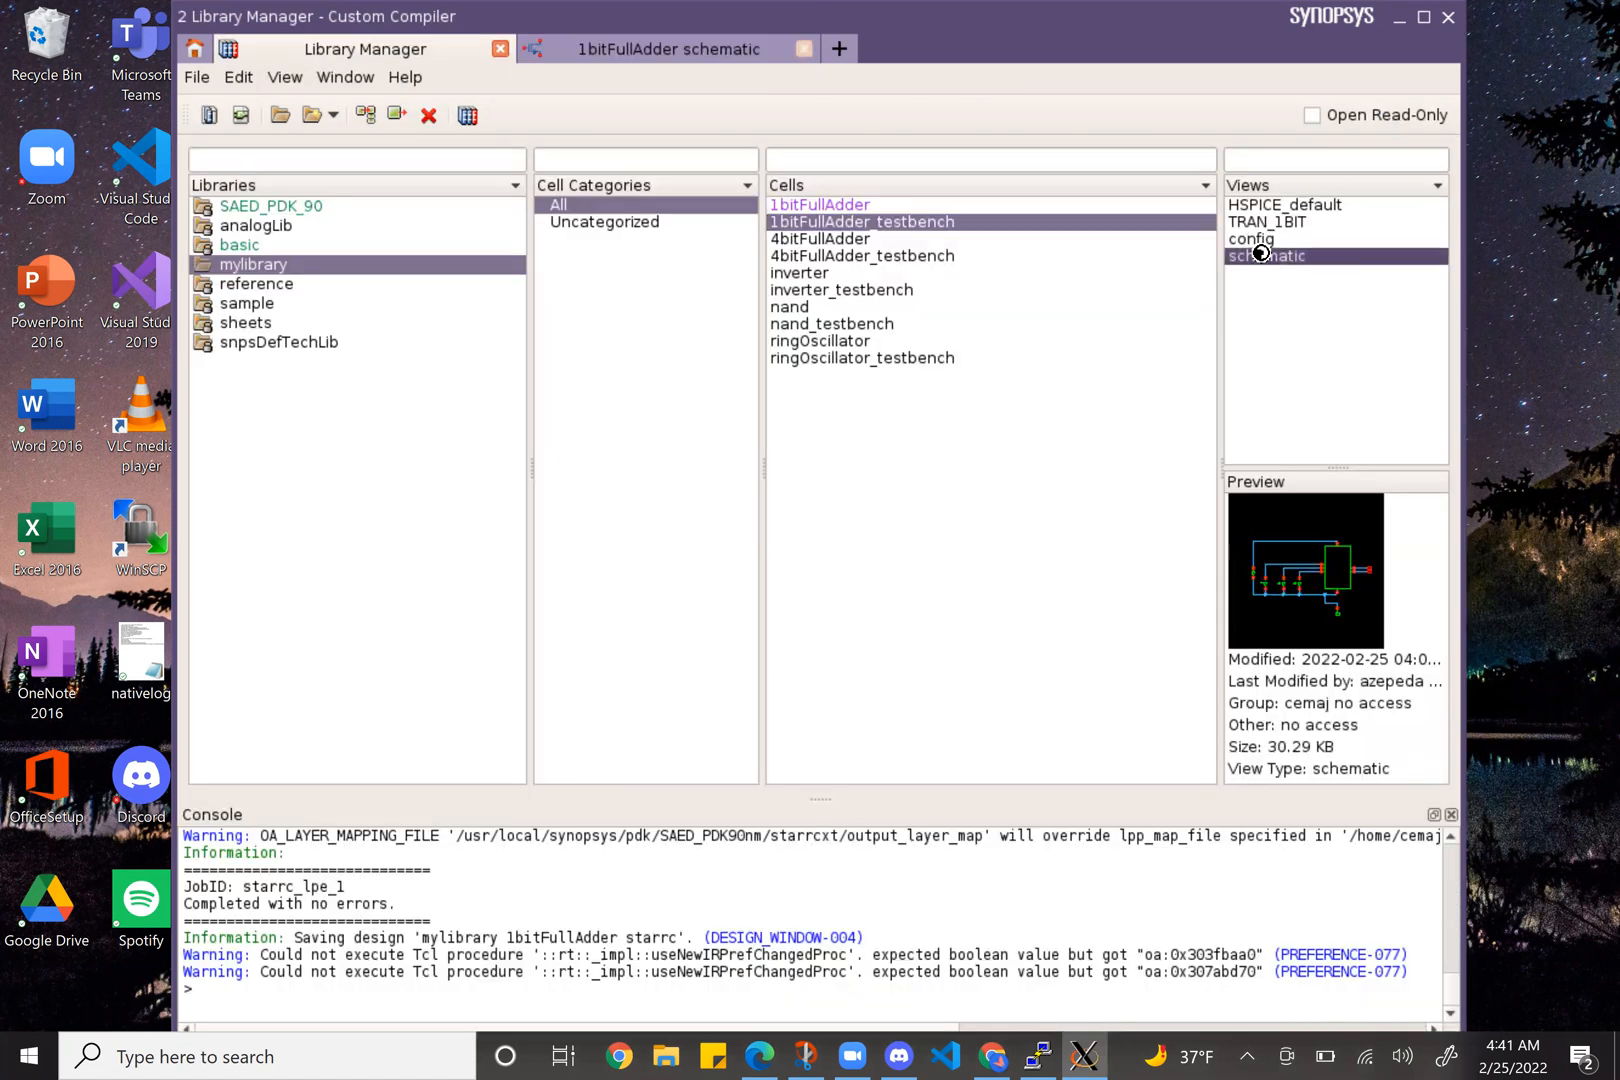
- Open the 1bitFullAdder_testbench schematic and launch PrimeWave for it
double_click(1265, 255)
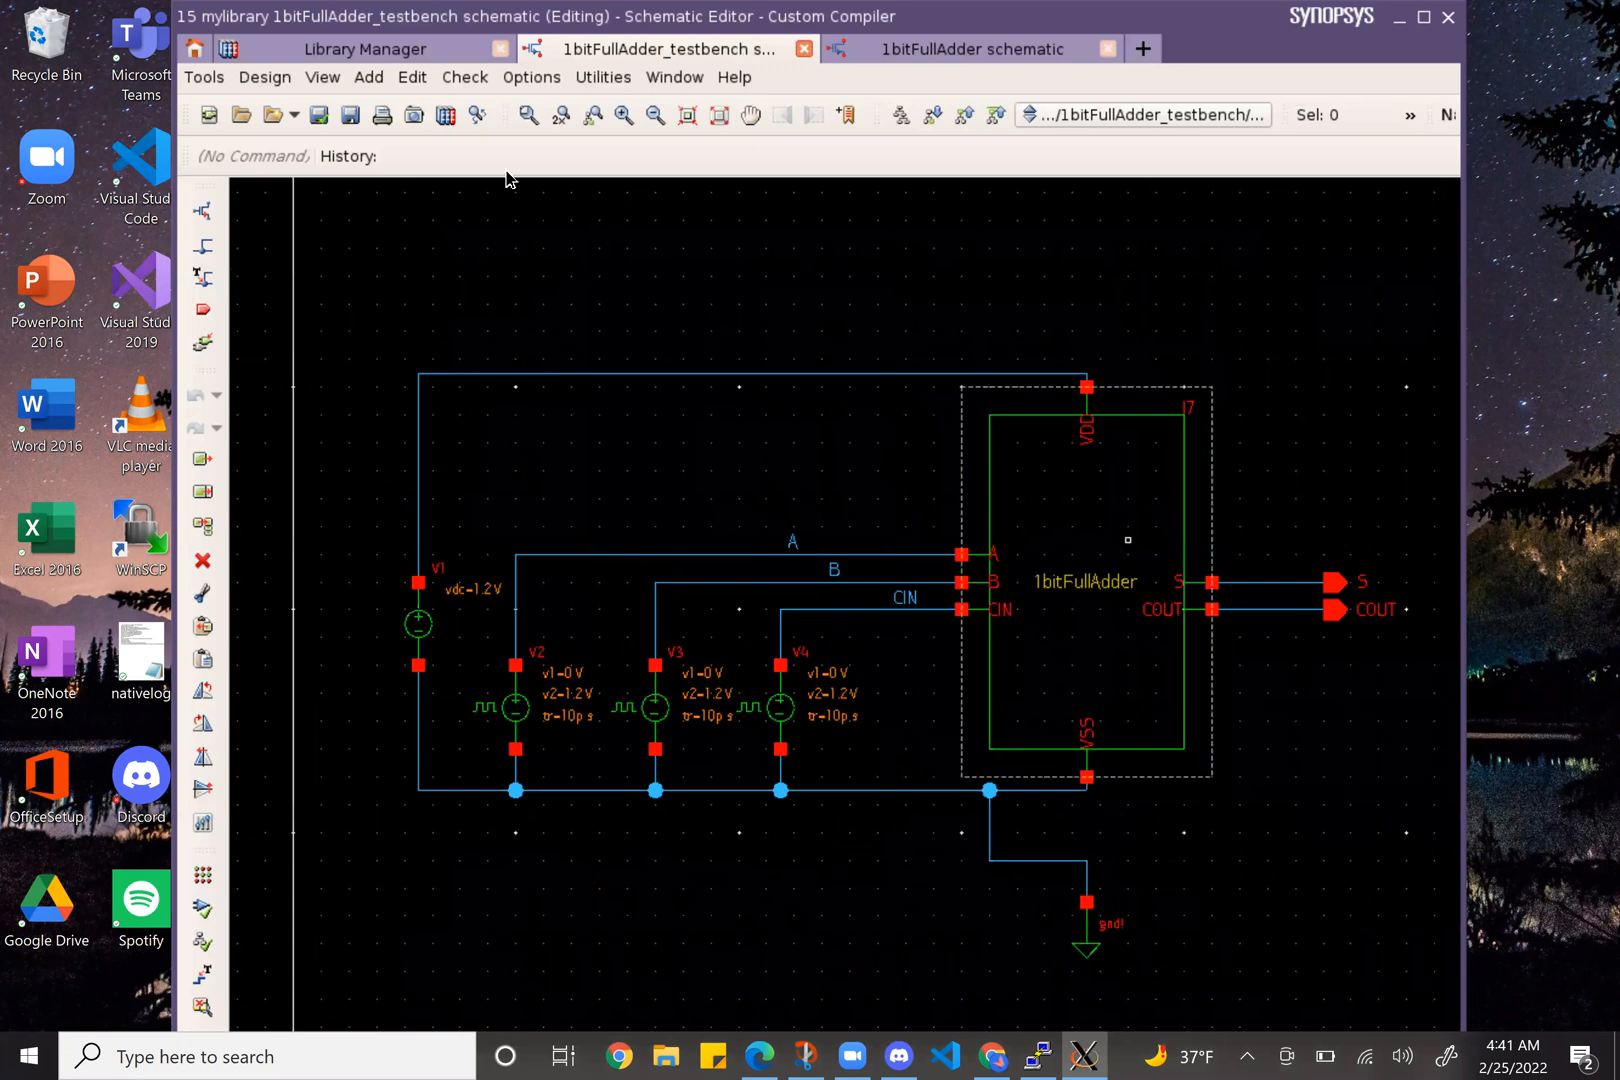
click(204, 76)
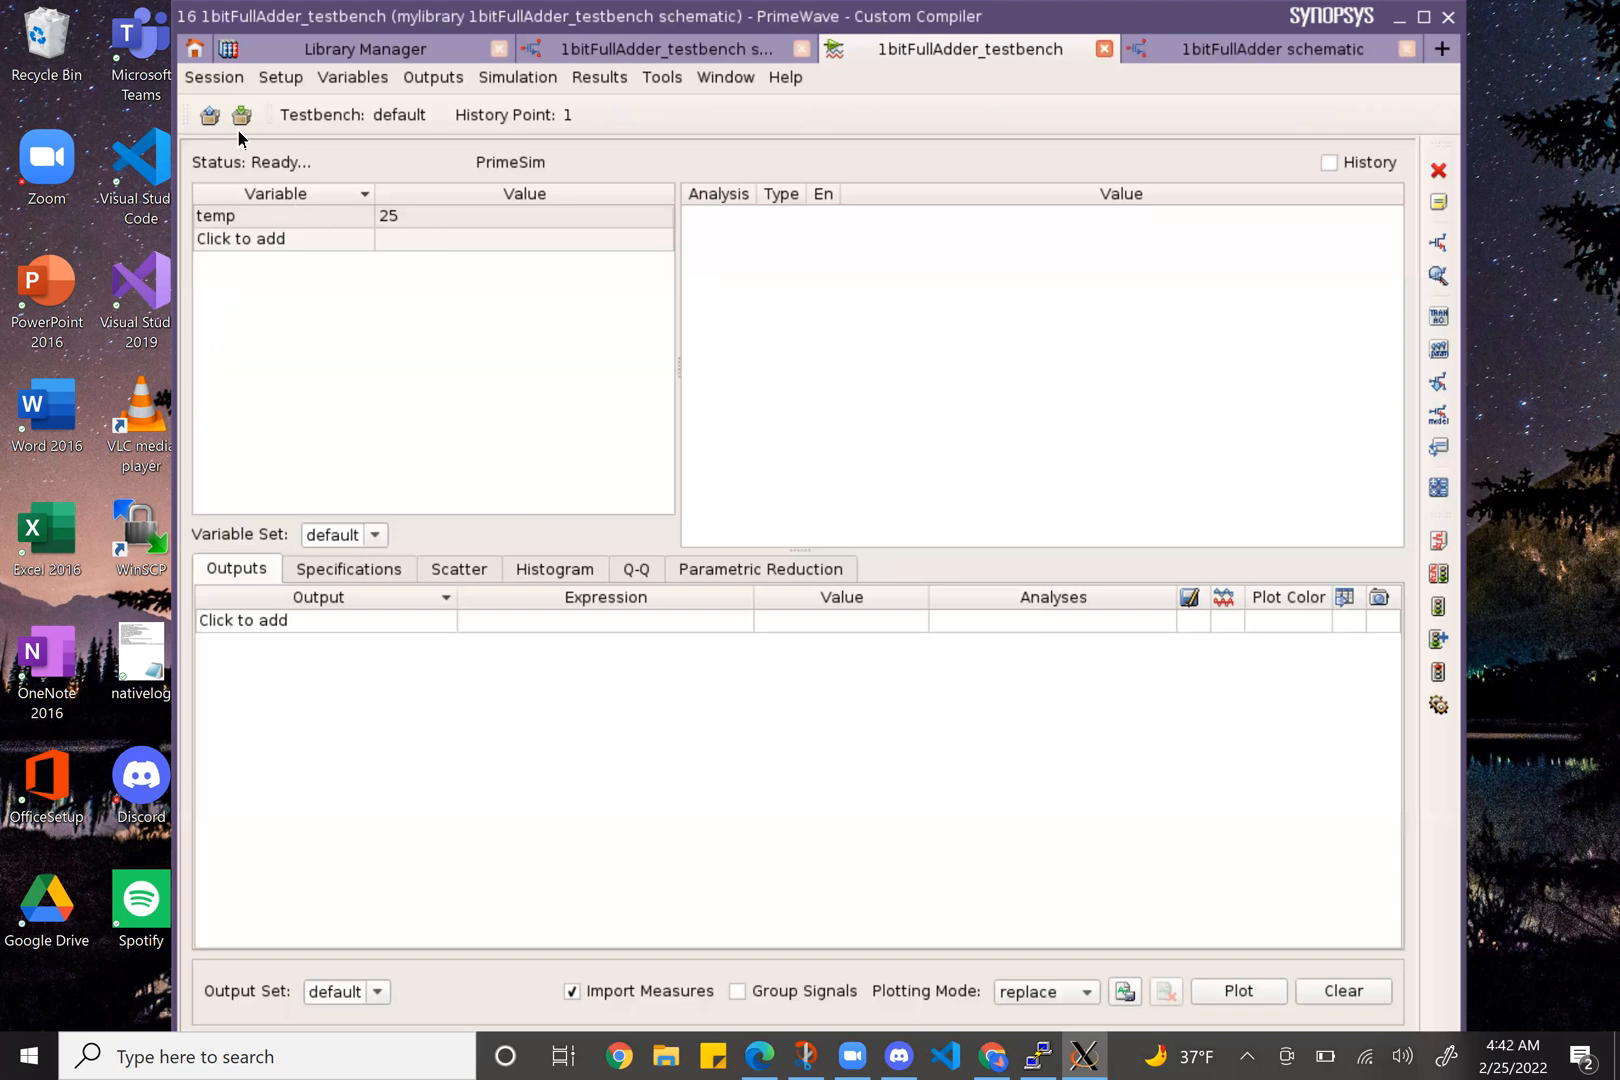
- Load the TRAN_1BIT state and netlist and run the transient simulation
click(241, 115)
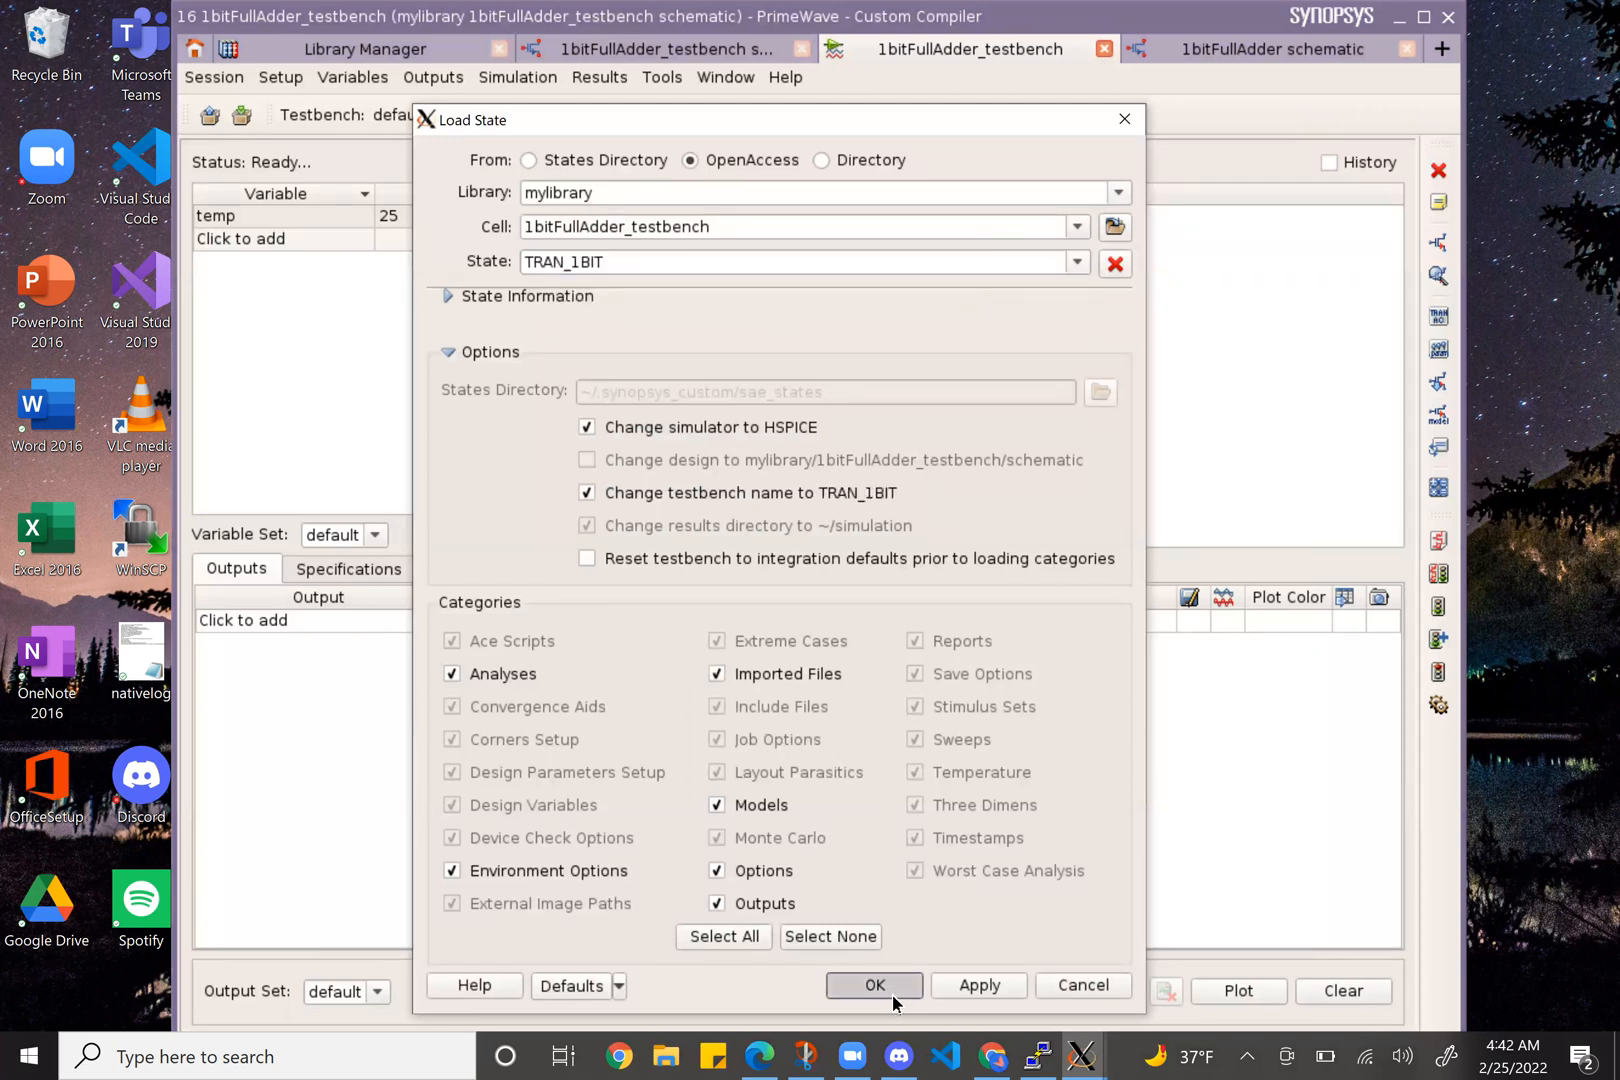
click(873, 985)
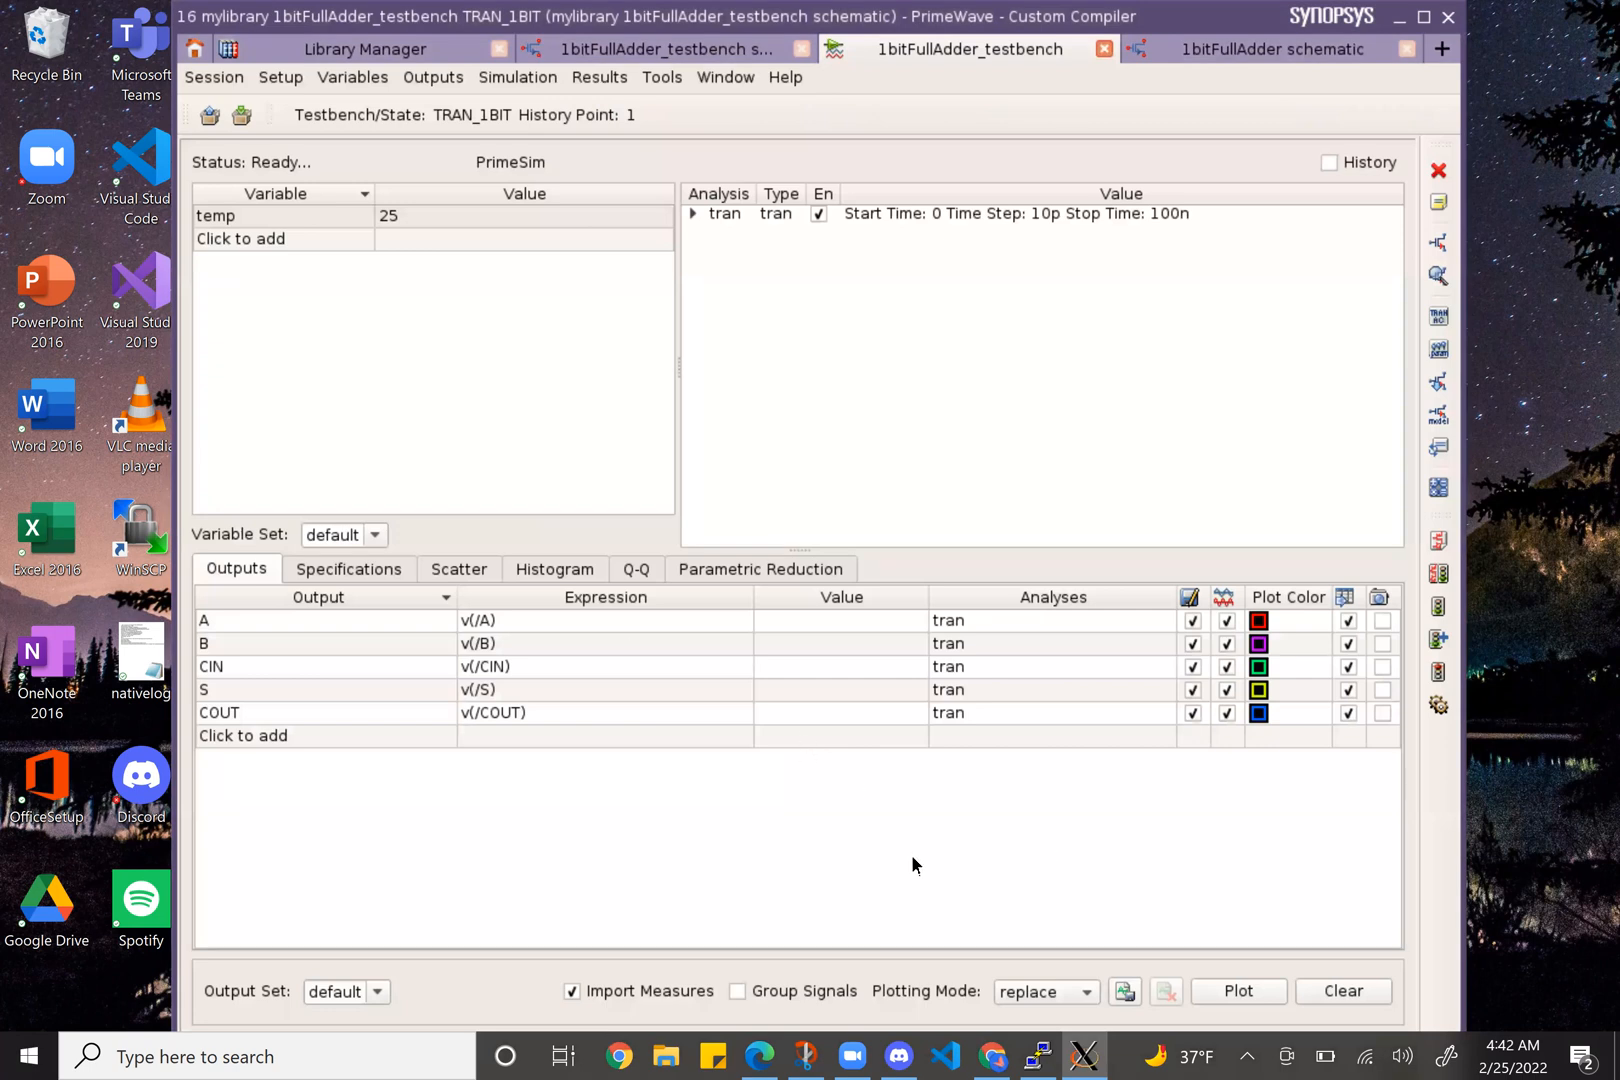
click(517, 76)
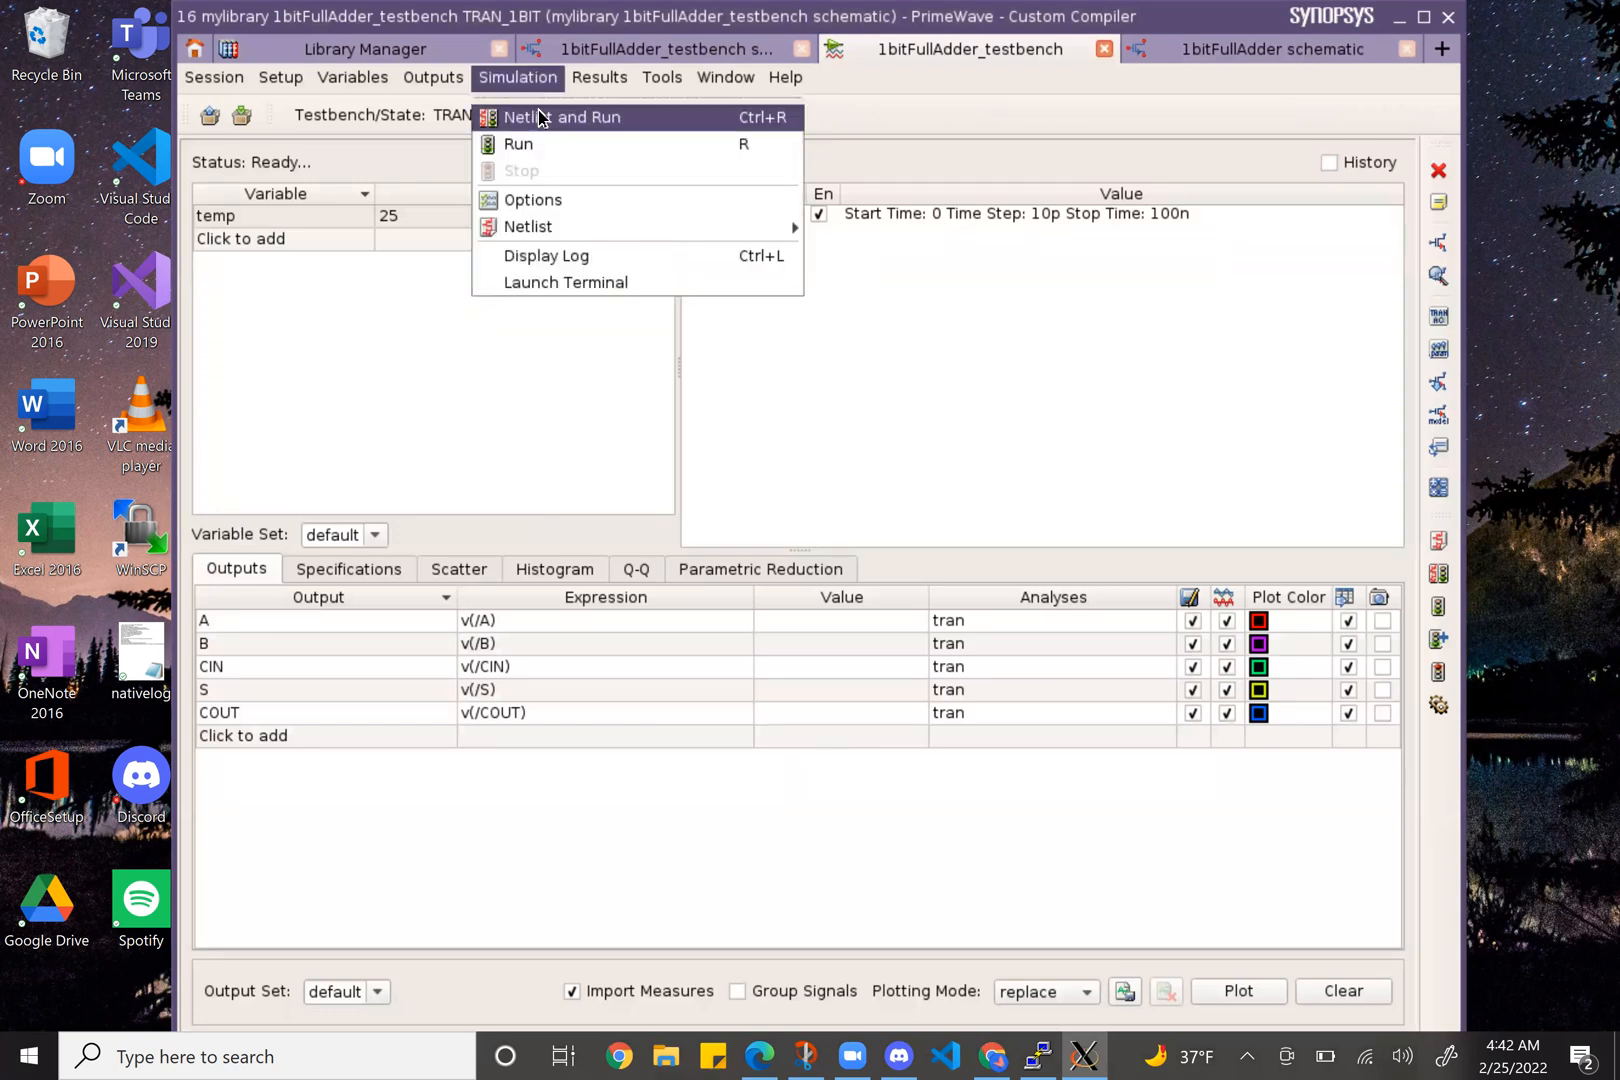
click(560, 117)
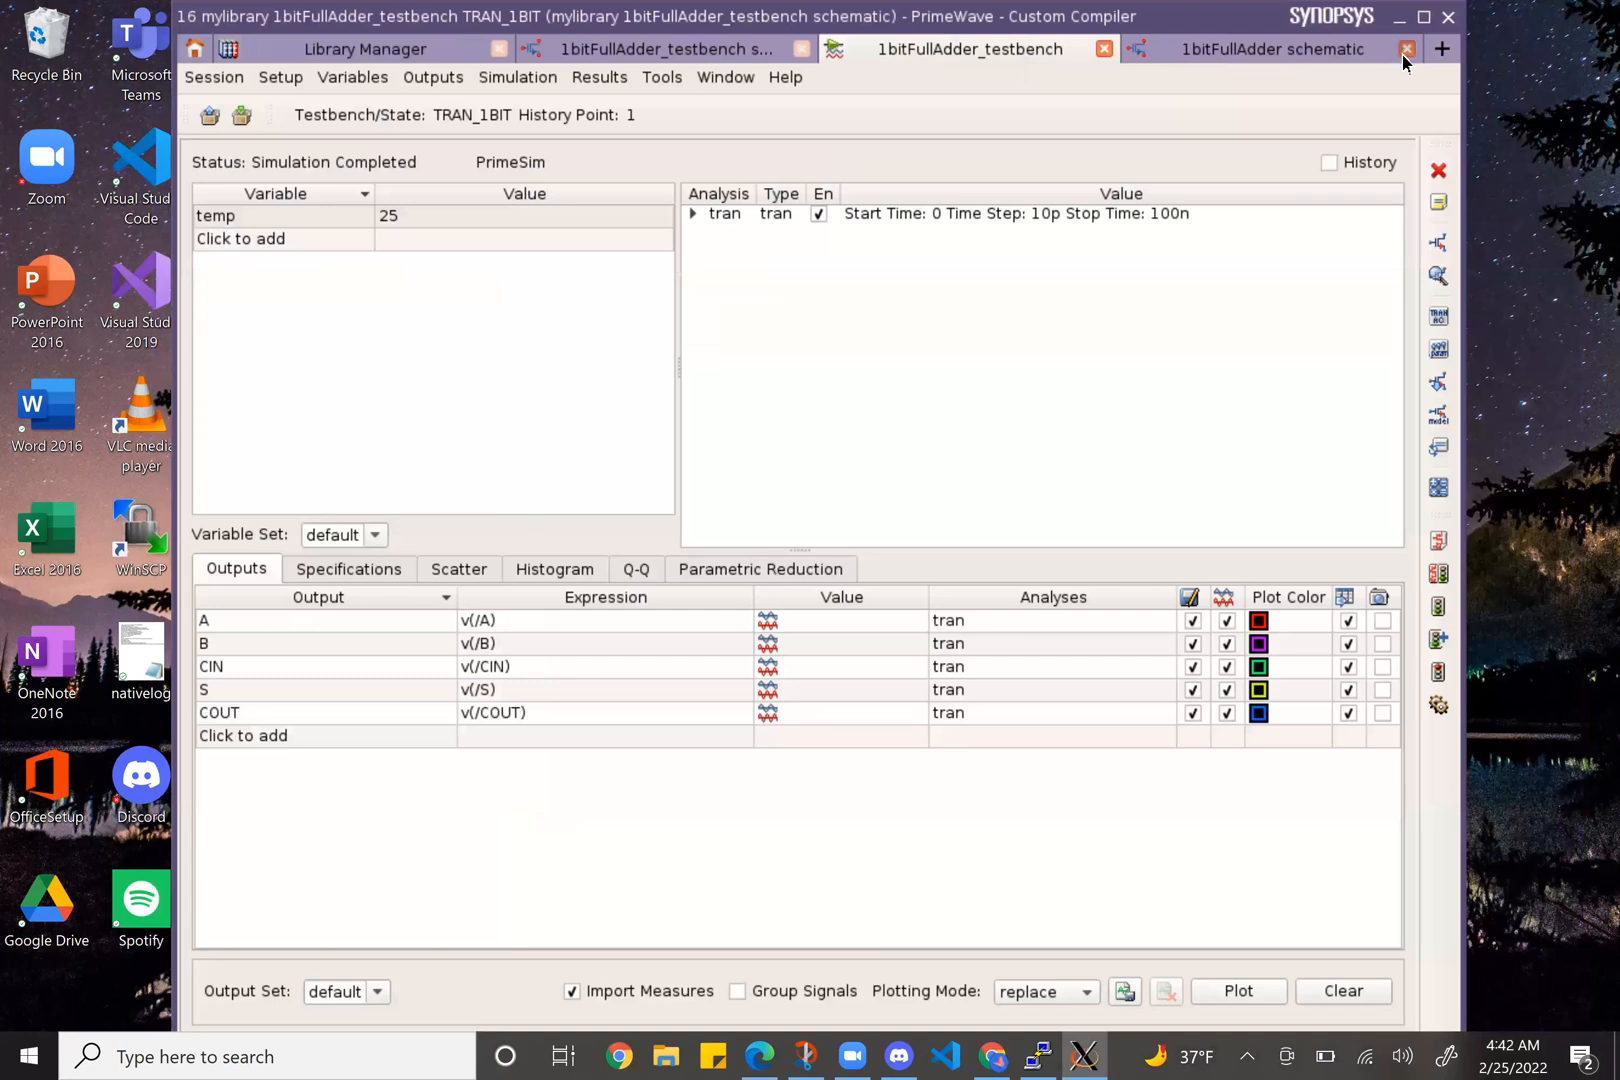
- Close the 1bitFullAdder schematic tab
click(1408, 49)
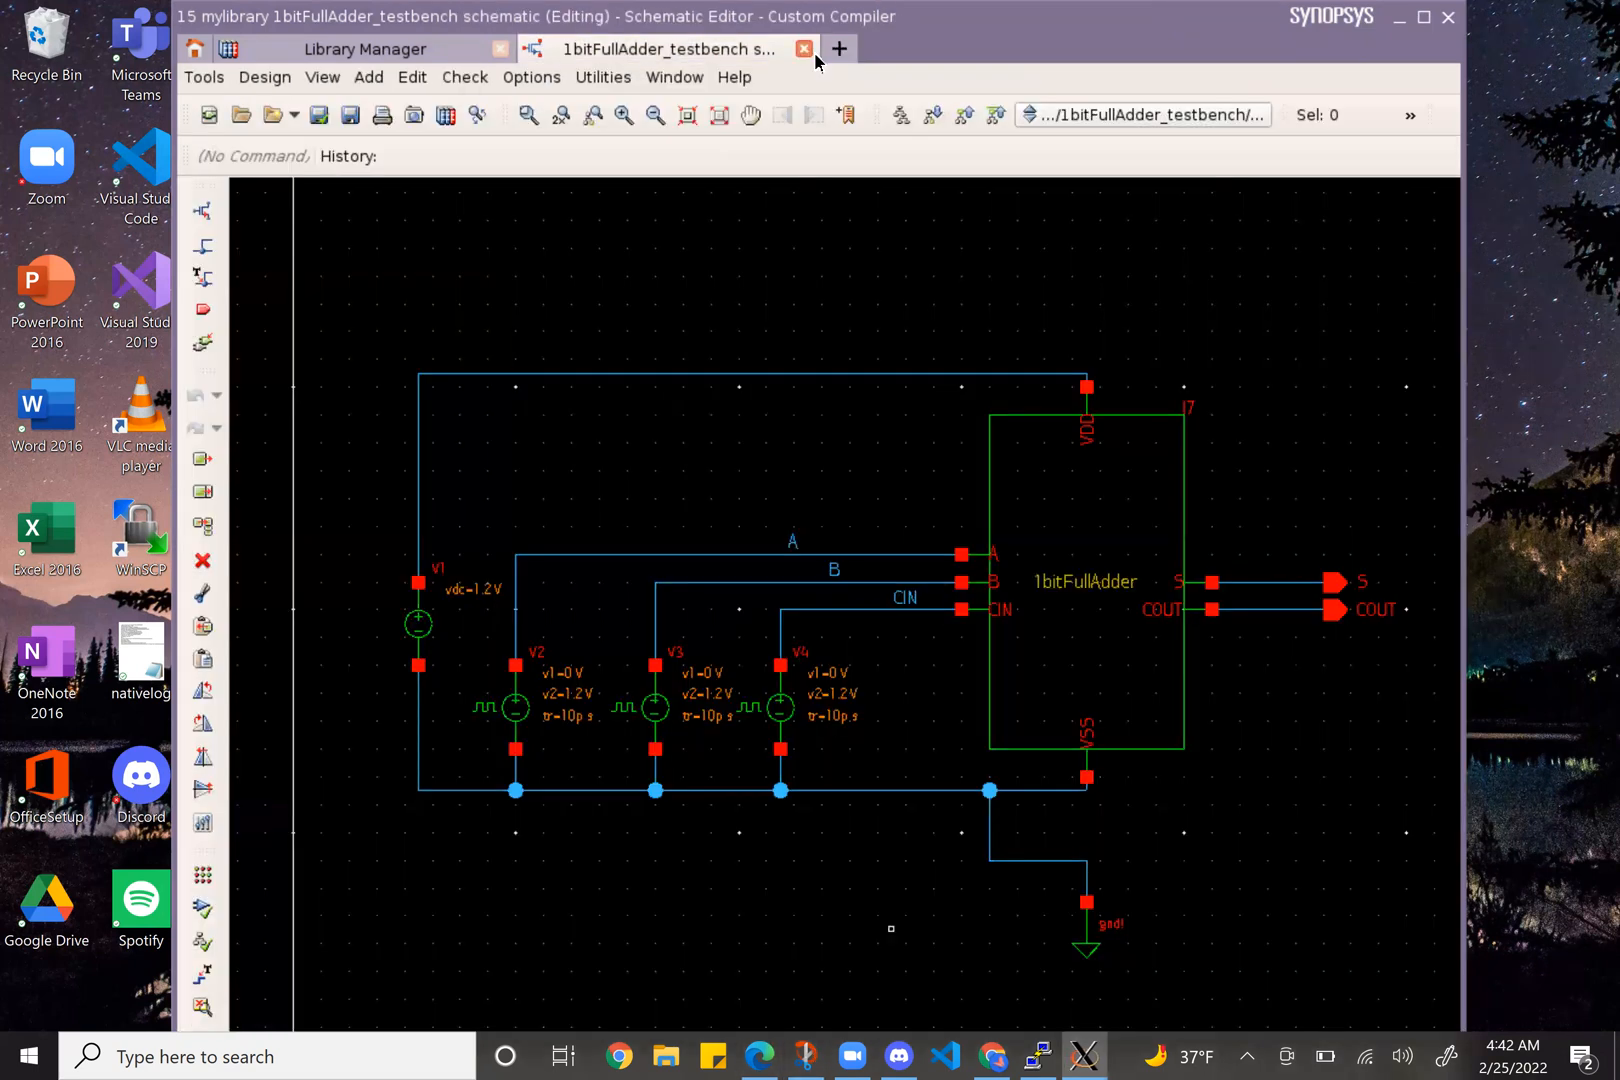
mouse_move(804, 49)
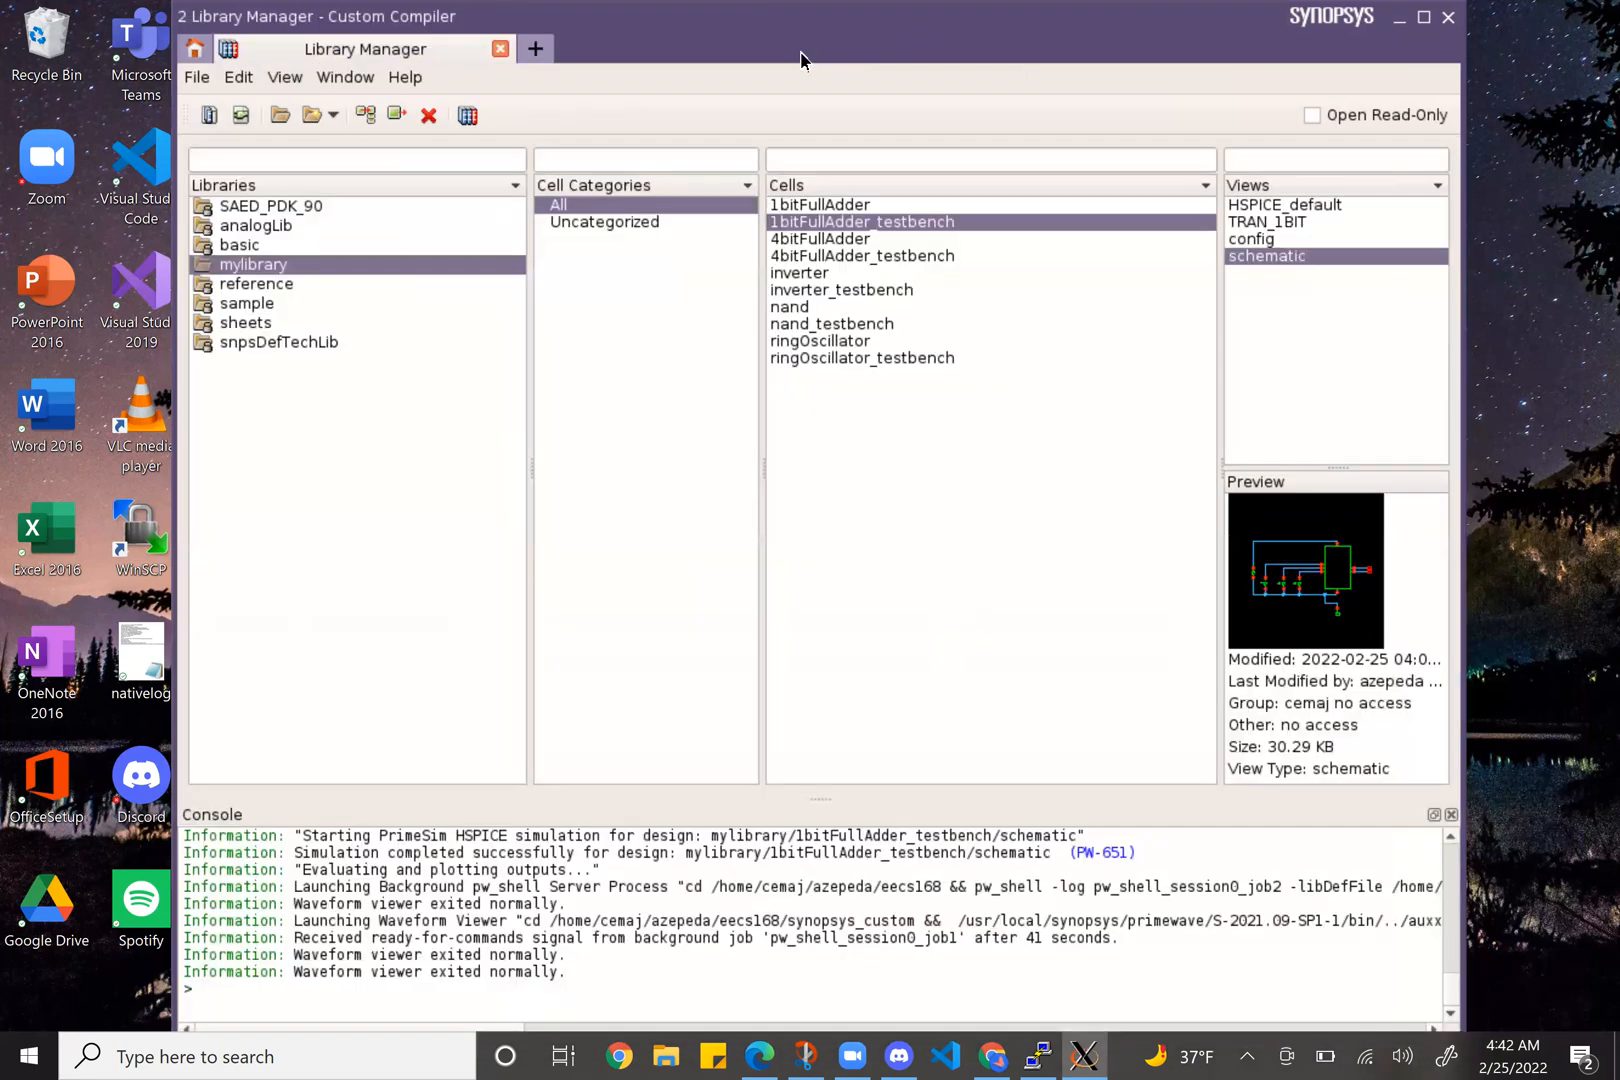
mouse_move(1149, 241)
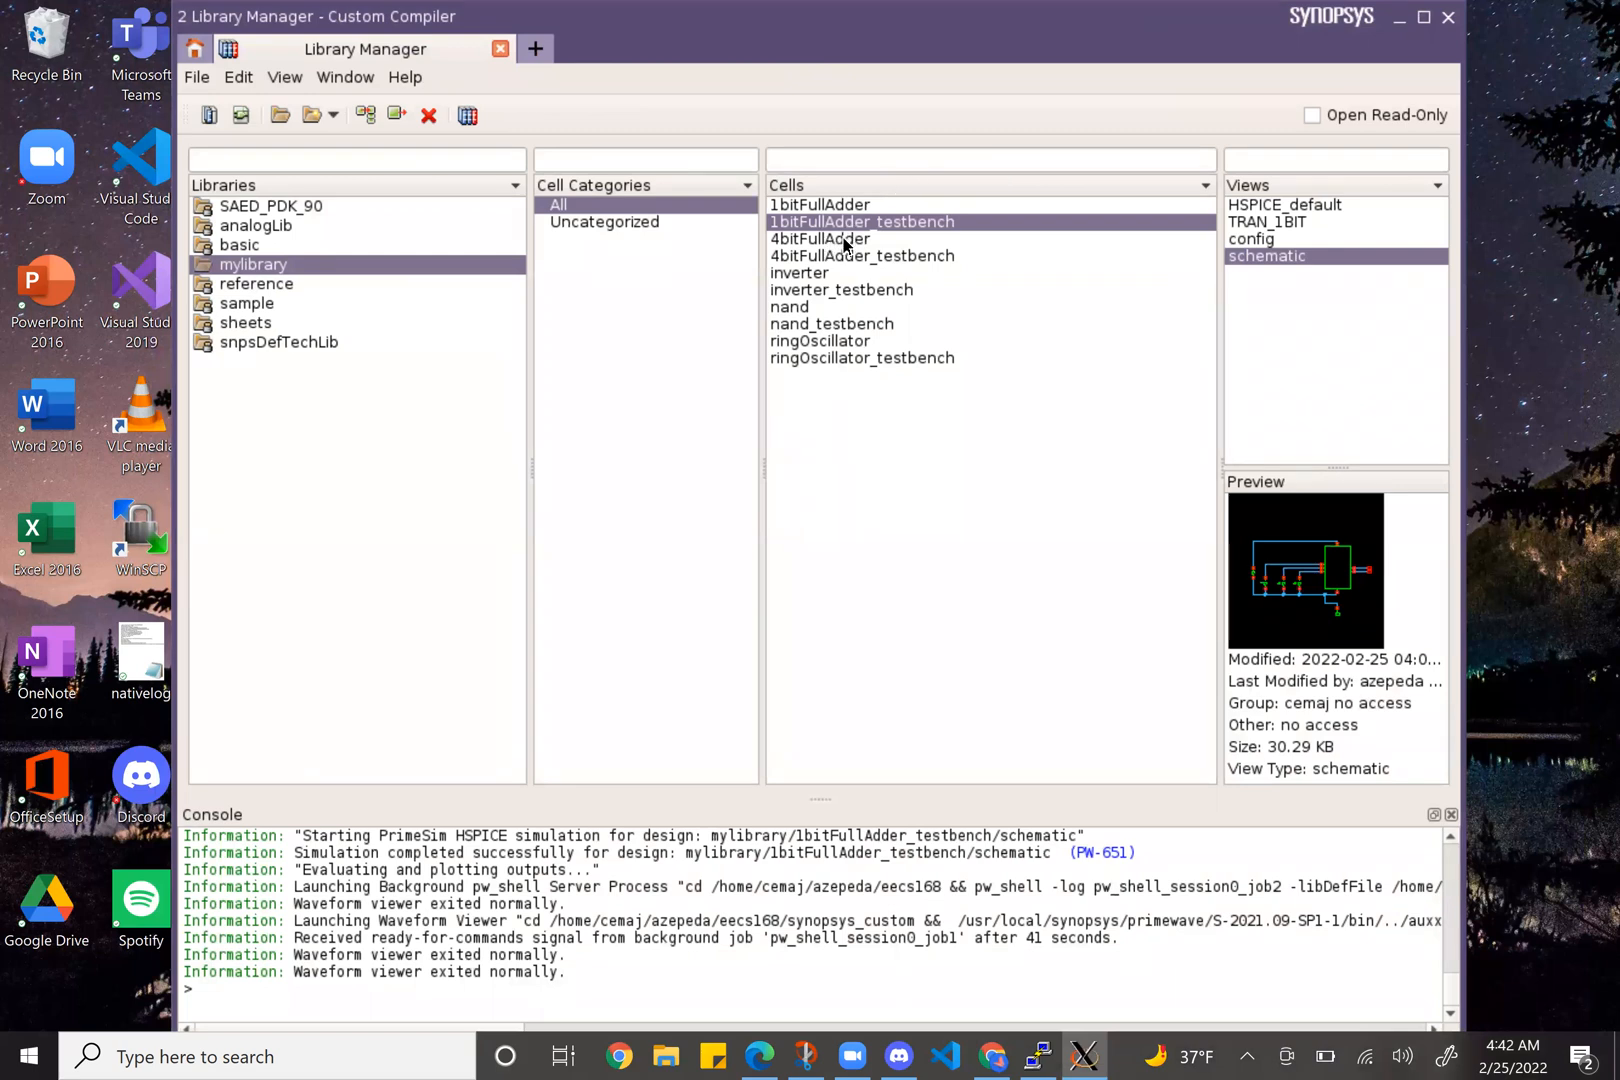
mouse_move(945, 214)
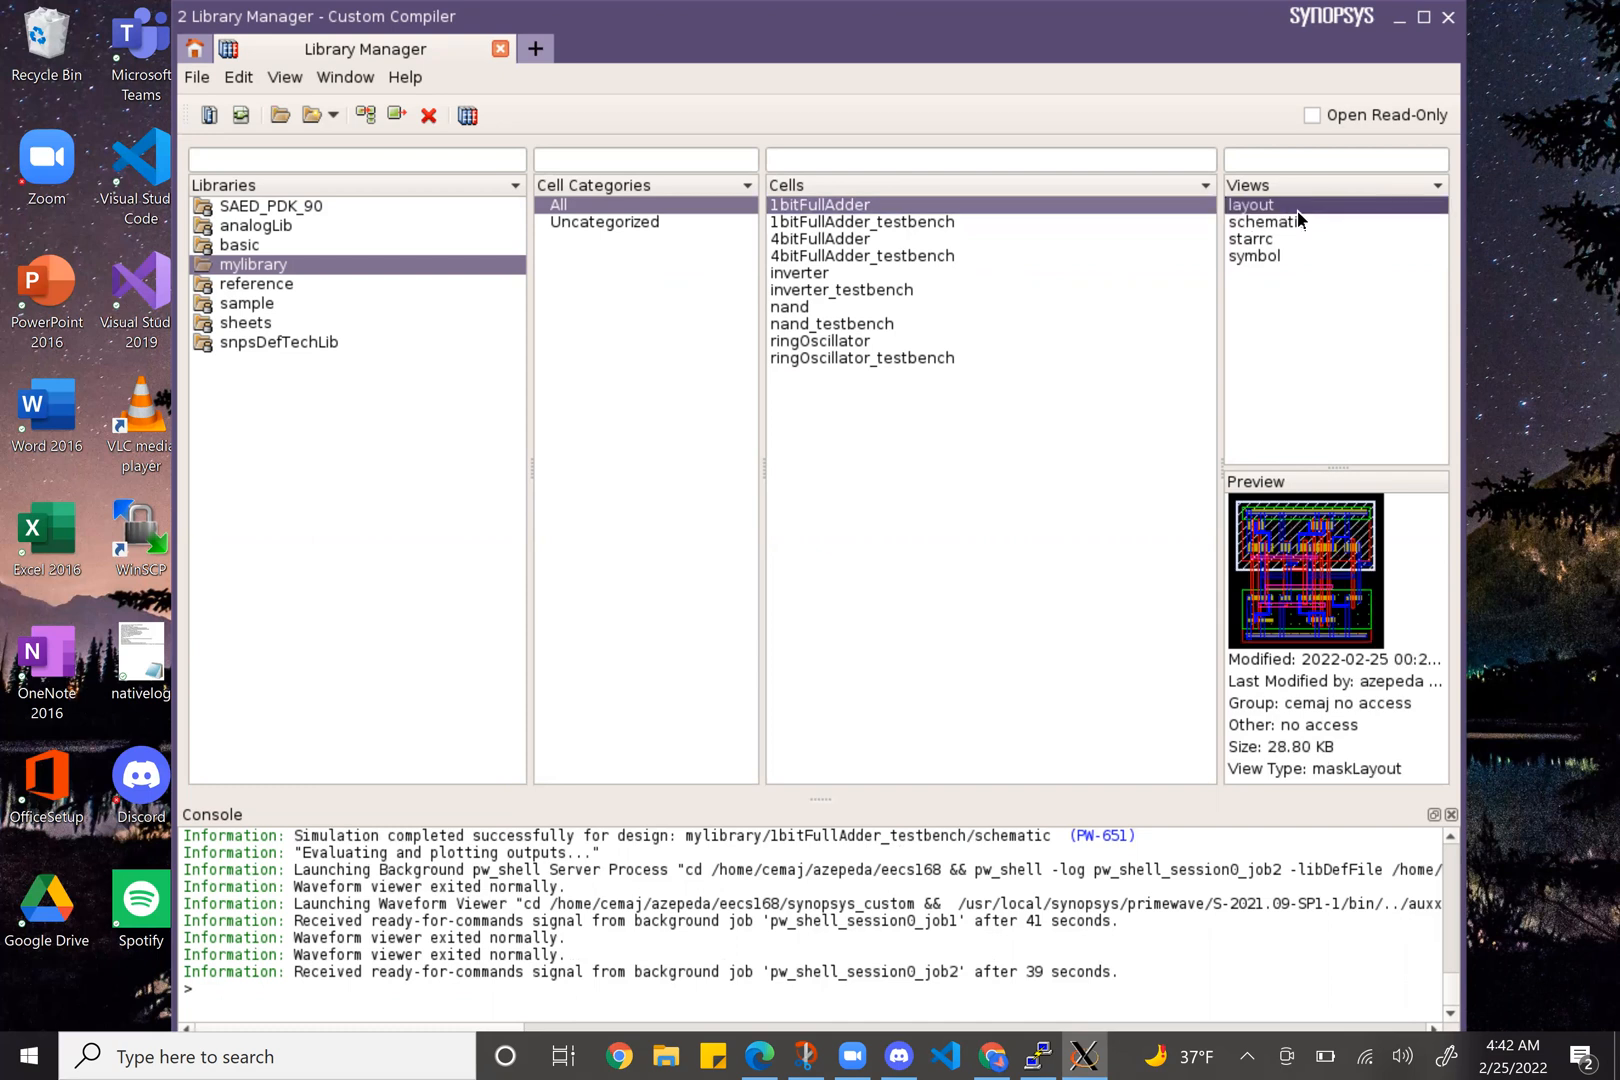
- Open the 1bitFullAdder layout and bring up DRC Setup and Run
double_click(1249, 205)
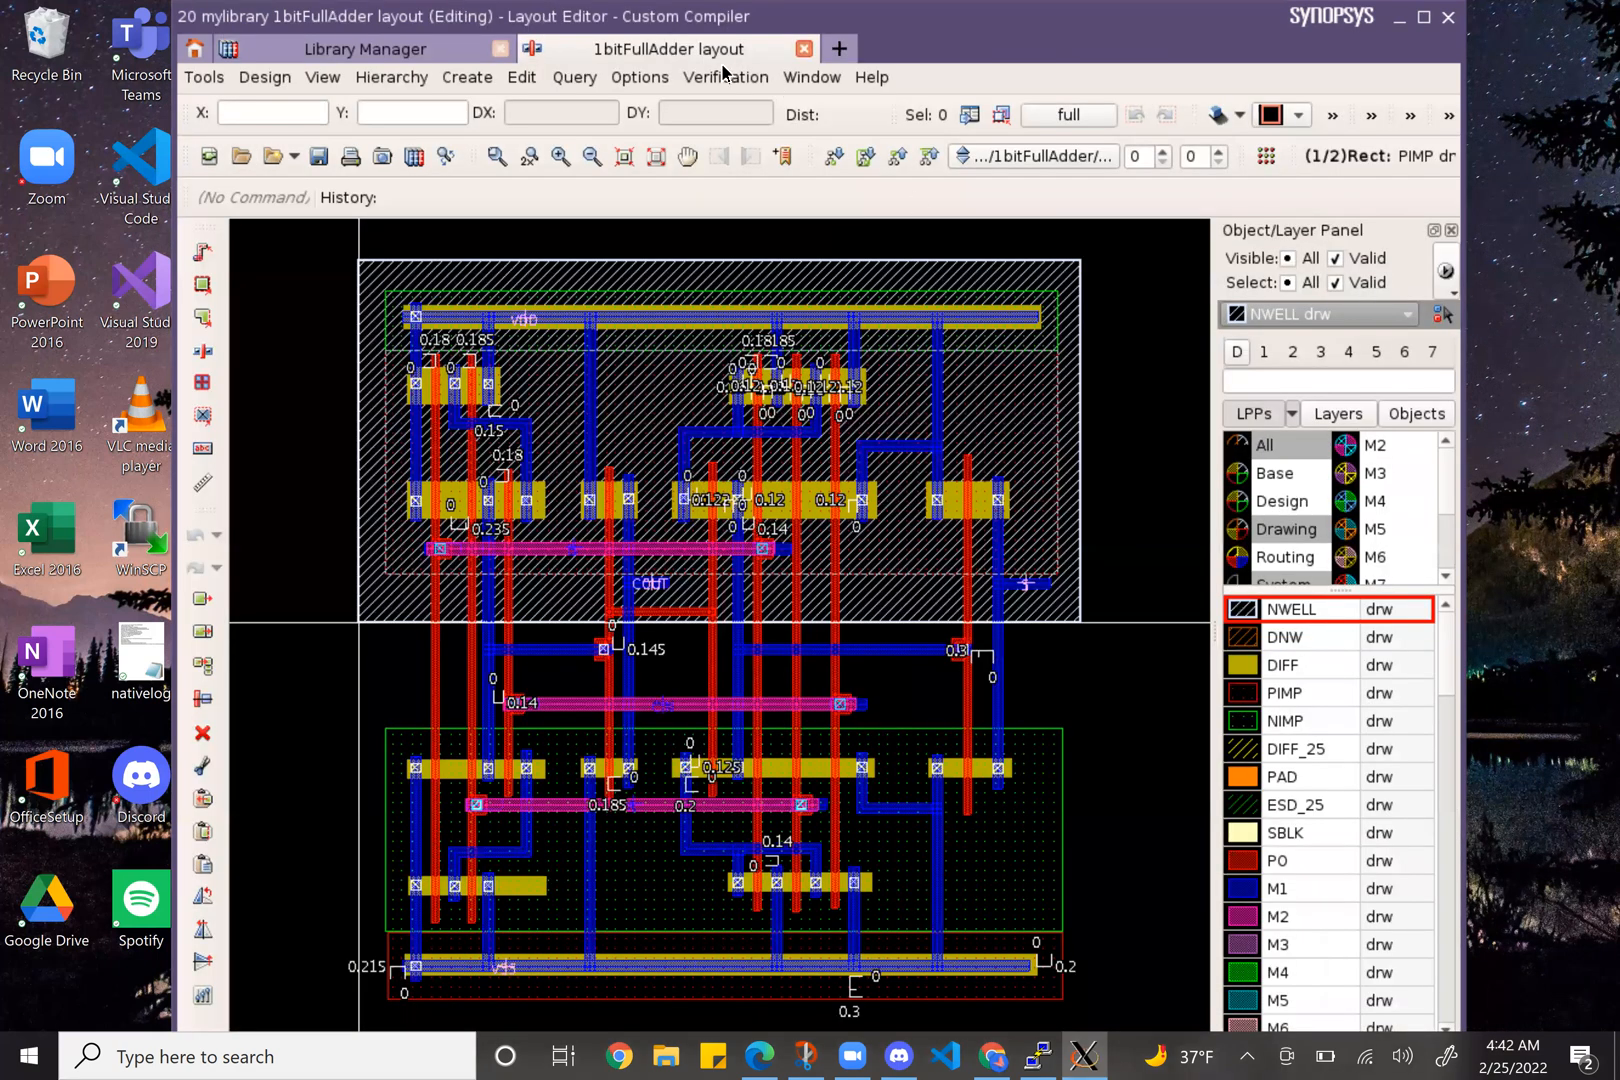
mouse_move(742, 156)
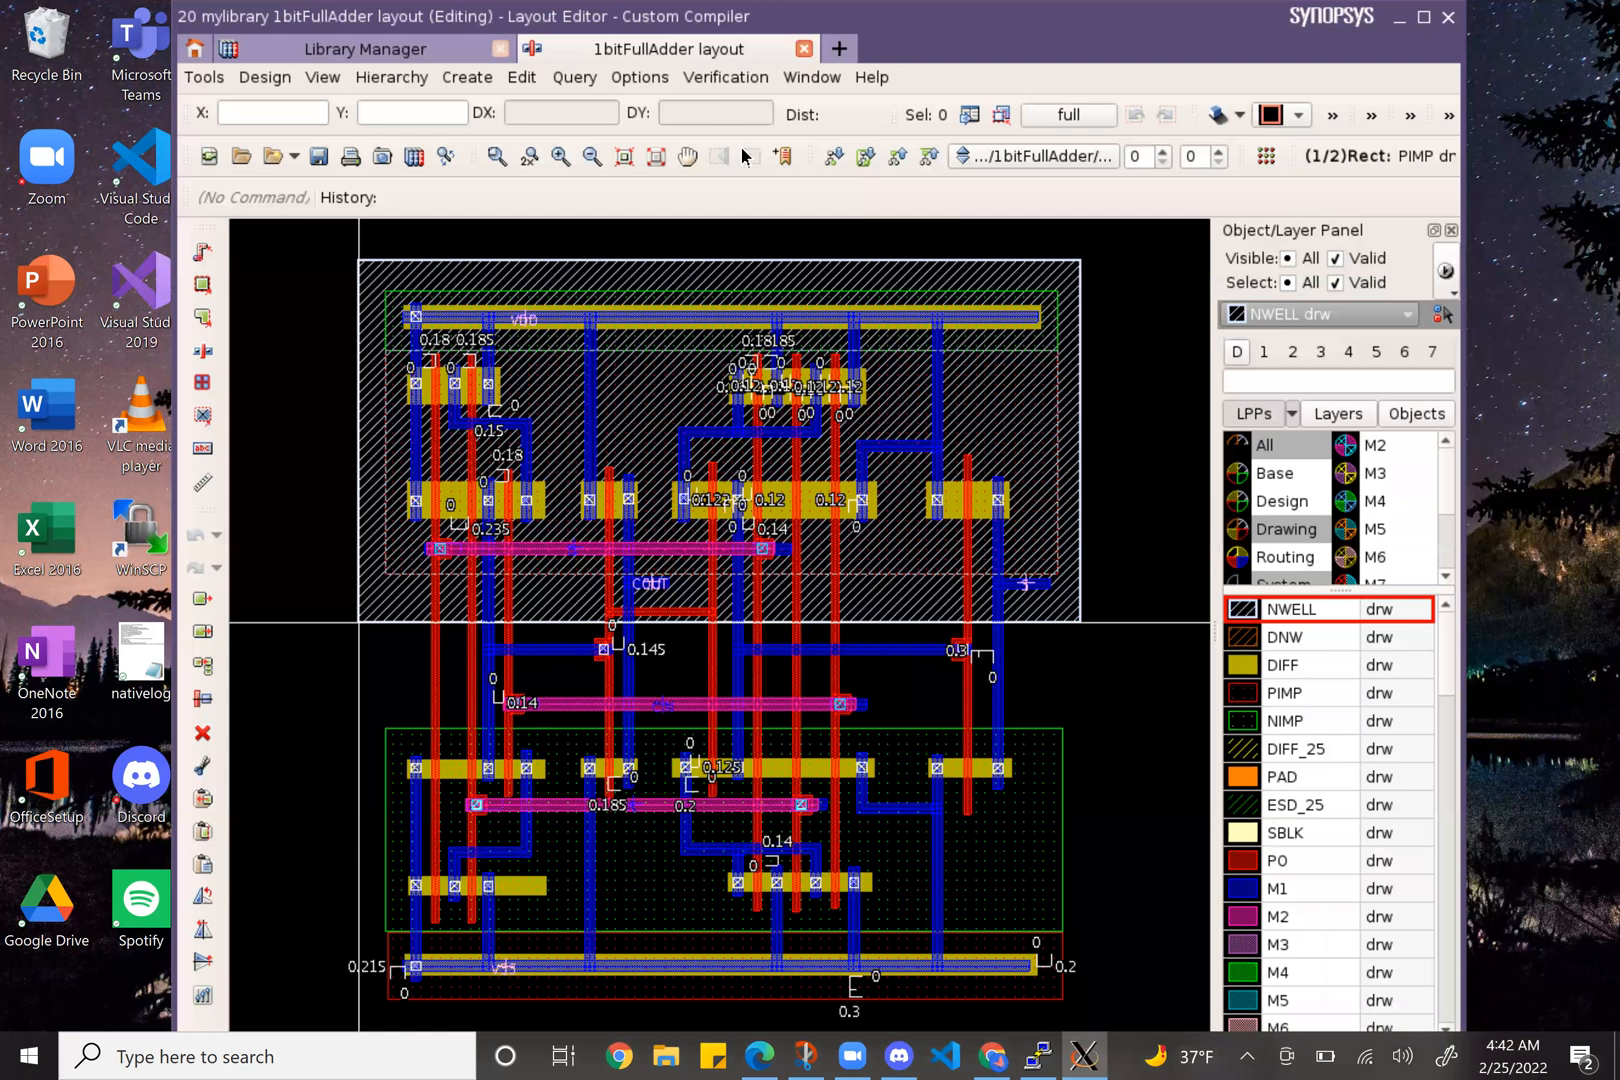
click(725, 76)
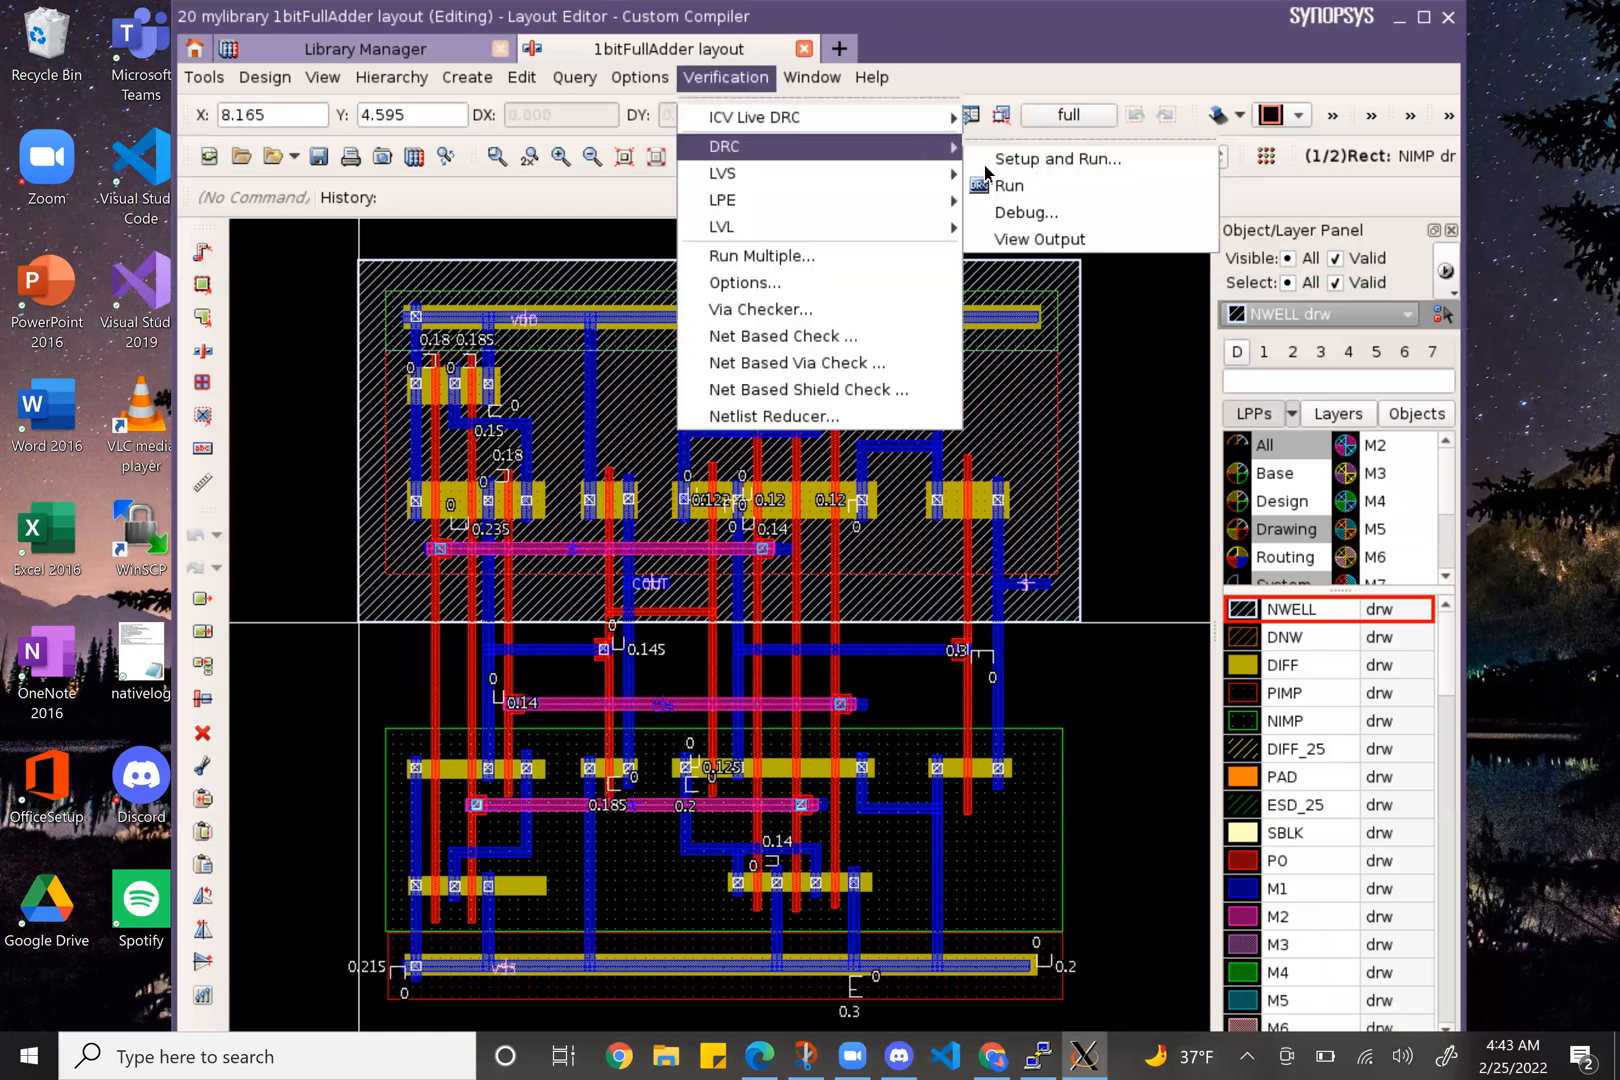
click(1054, 158)
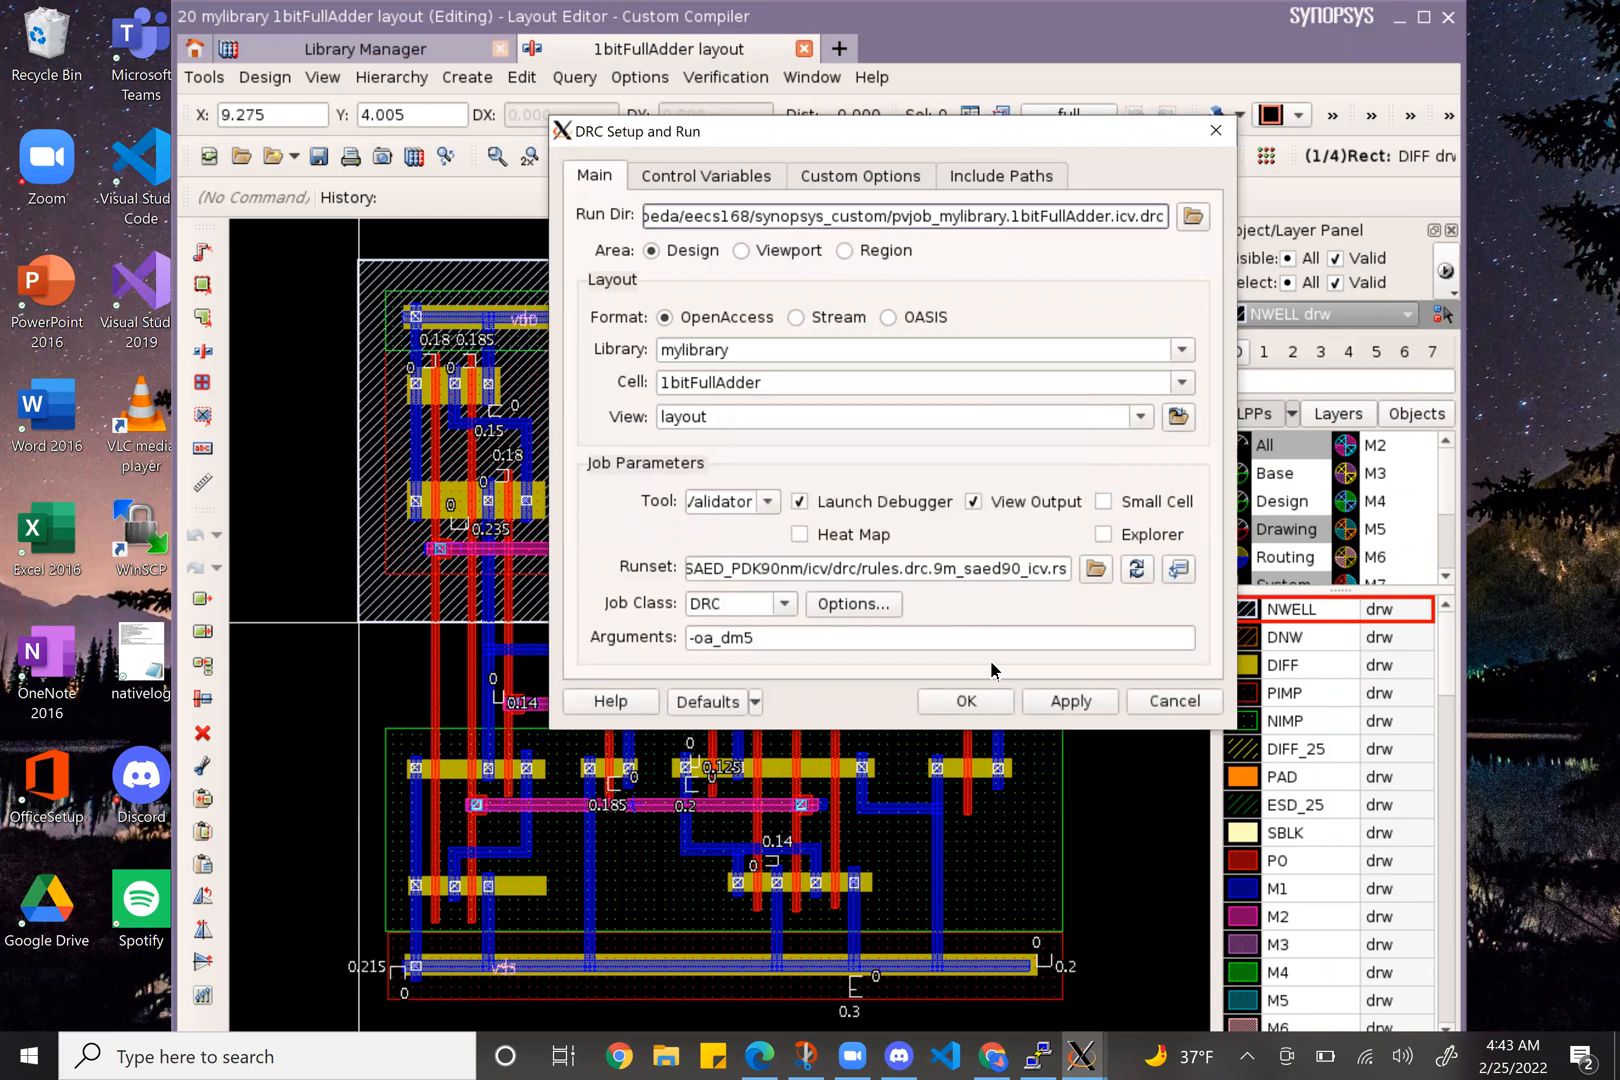
- Run DRC on the layout, confirm CLEAN, and close the log viewer
click(963, 701)
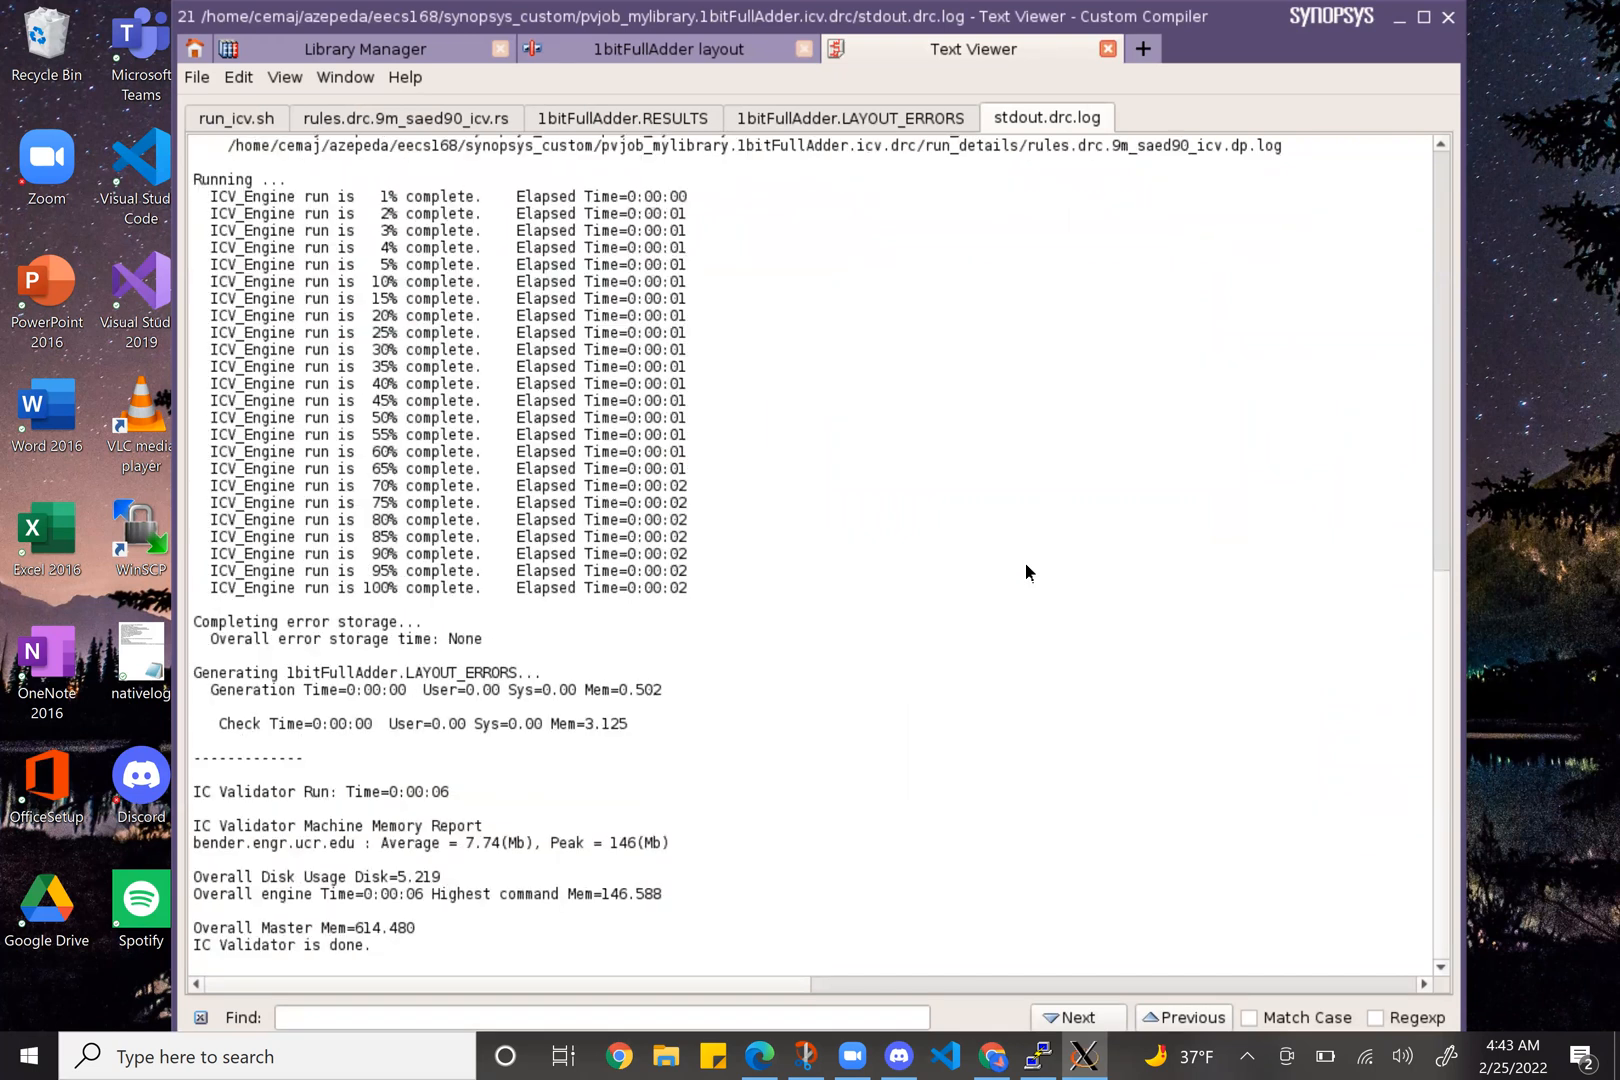
mouse_move(1005, 658)
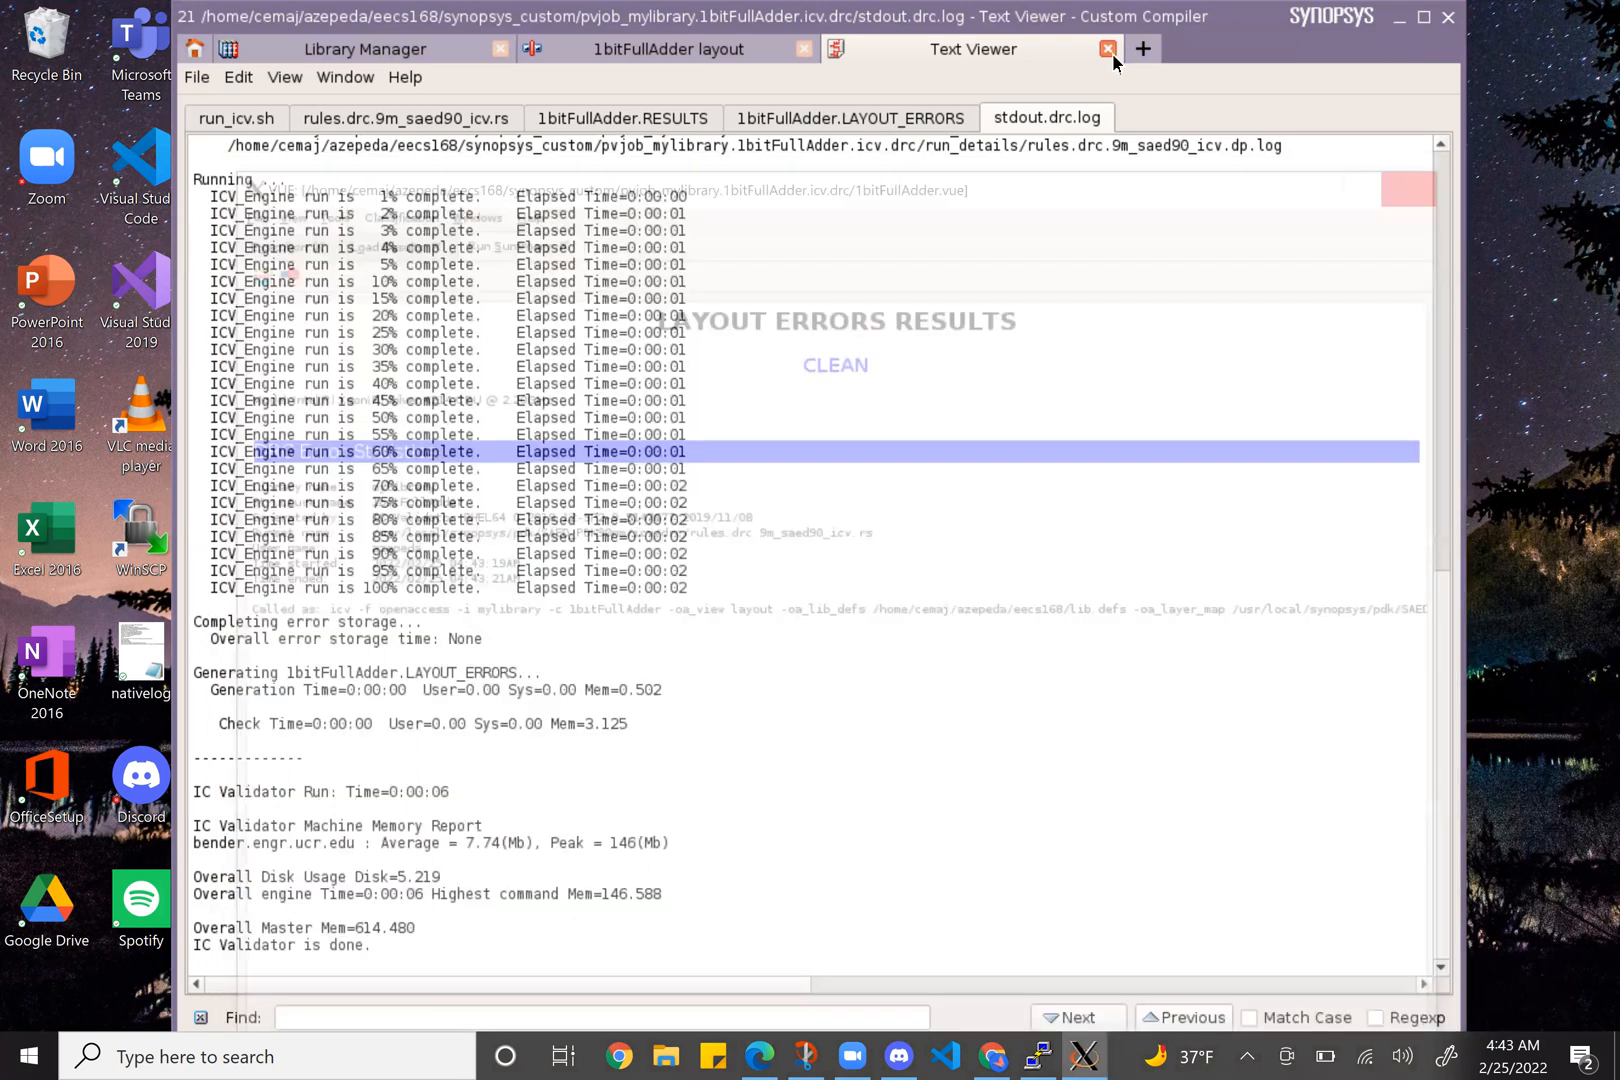
click(669, 49)
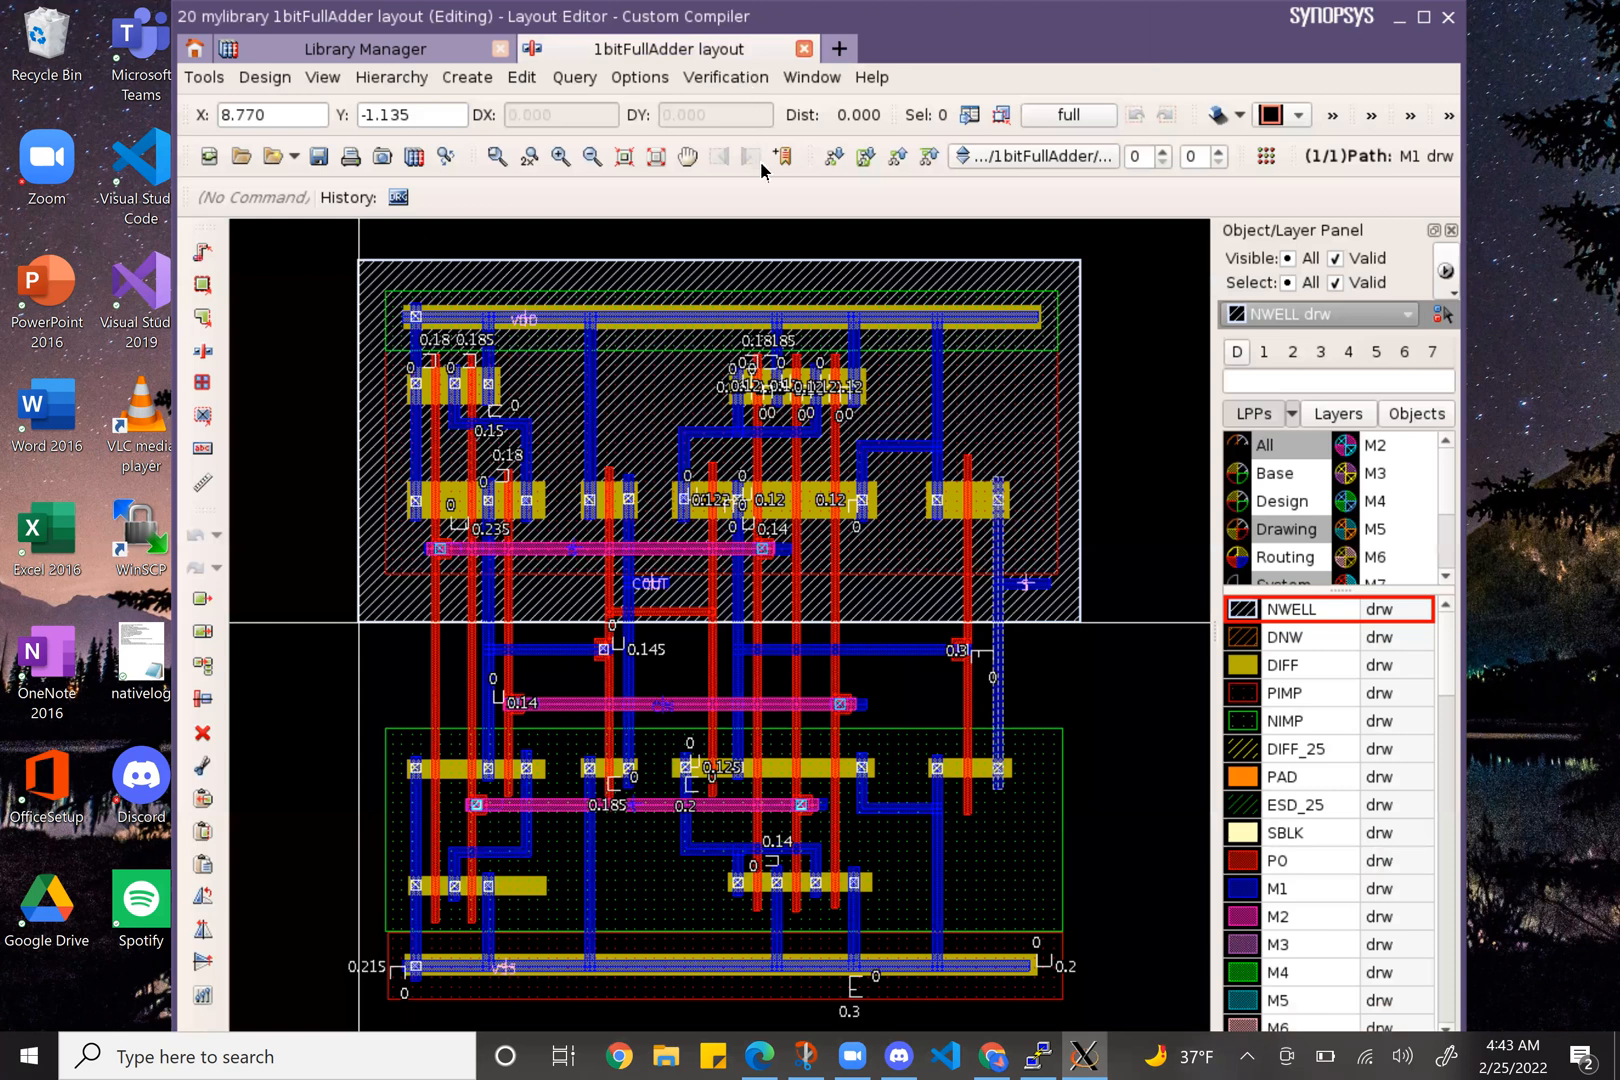
mouse_move(997, 196)
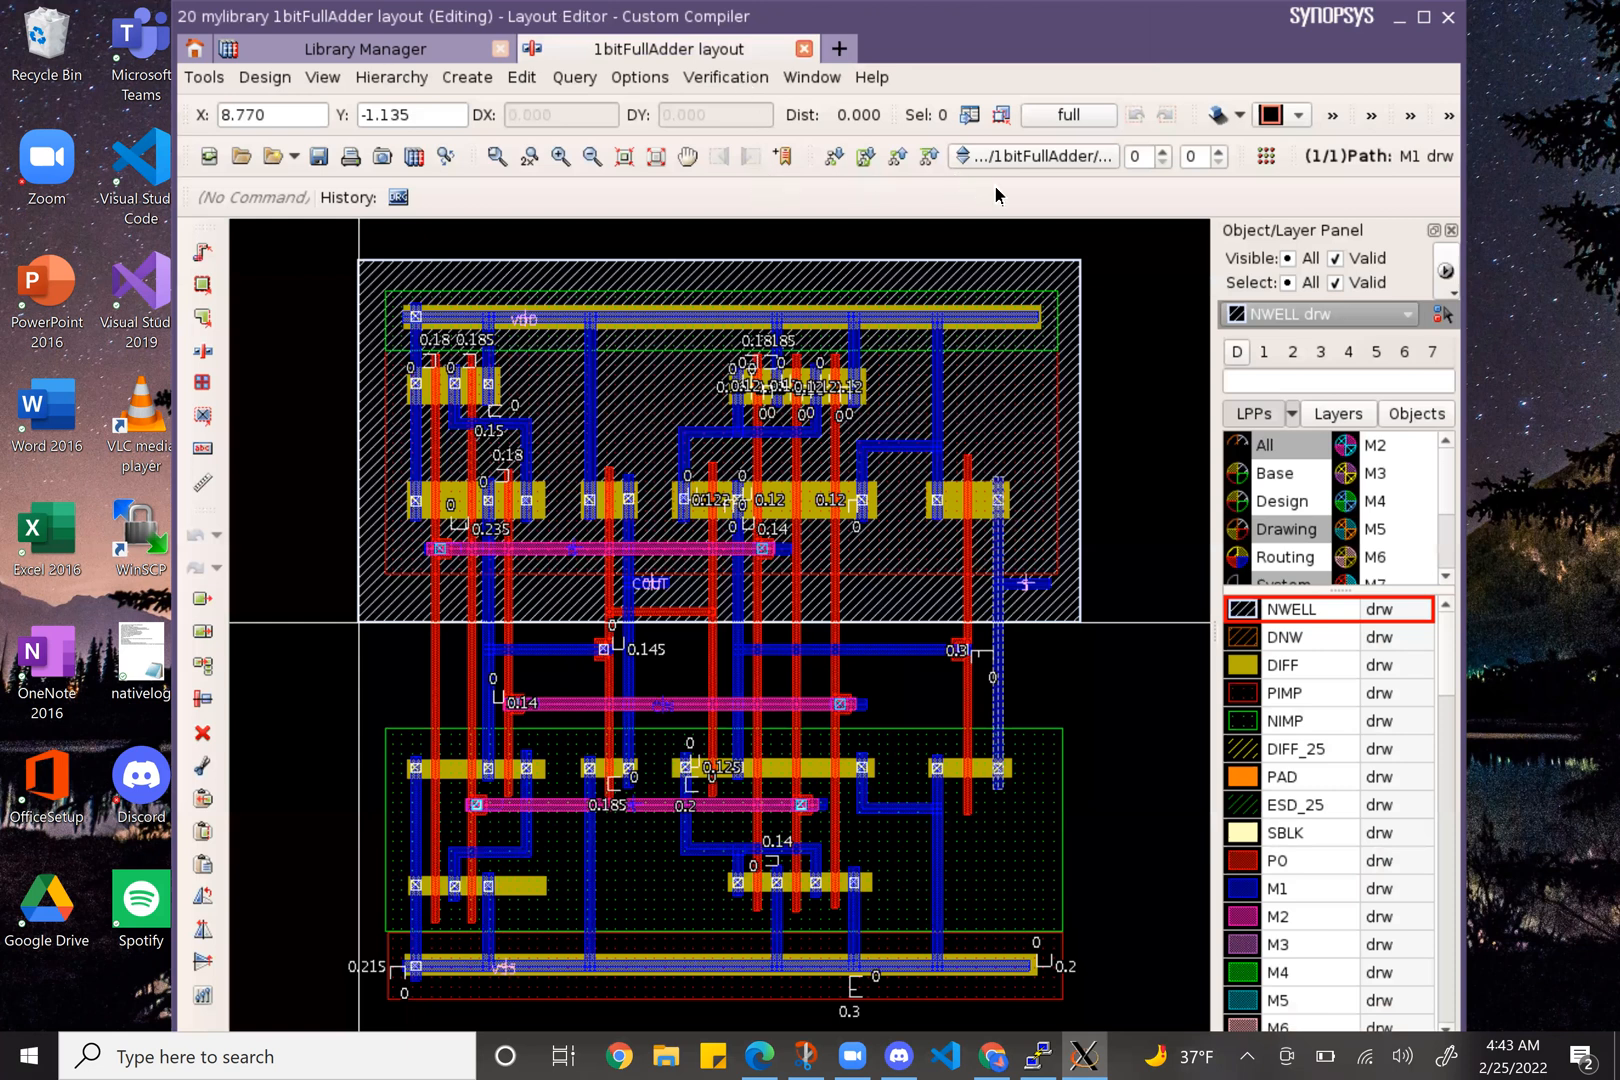
mouse_move(1087, 267)
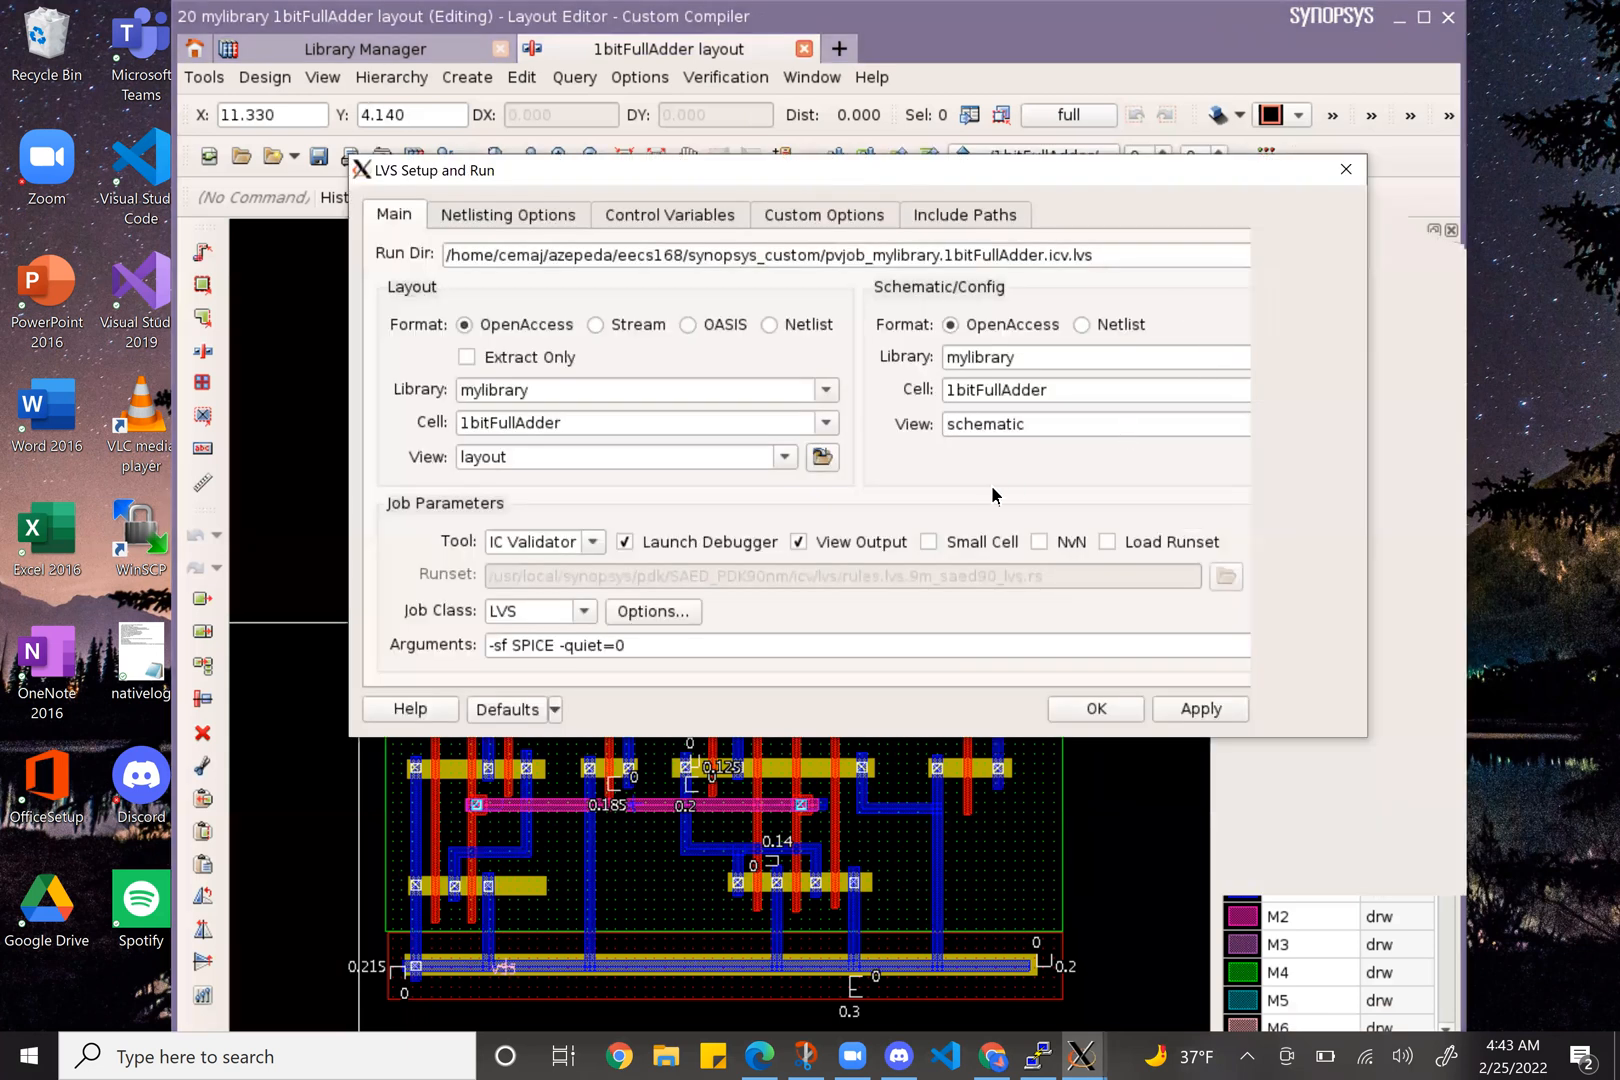
- Run LVS of the layout against the schematic and confirm PASS
click(1093, 709)
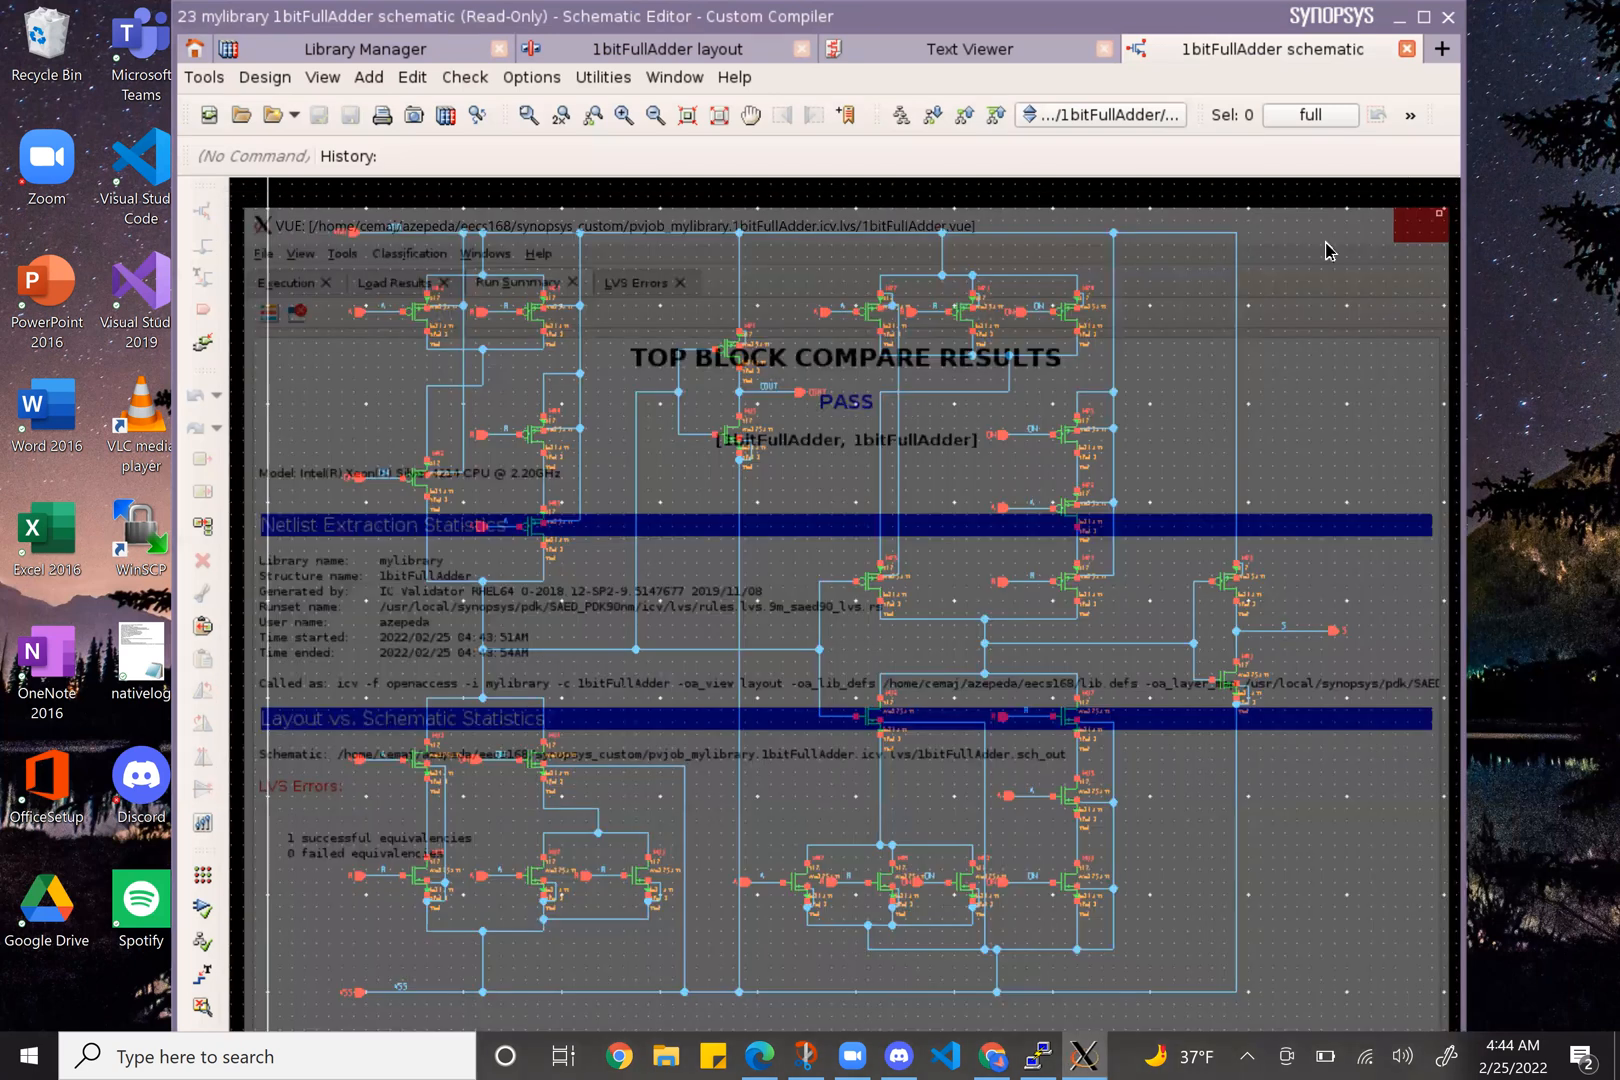
mouse_move(1418, 62)
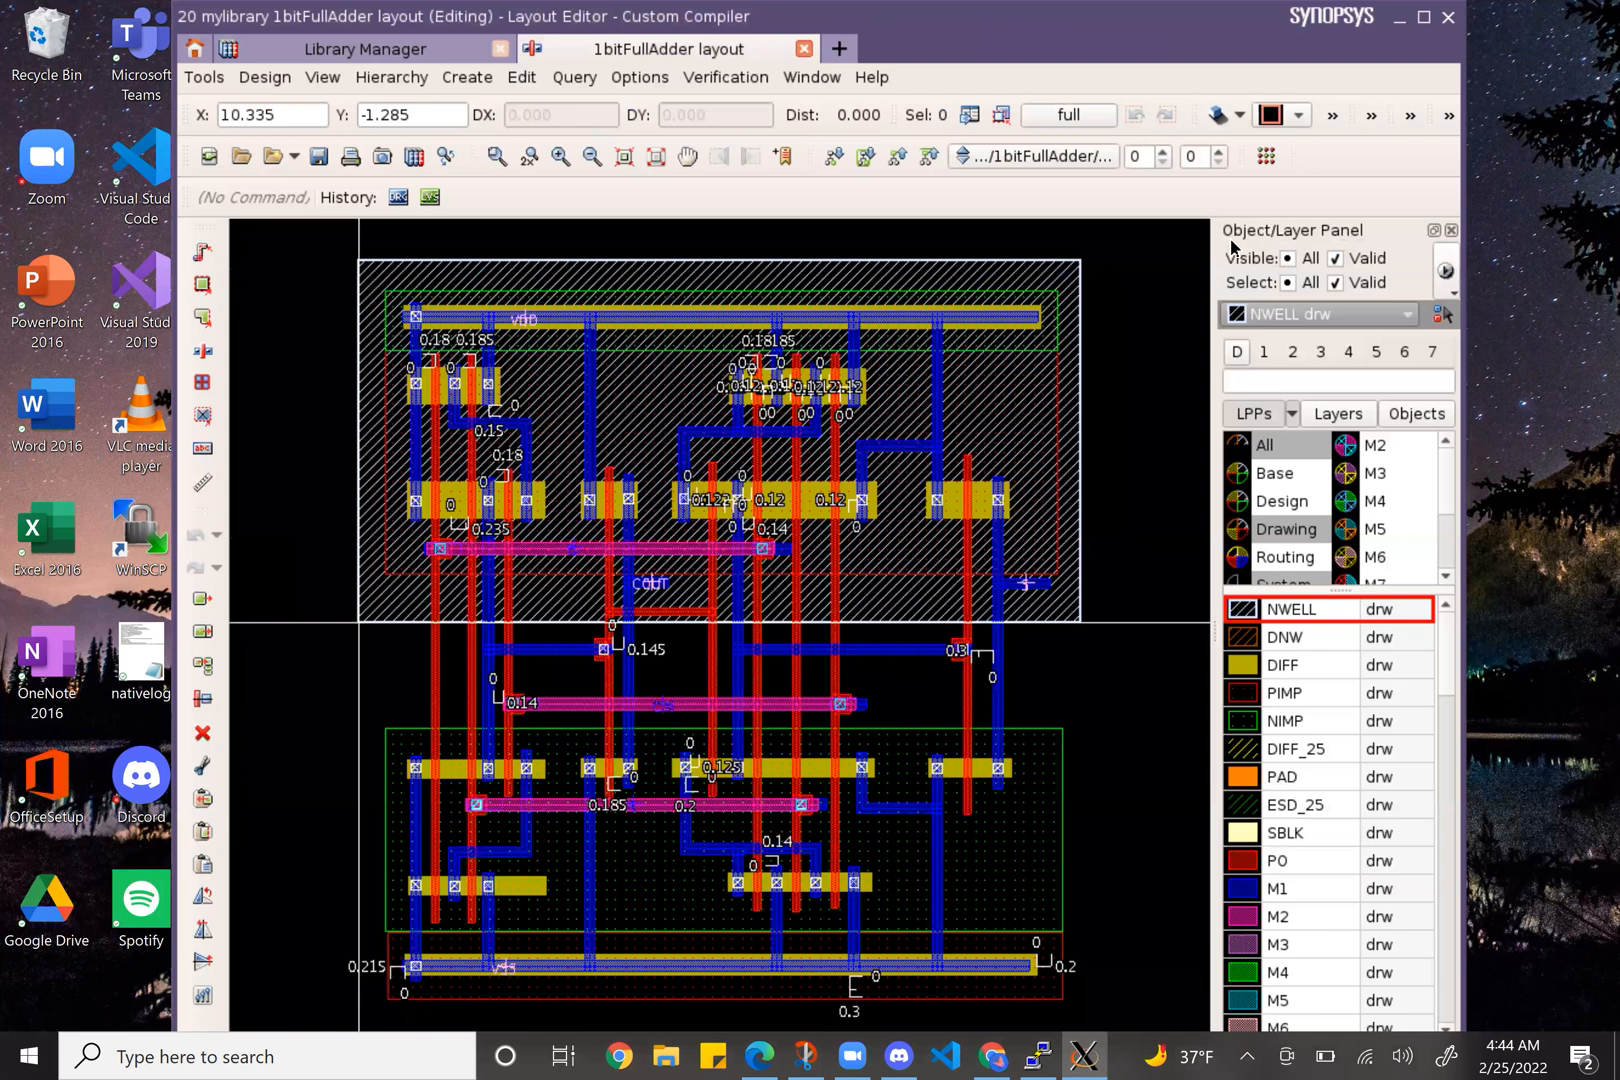
mouse_move(1051, 219)
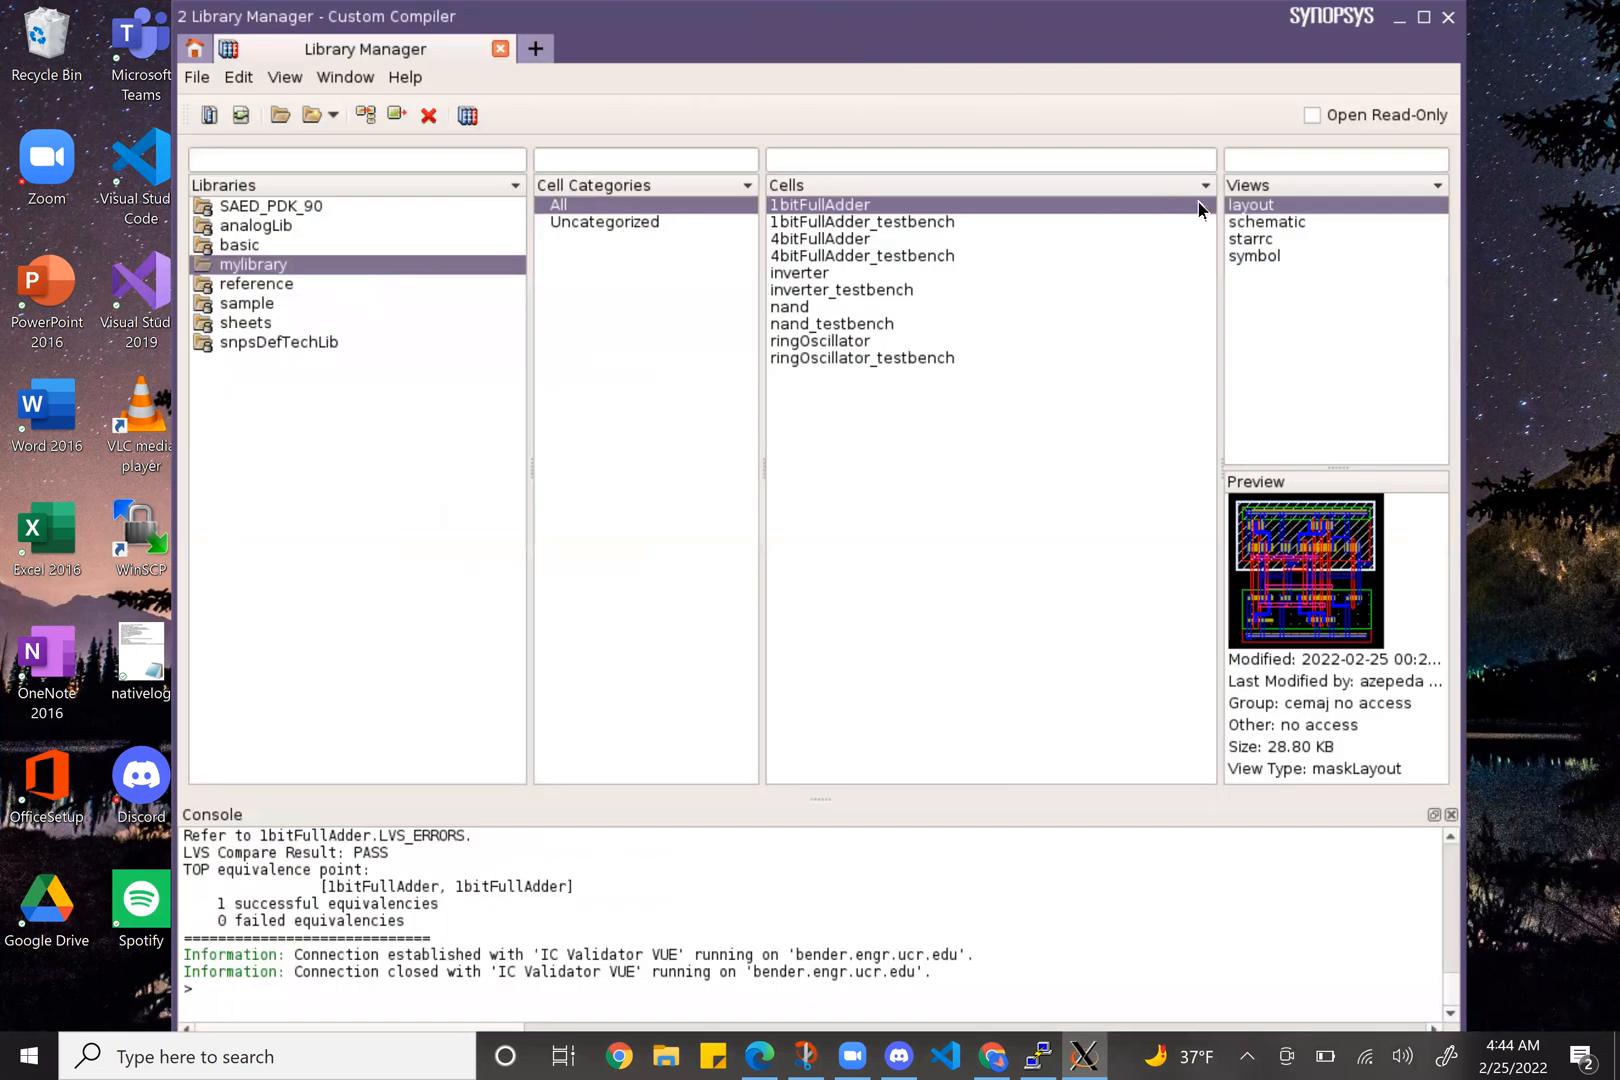
- Open the 1bitFullAdder_testbench config view with Open Both
right_click(1251, 239)
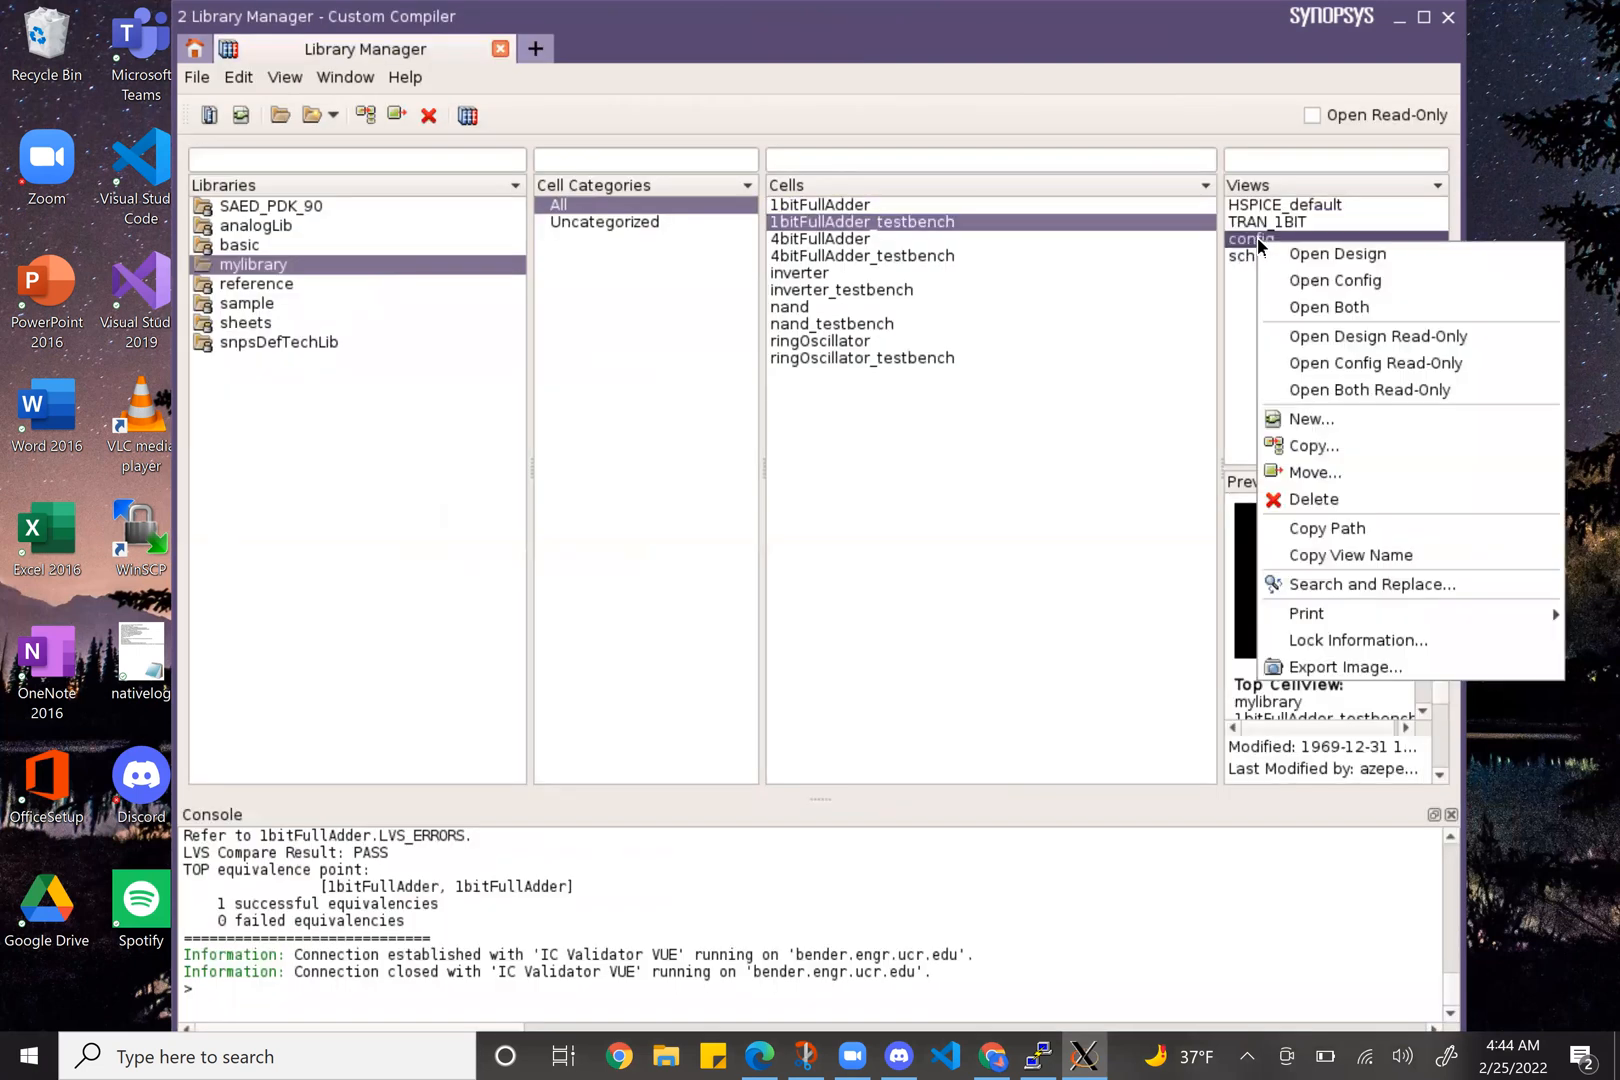
click(1330, 306)
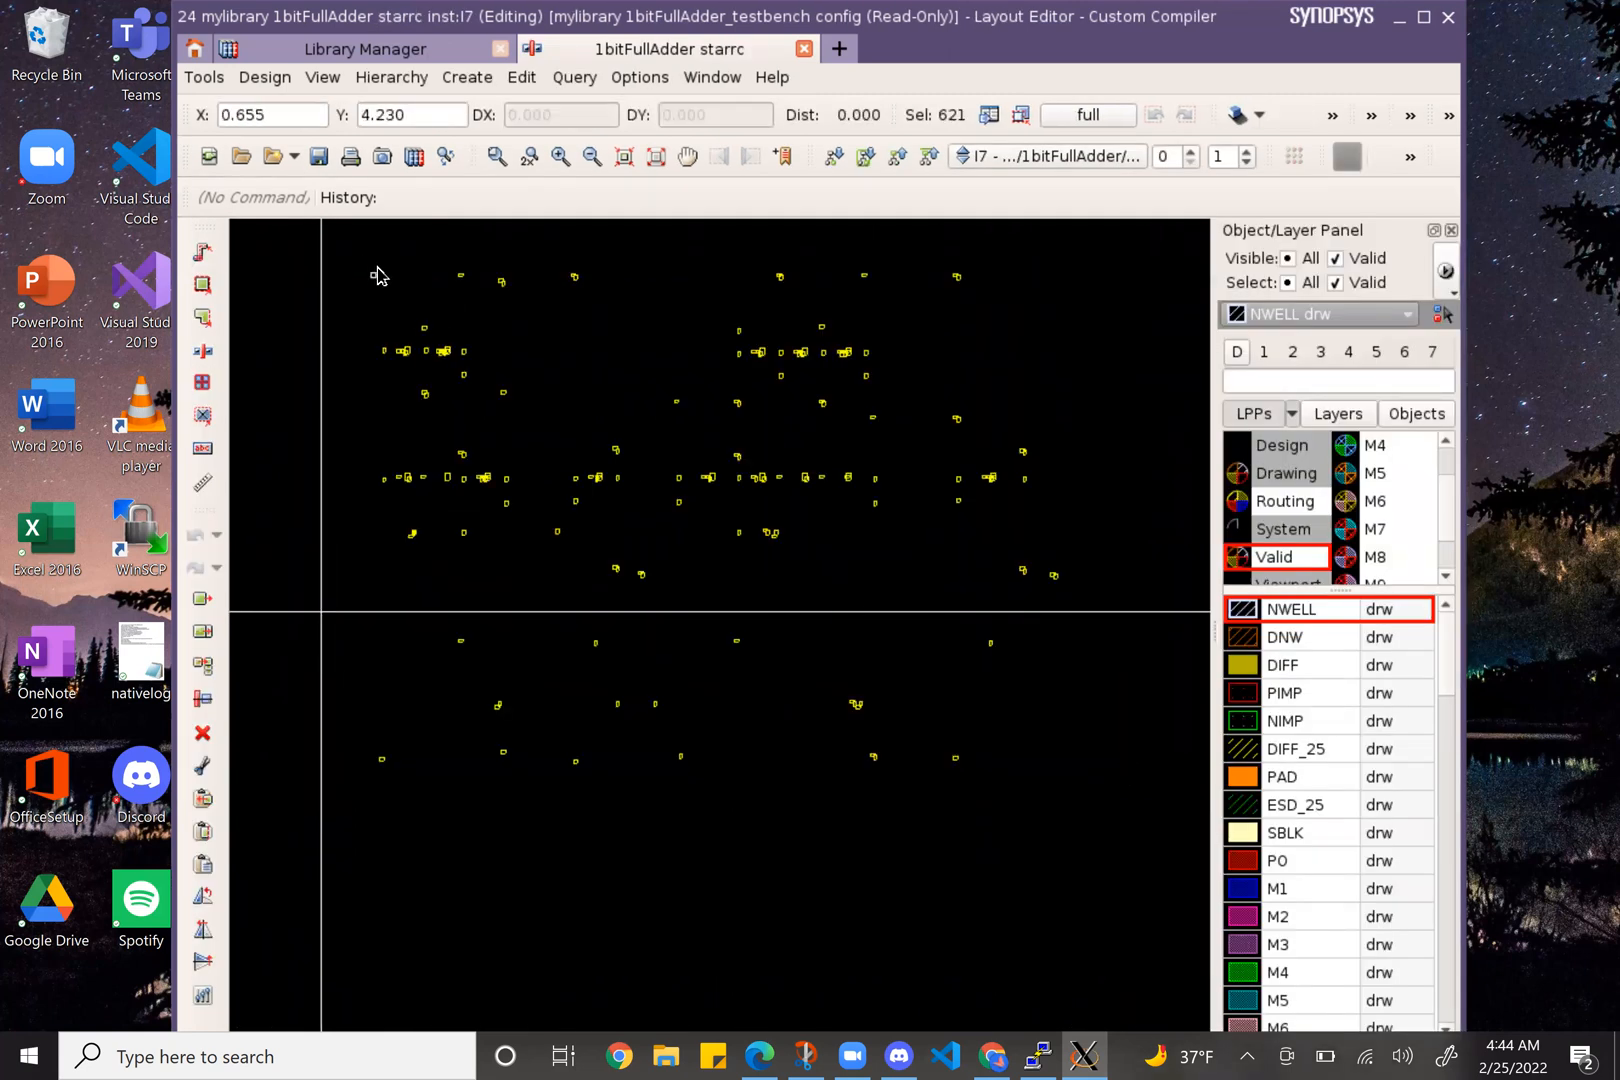
- Zoom into the extracted starrc view, then return to the testbench schematic
click(560, 156)
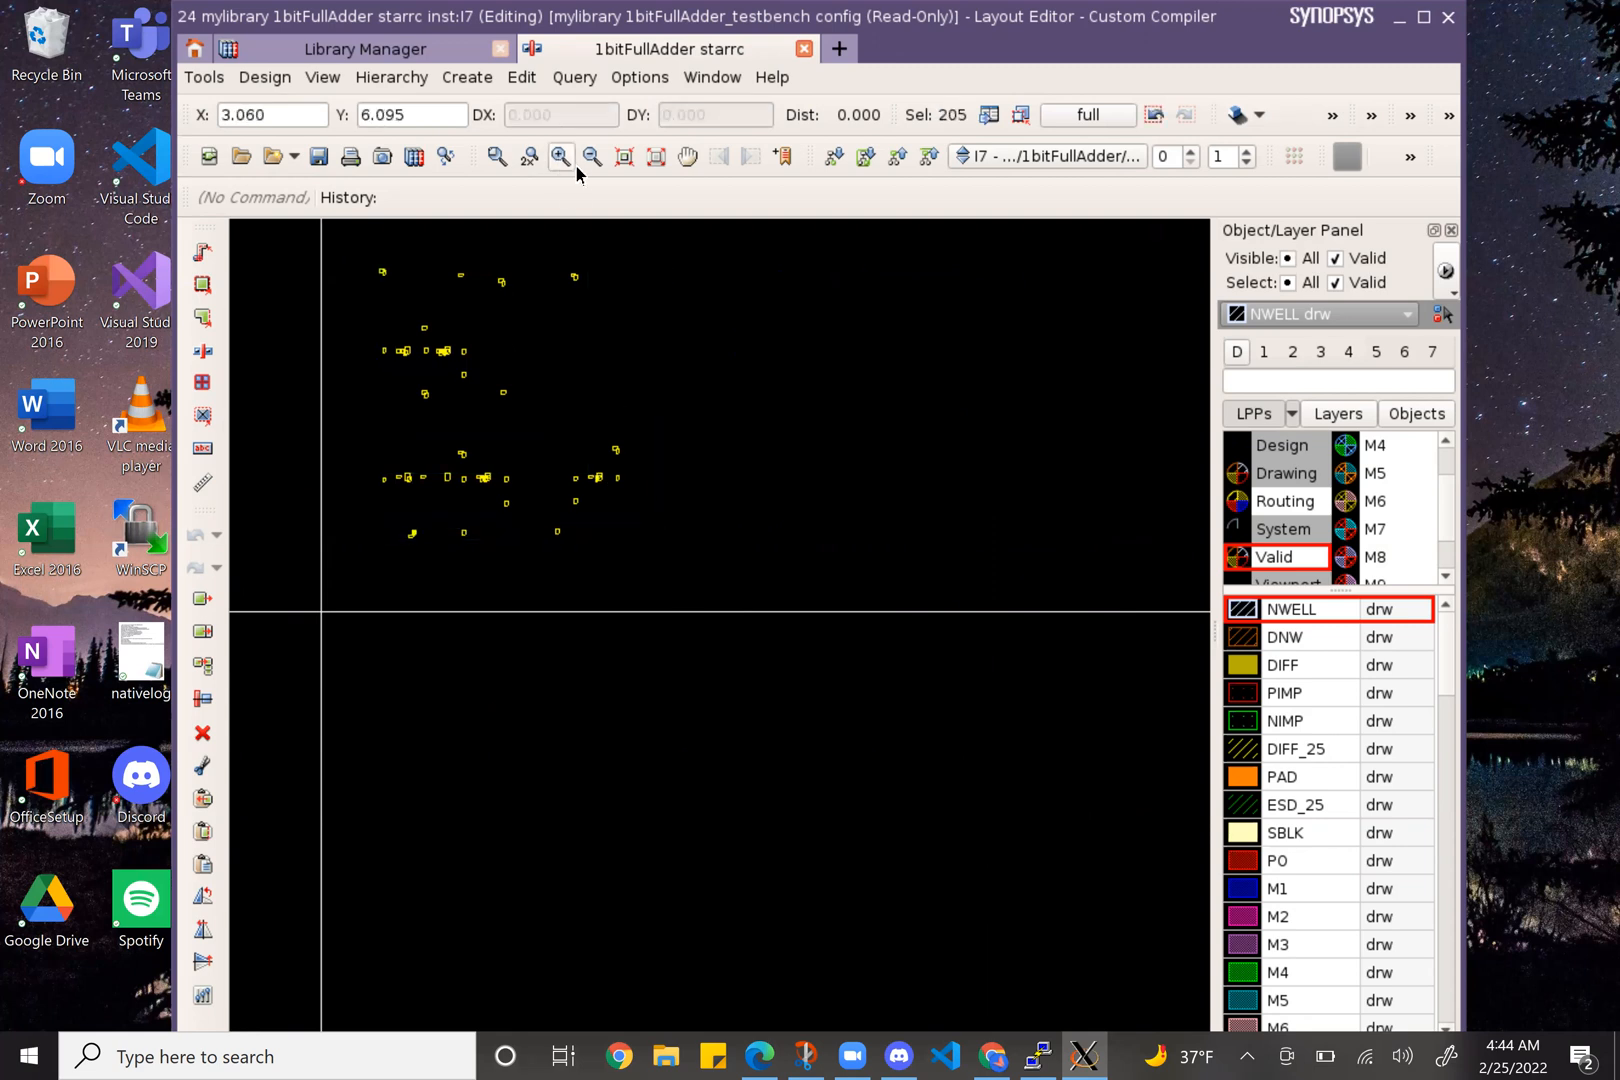
click(623, 156)
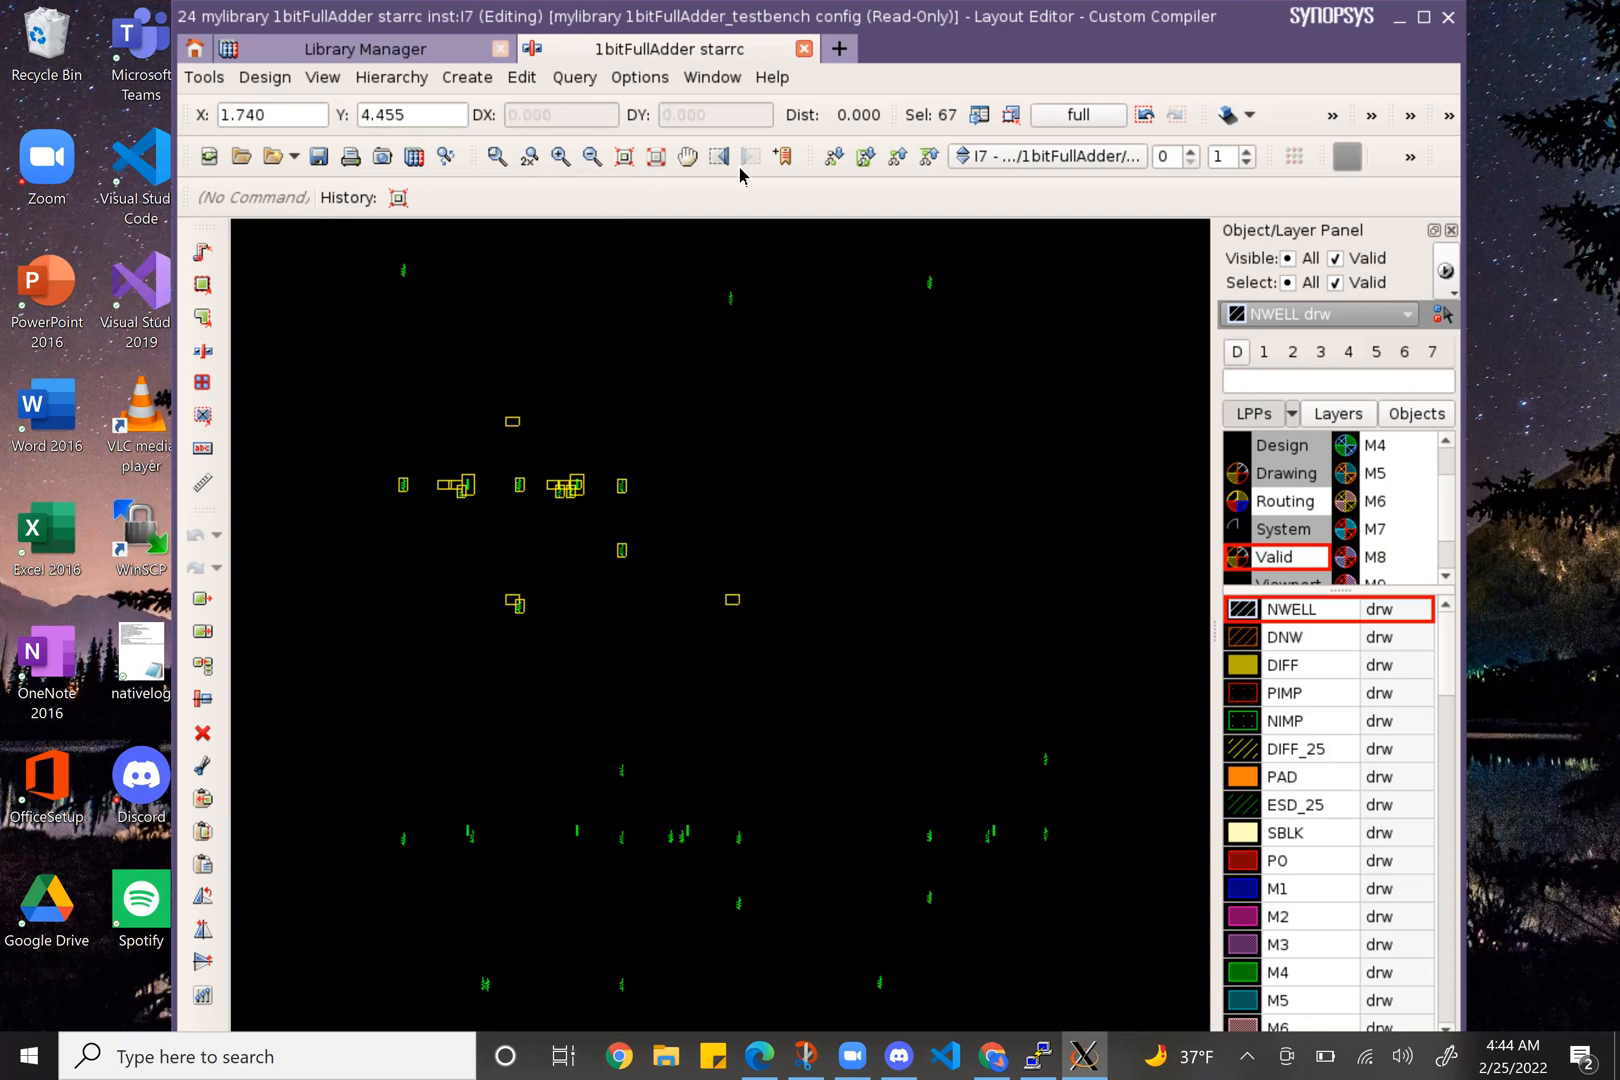
click(623, 156)
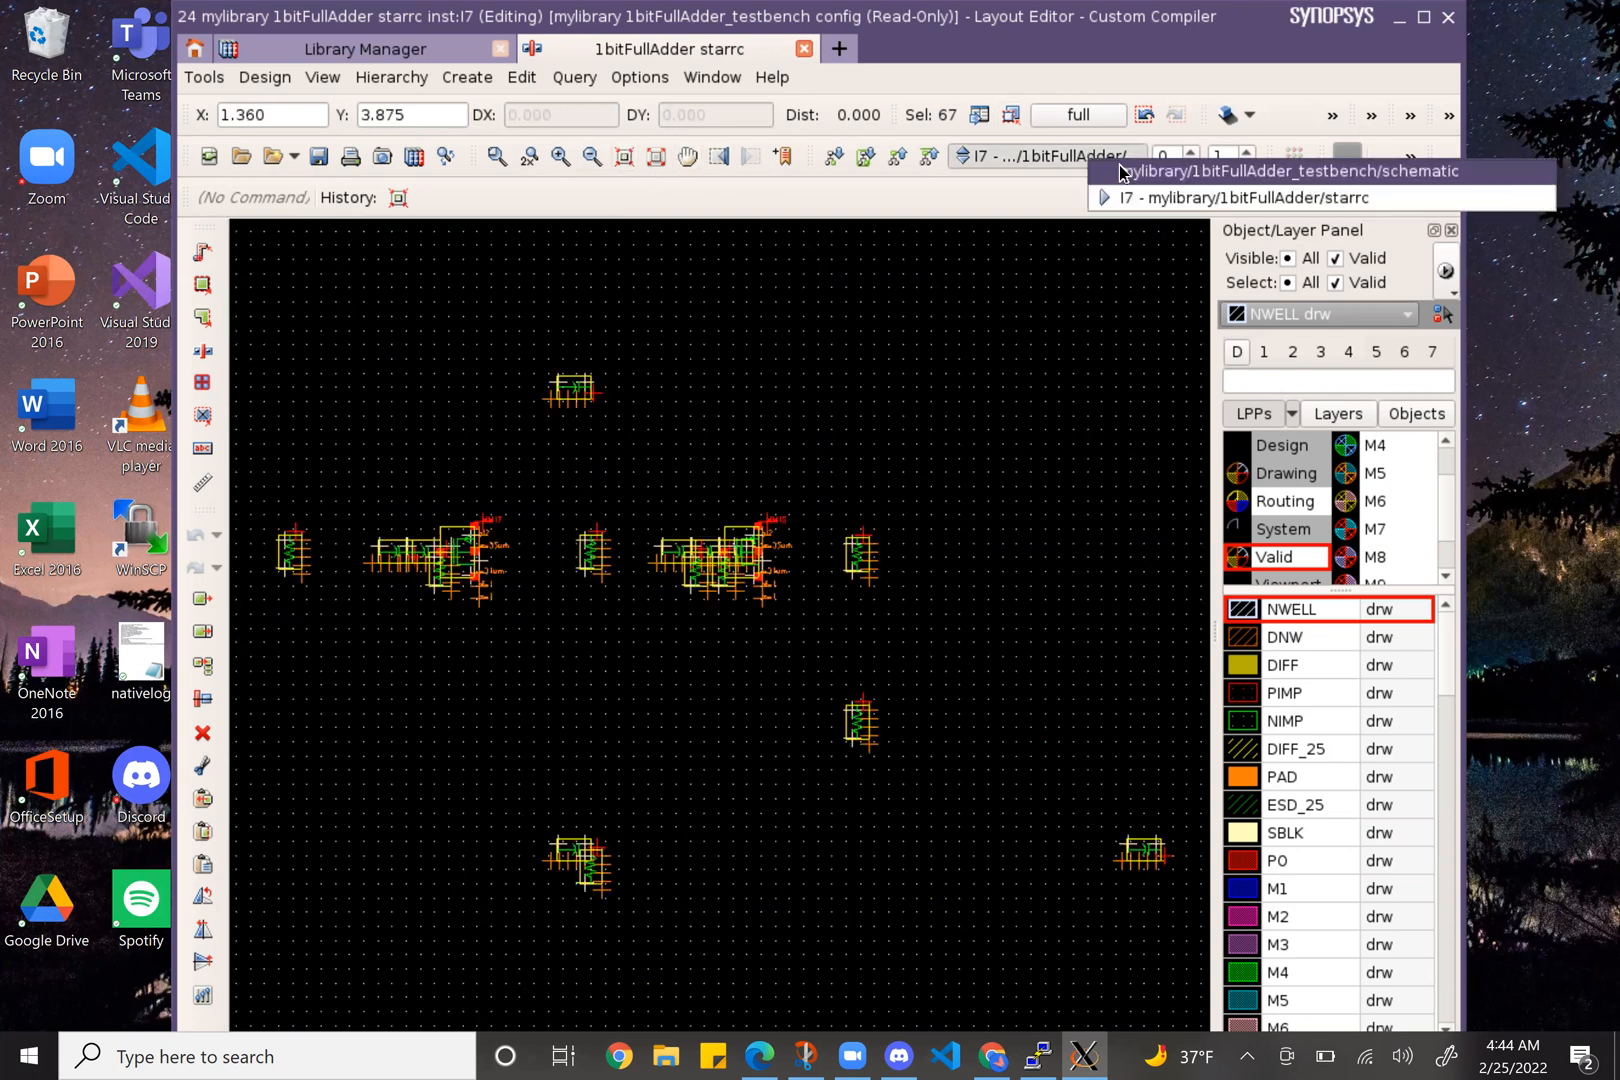
click(1273, 171)
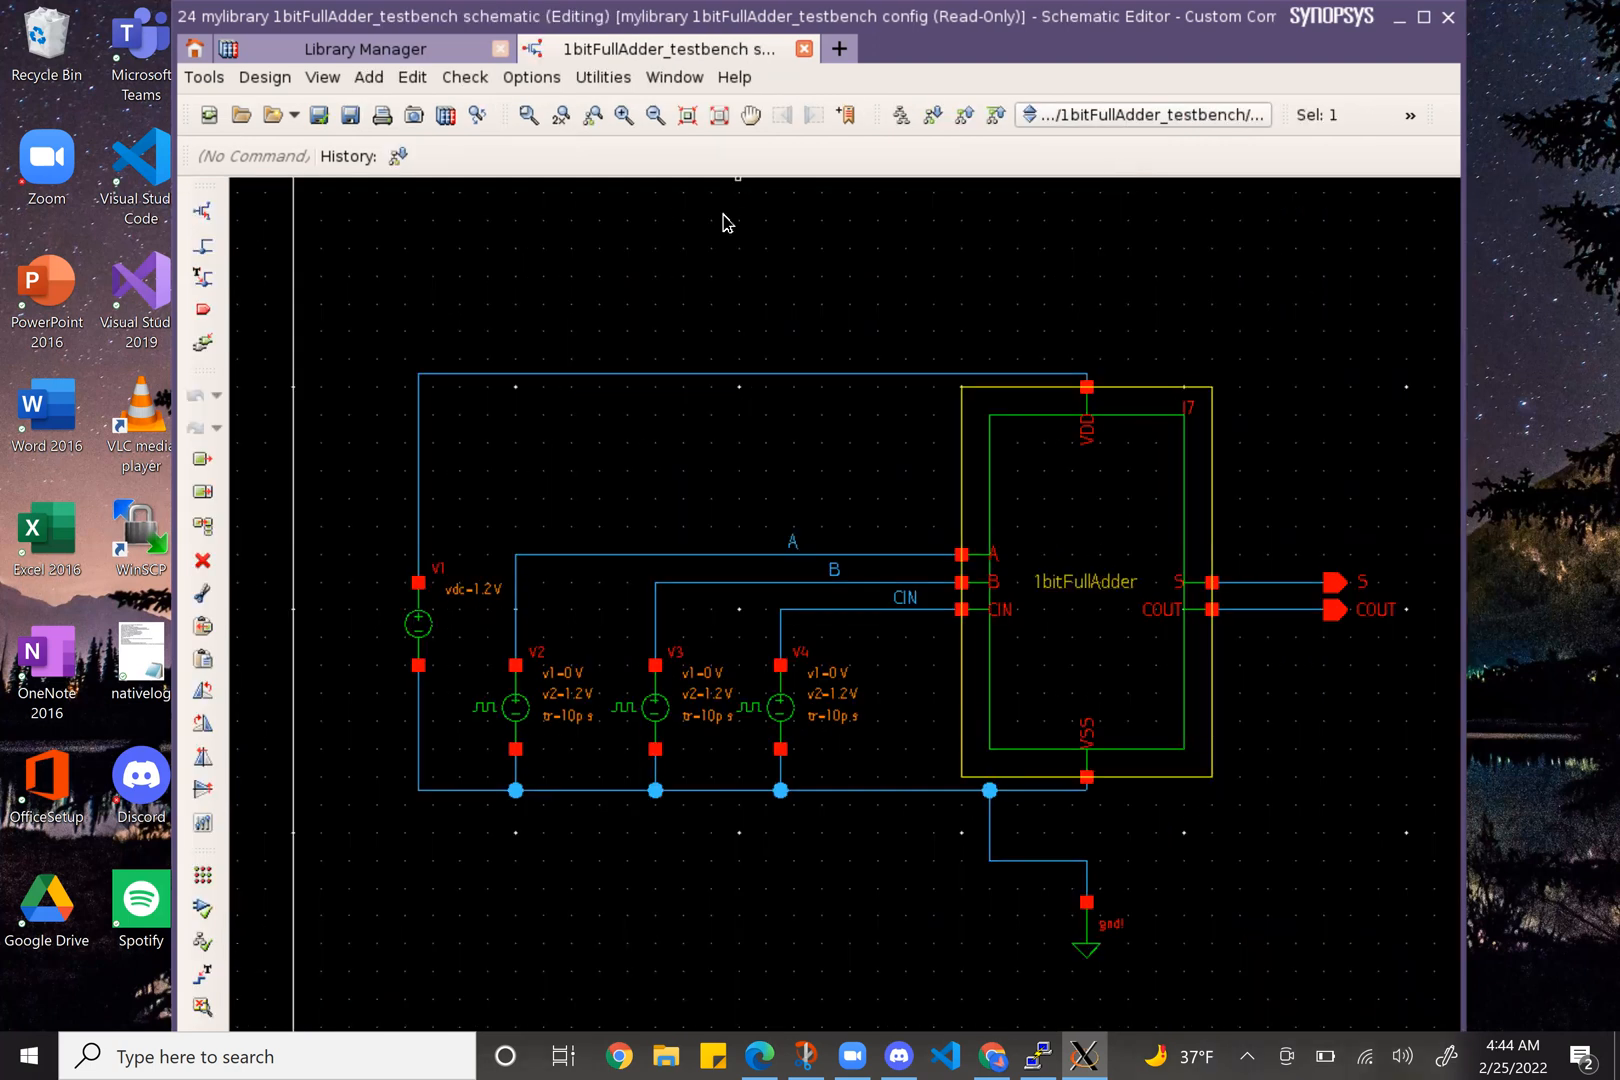
- Launch PrimeWave, load TRAN_1BIT, and run the post-layout transient simulation
click(204, 76)
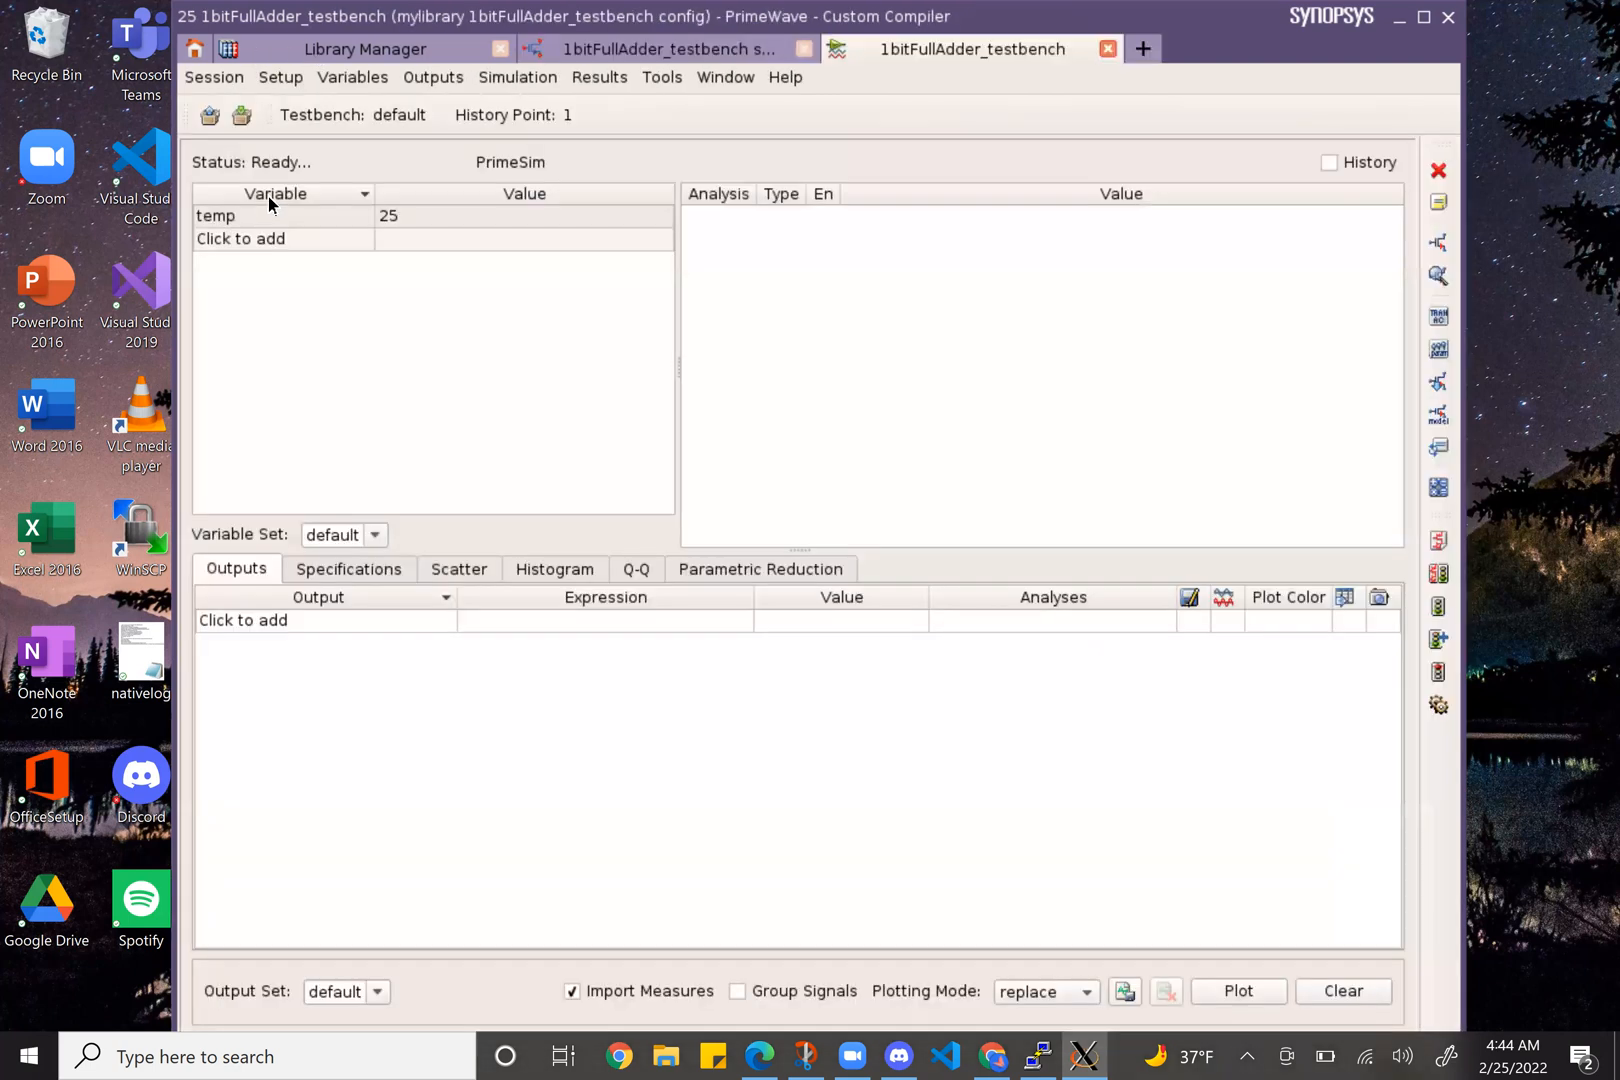
mouse_move(207, 115)
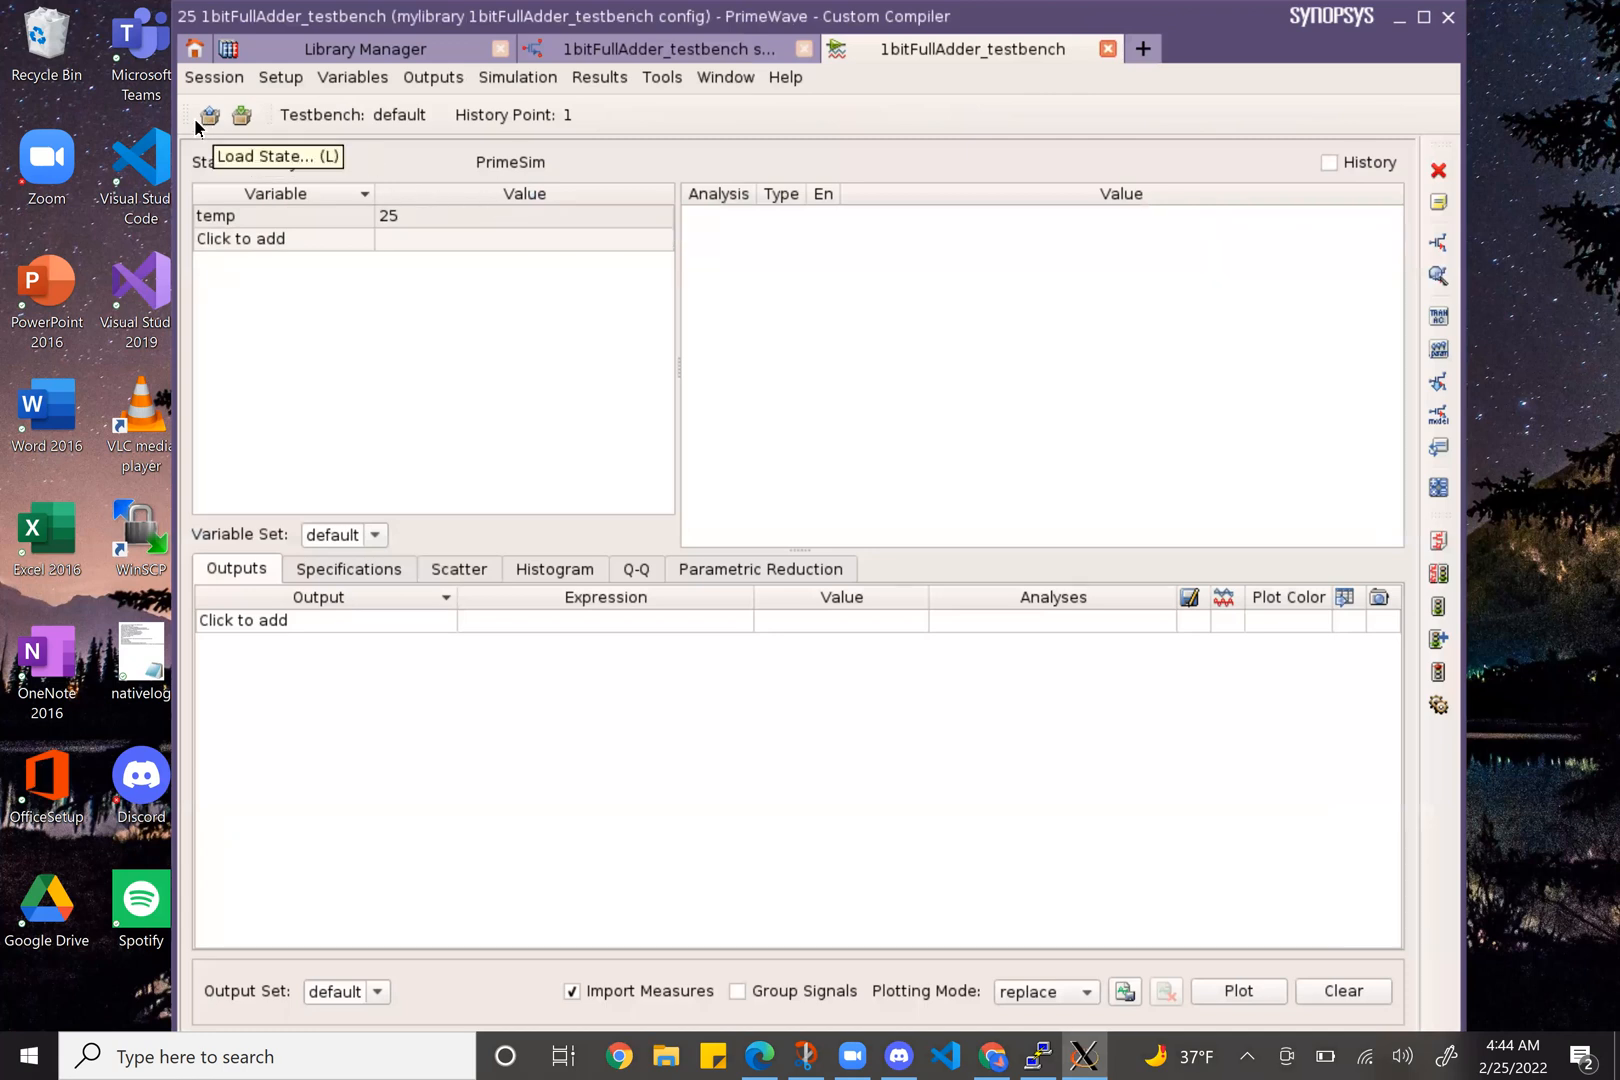
click(207, 115)
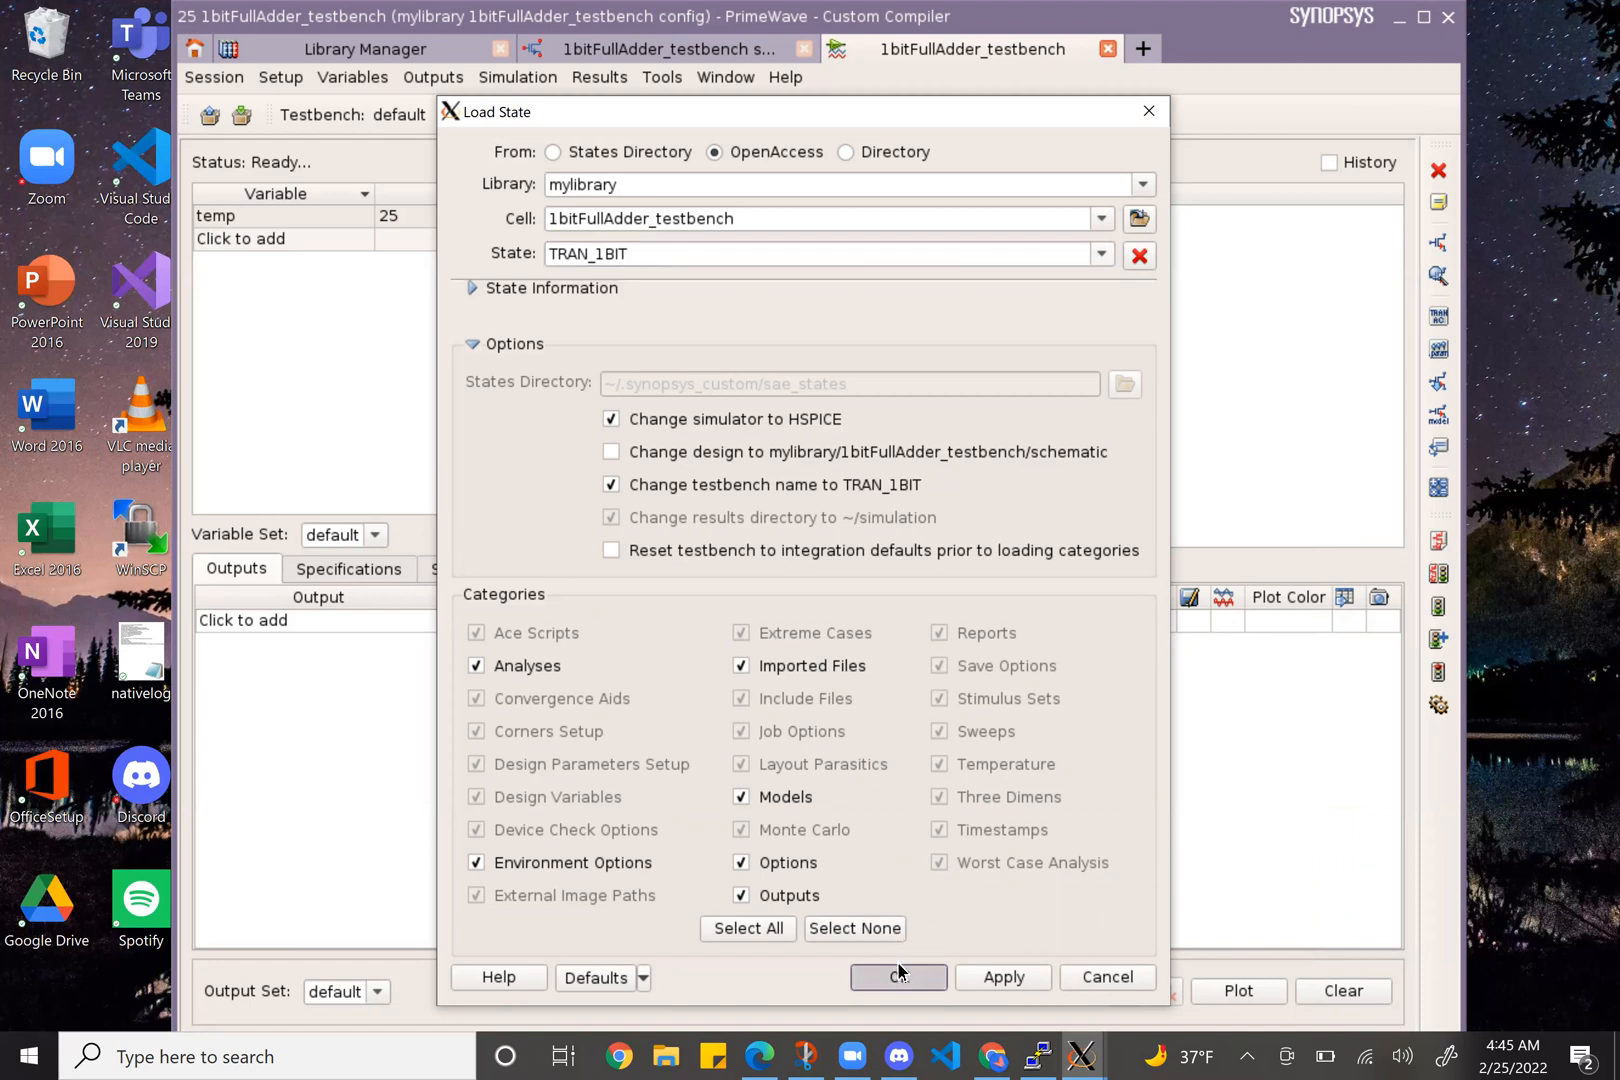
click(897, 978)
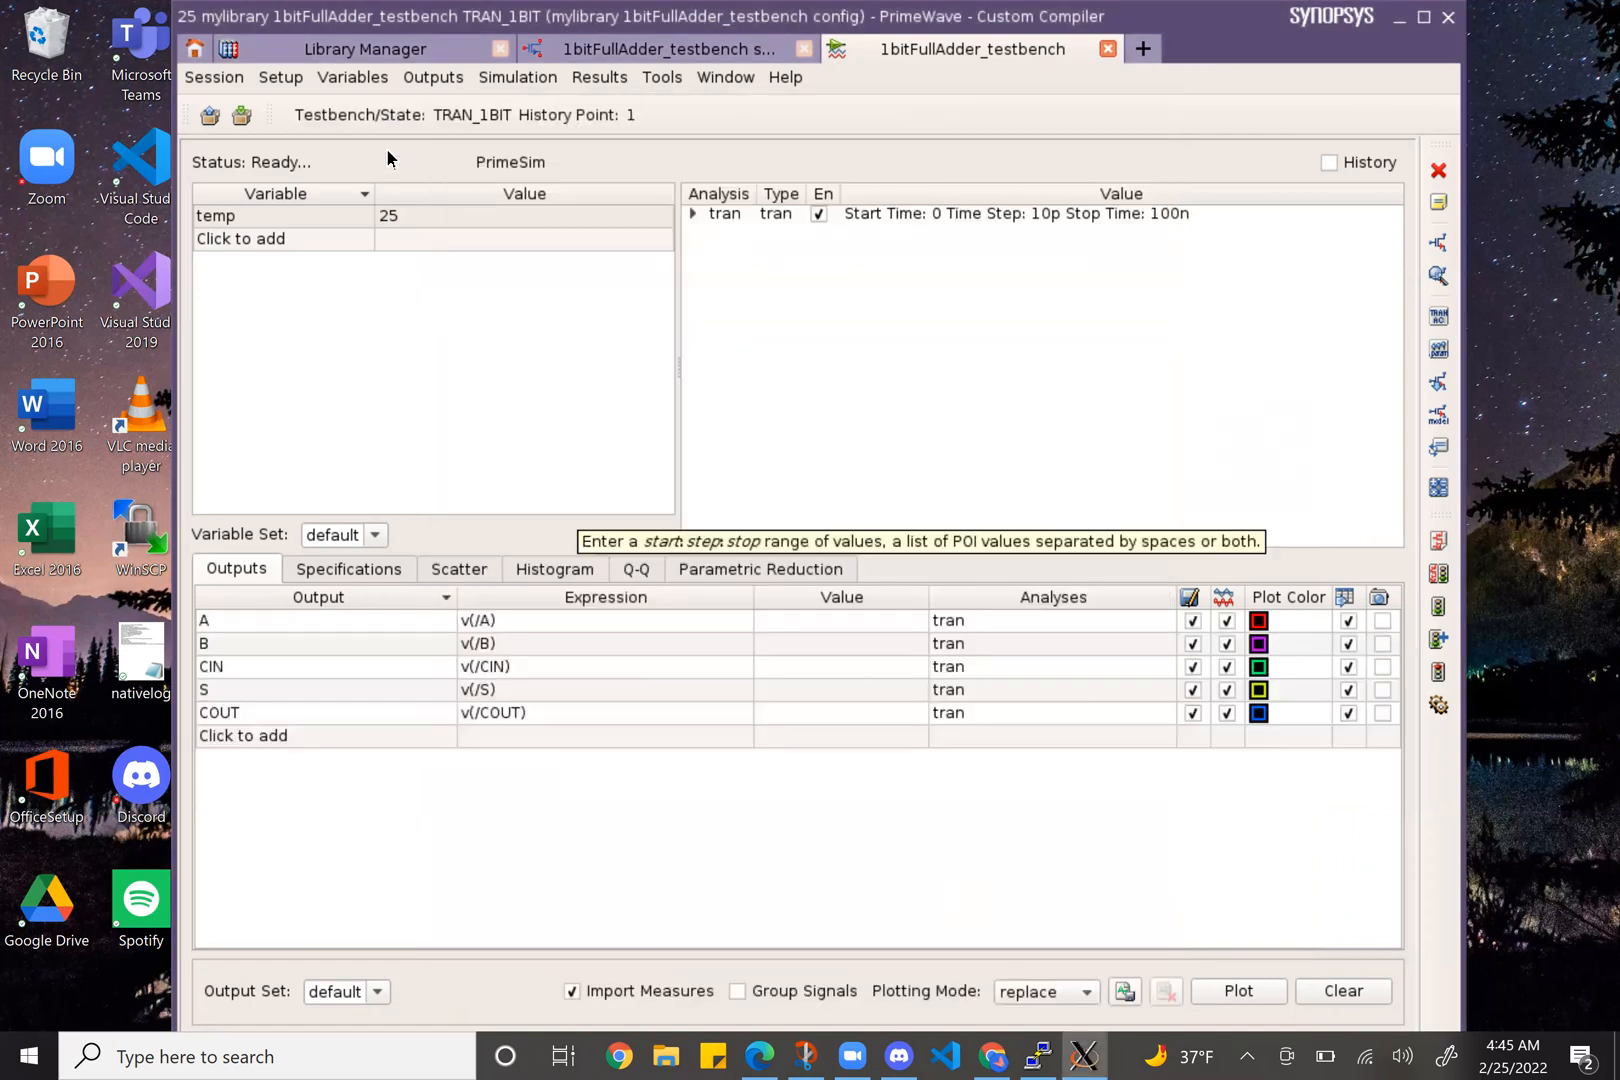
click(517, 76)
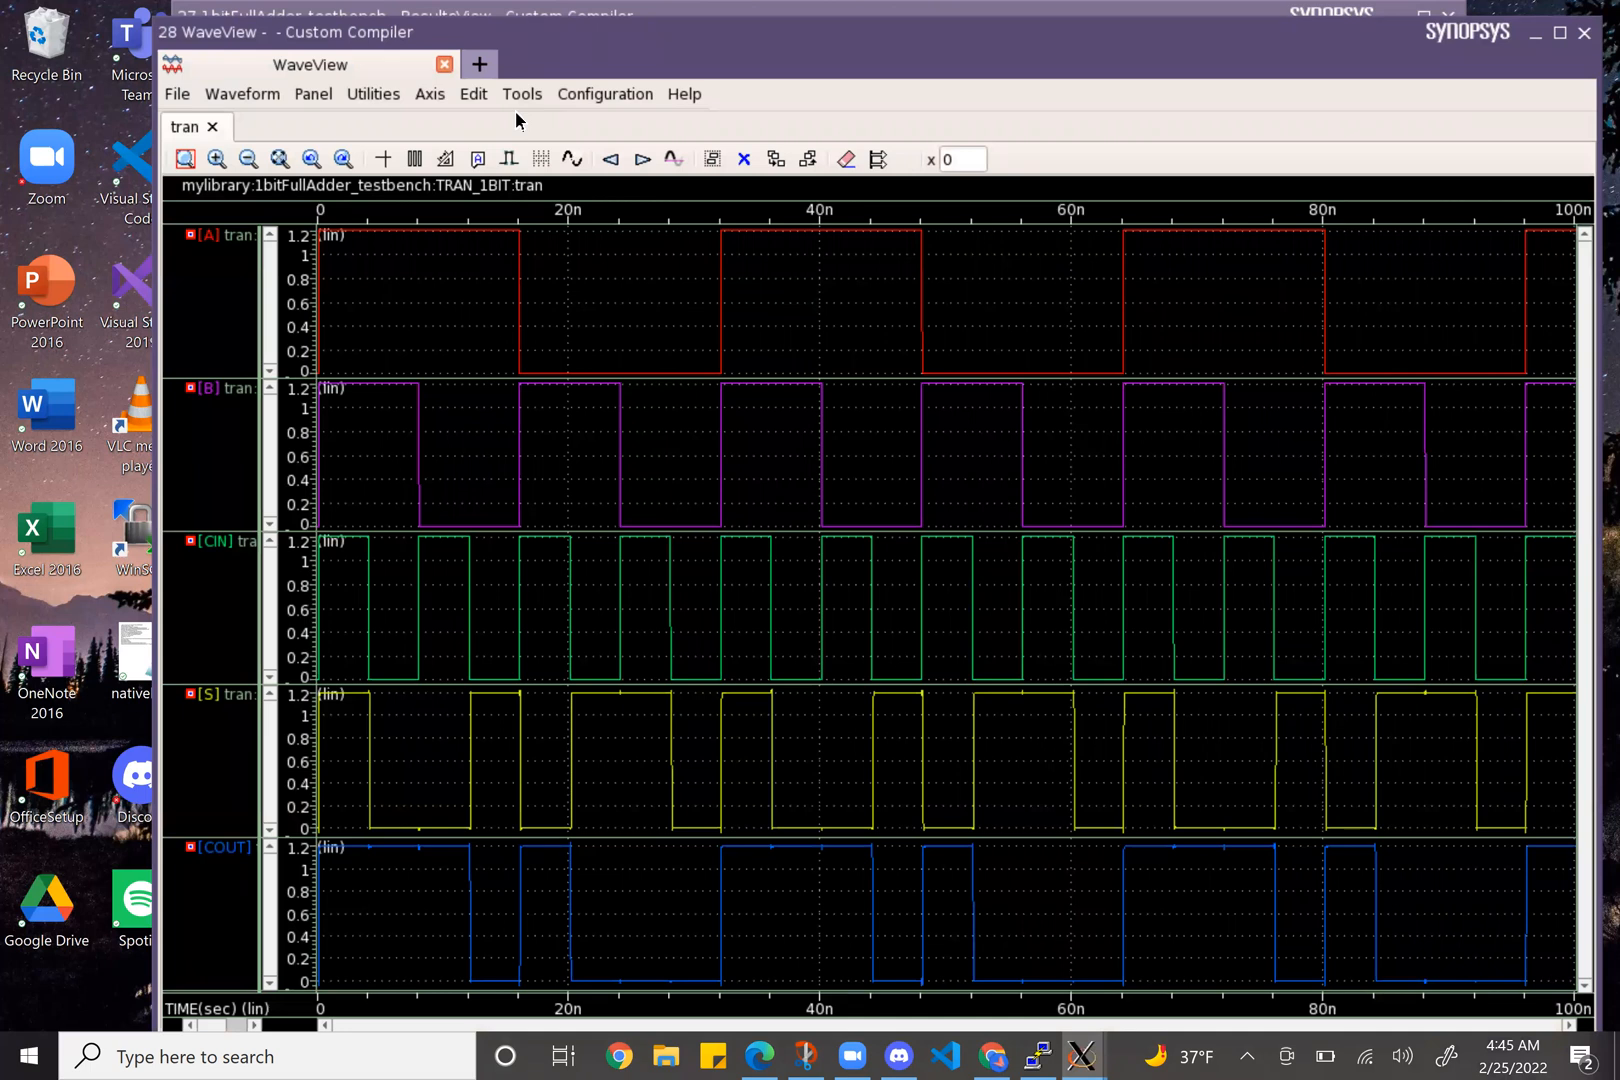
mouse_move(653, 891)
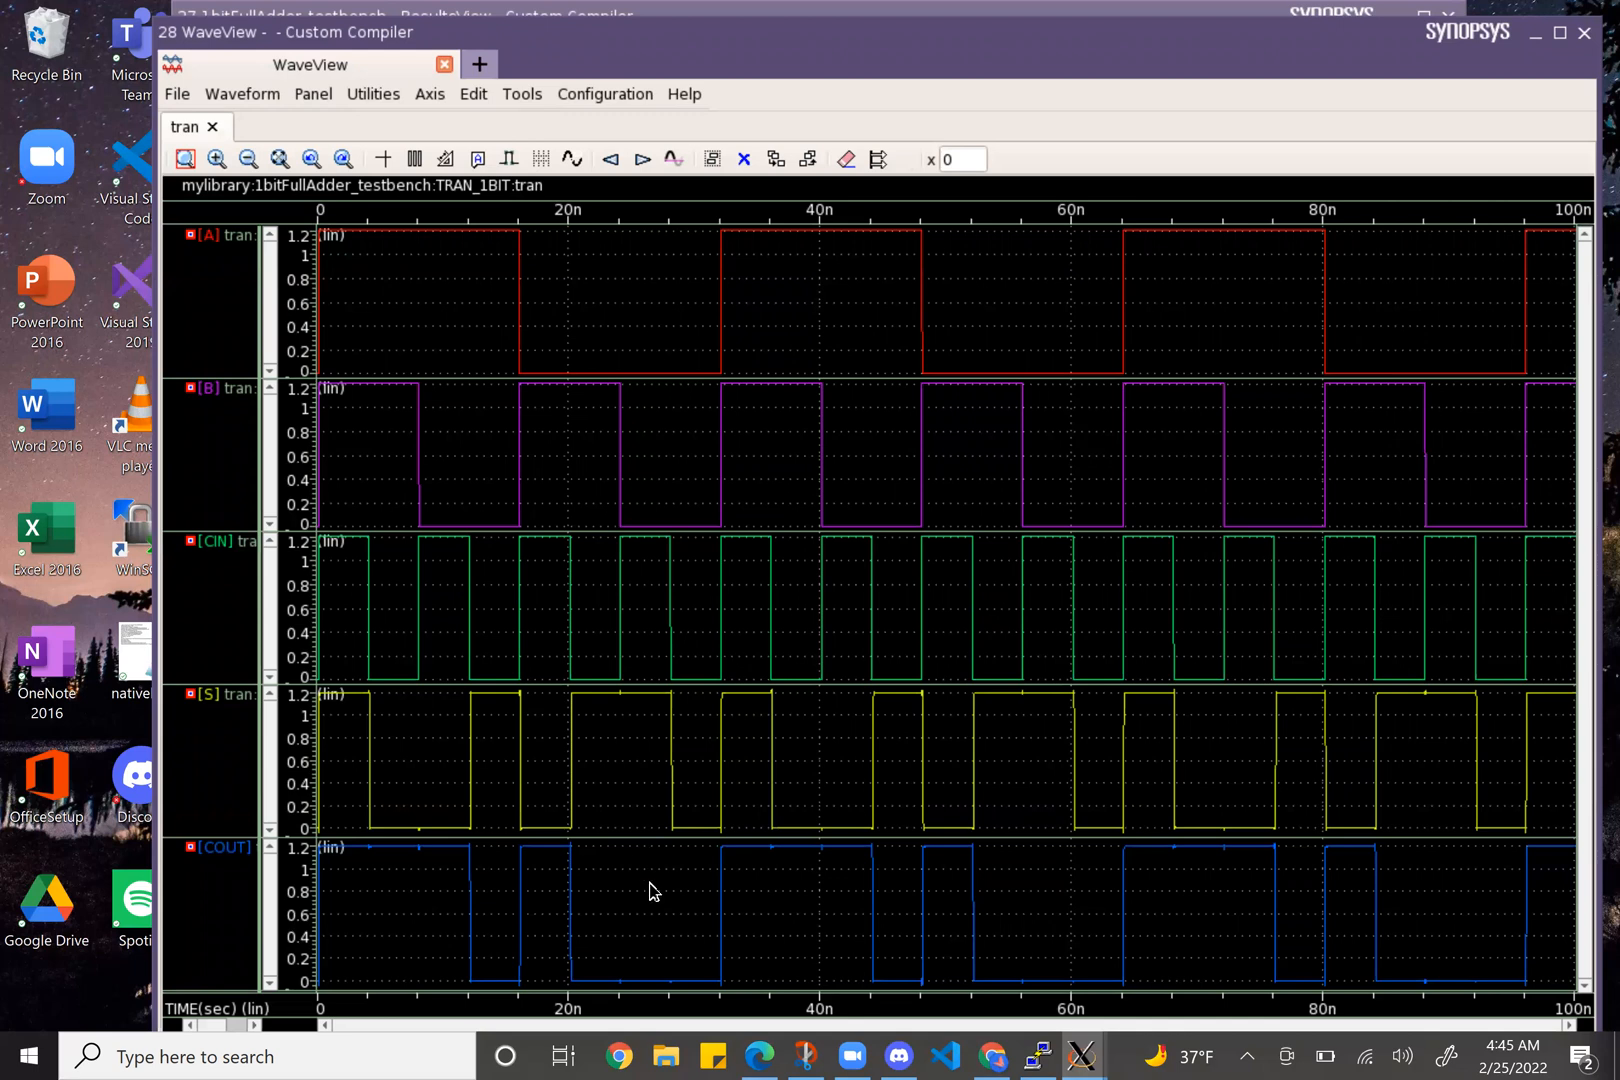
mouse_move(730, 723)
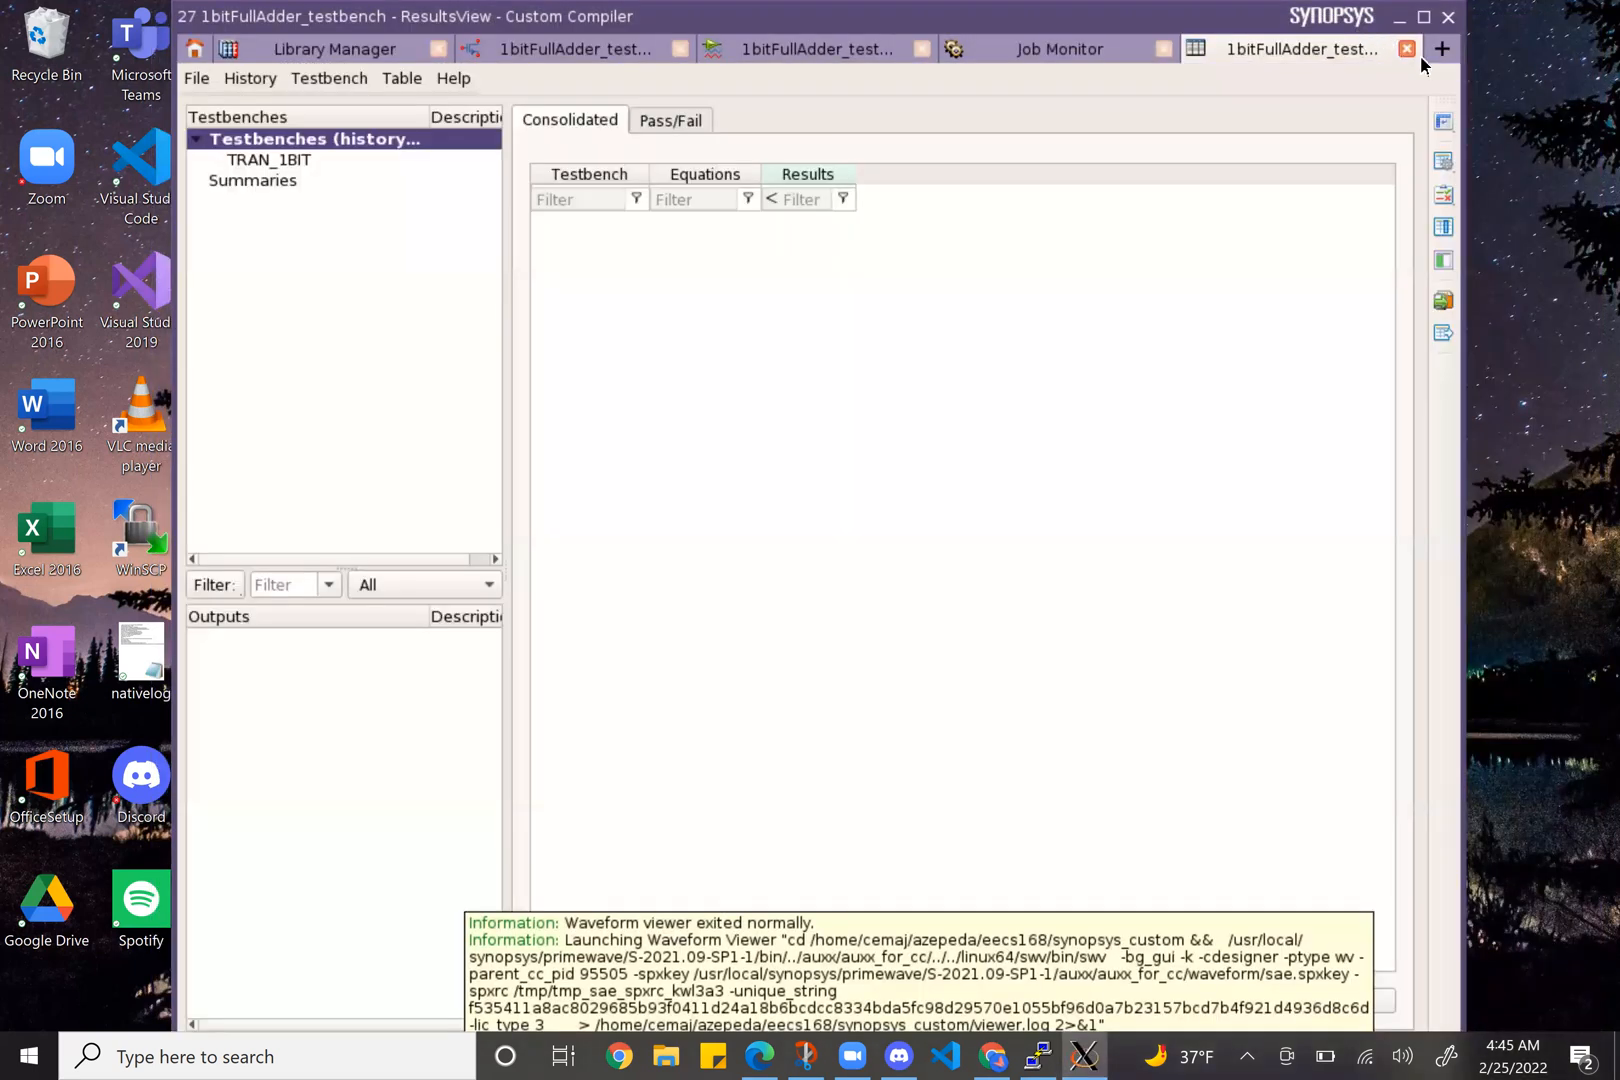
- Close the ResultsView and PrimeWave tabs, confirming the Close Session prompt
click(1058, 49)
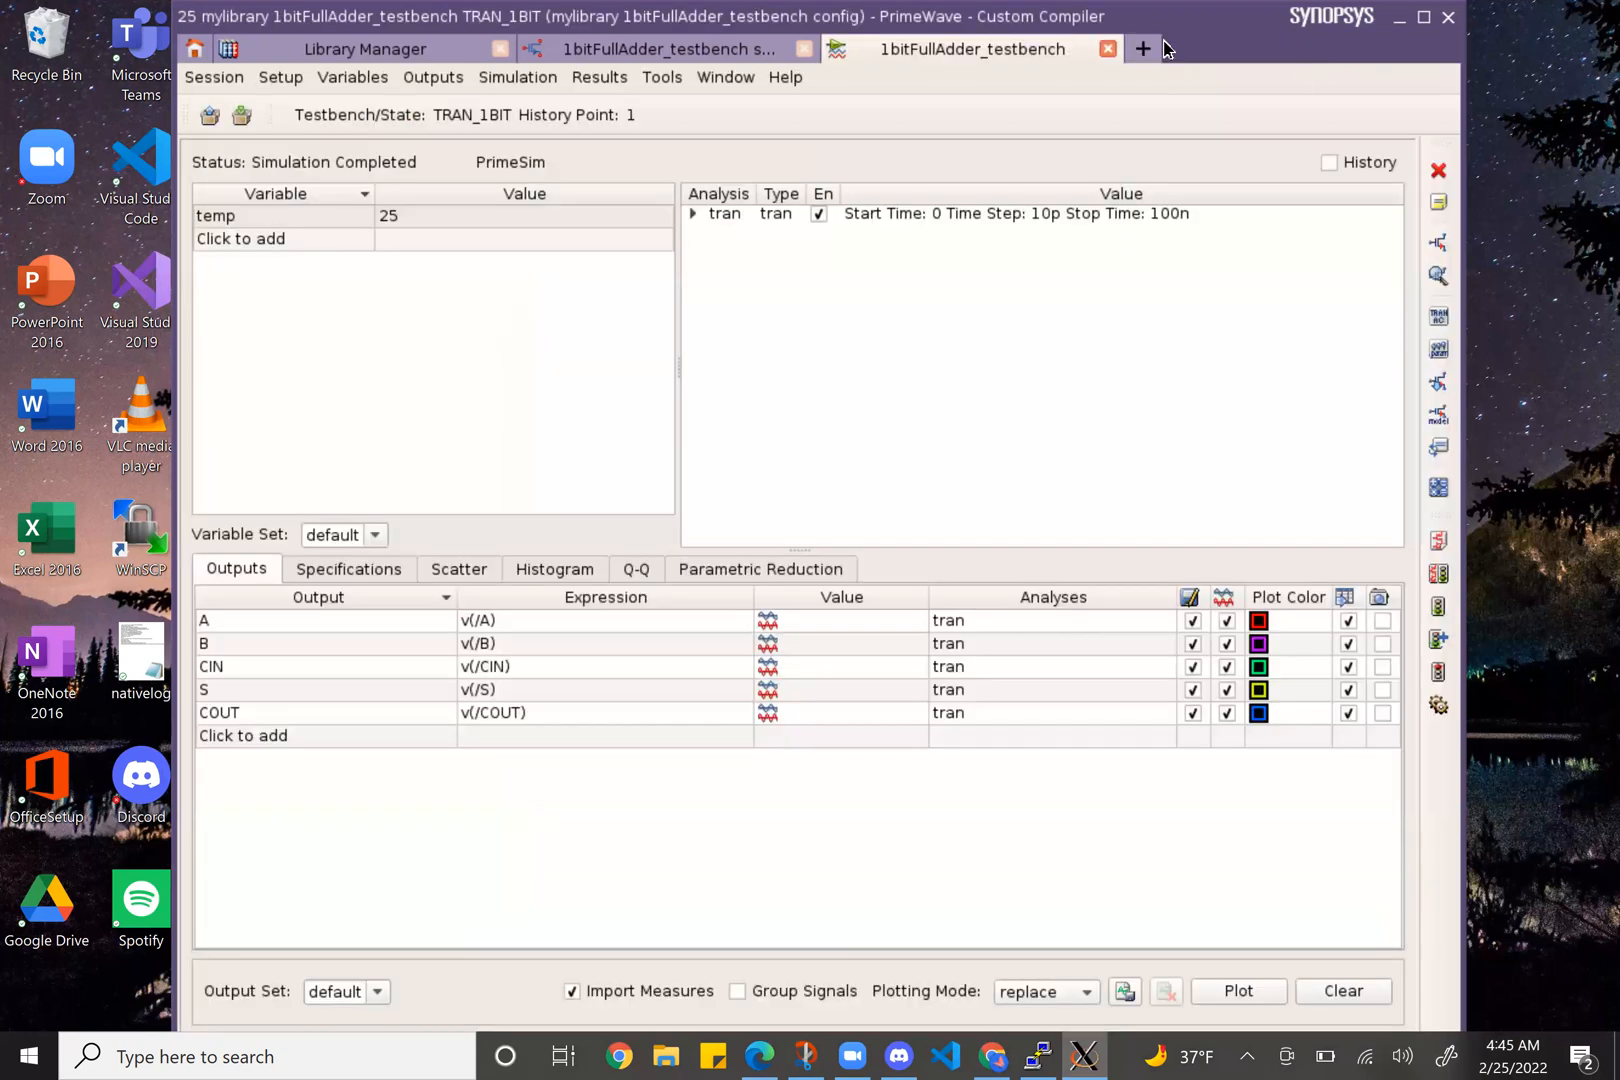
mouse_move(1108, 49)
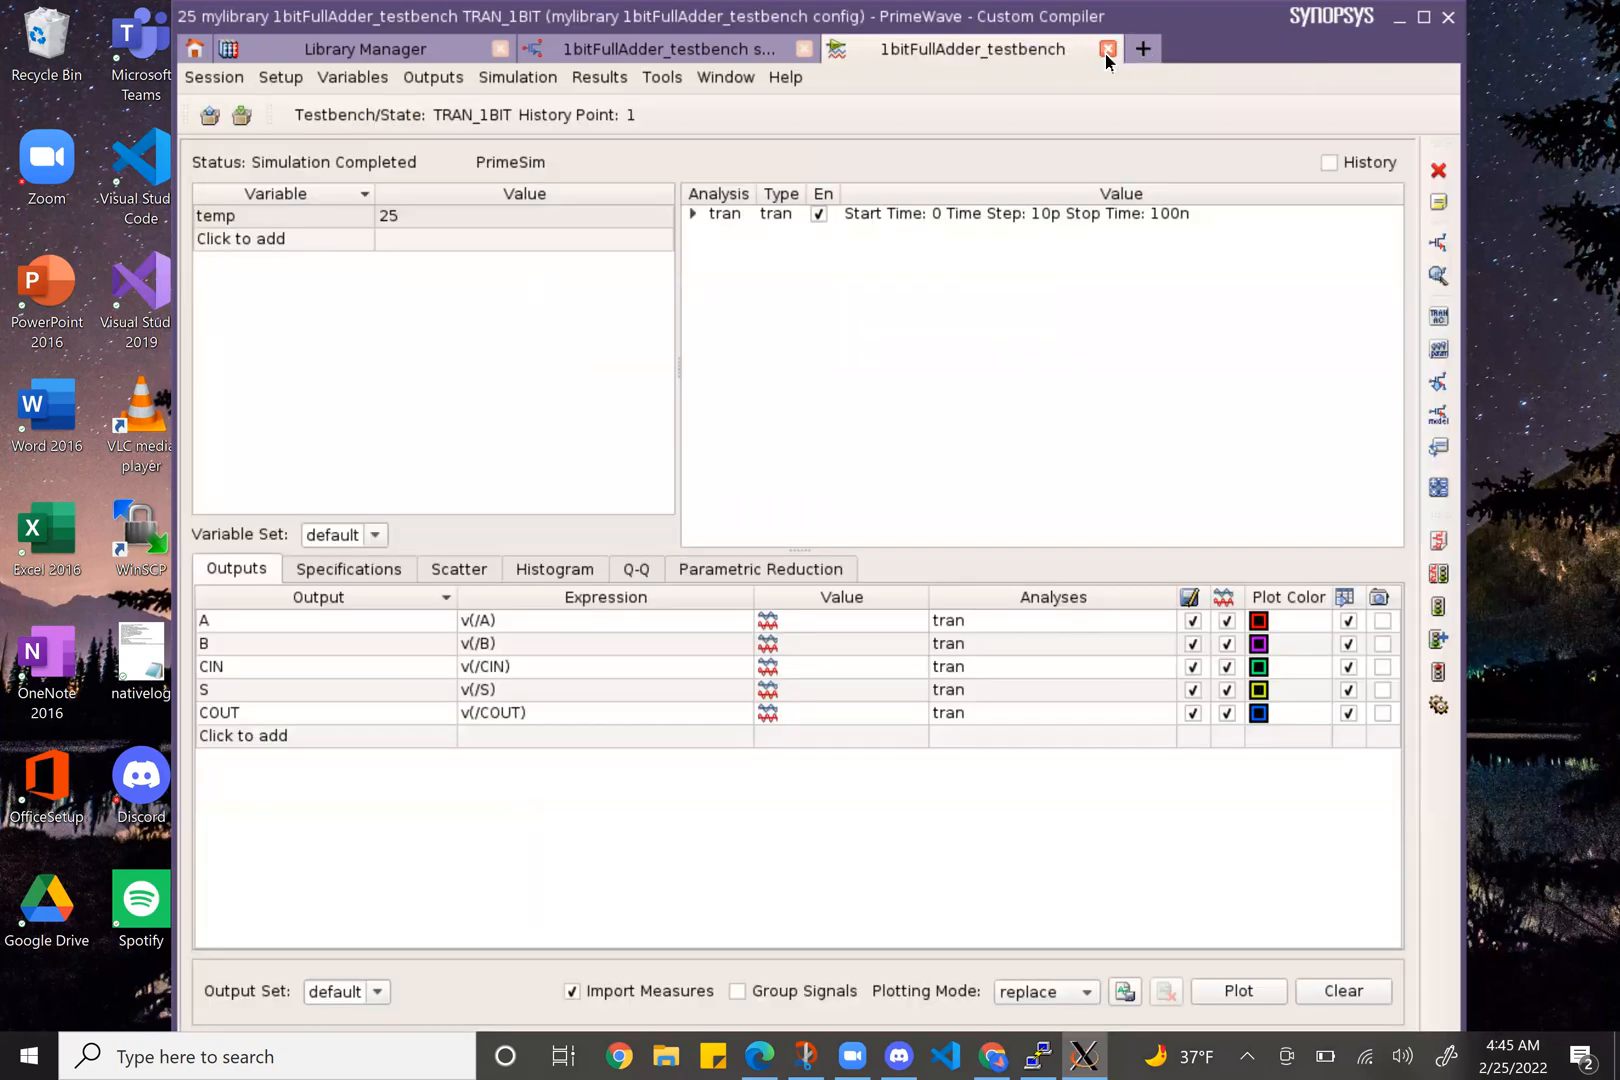
click(1108, 49)
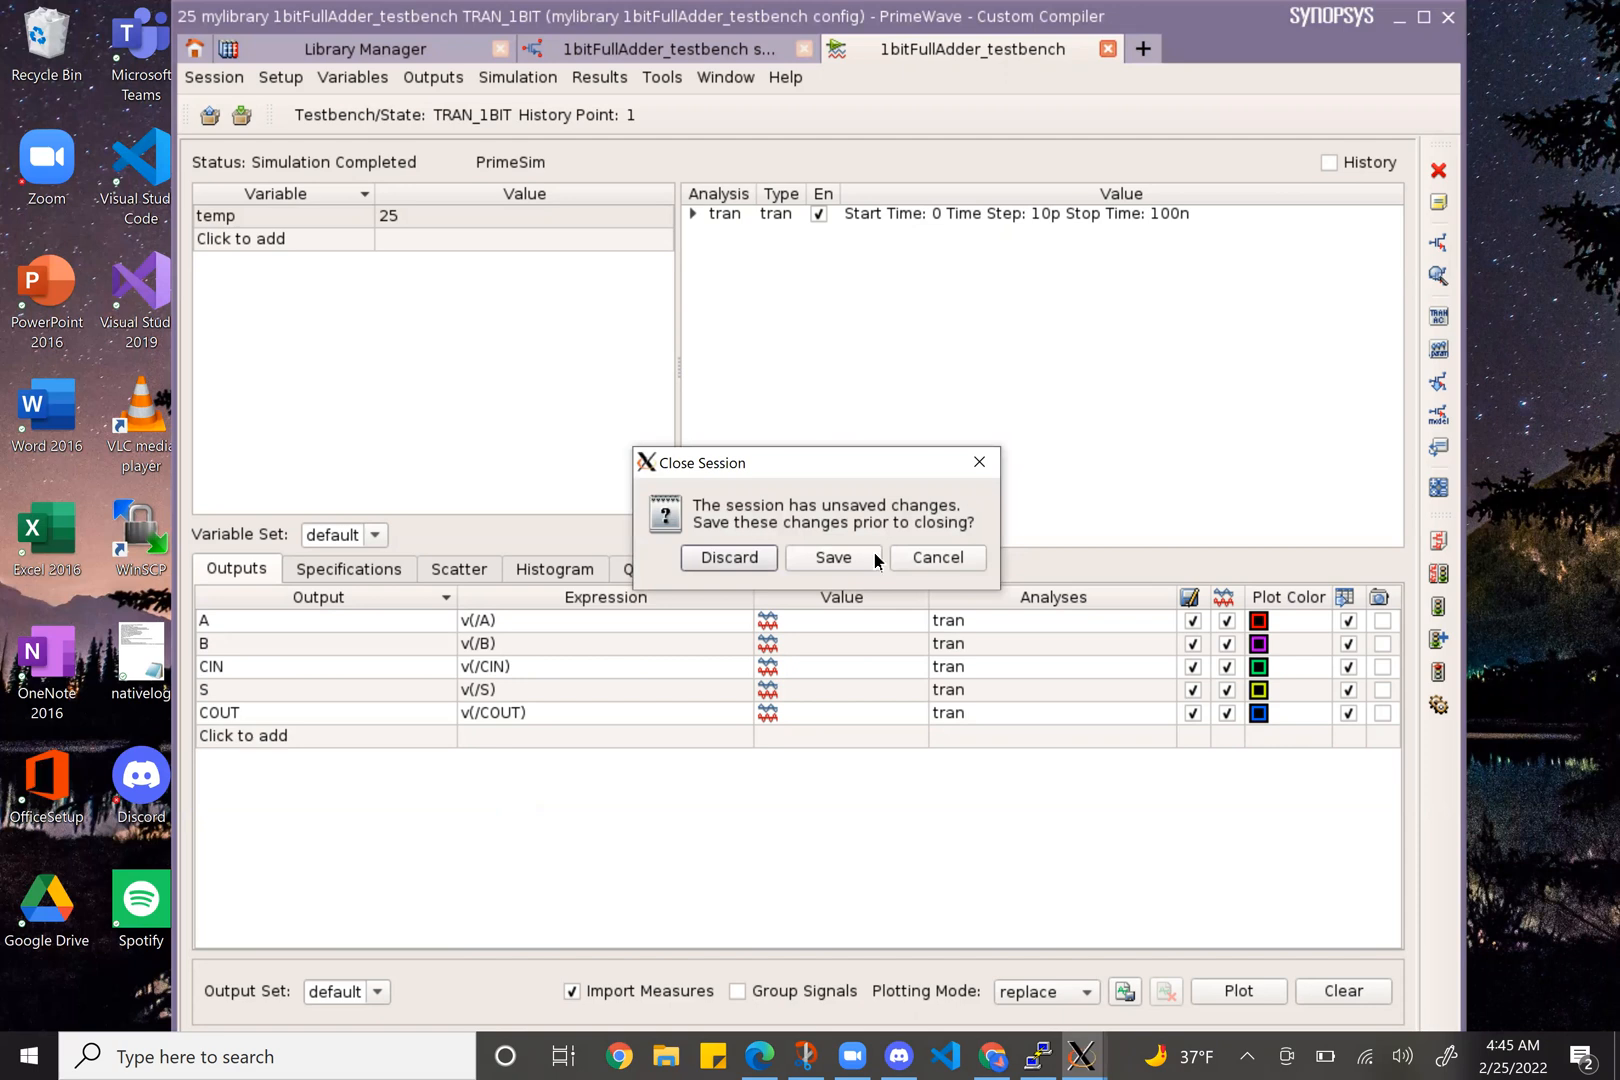
click(727, 557)
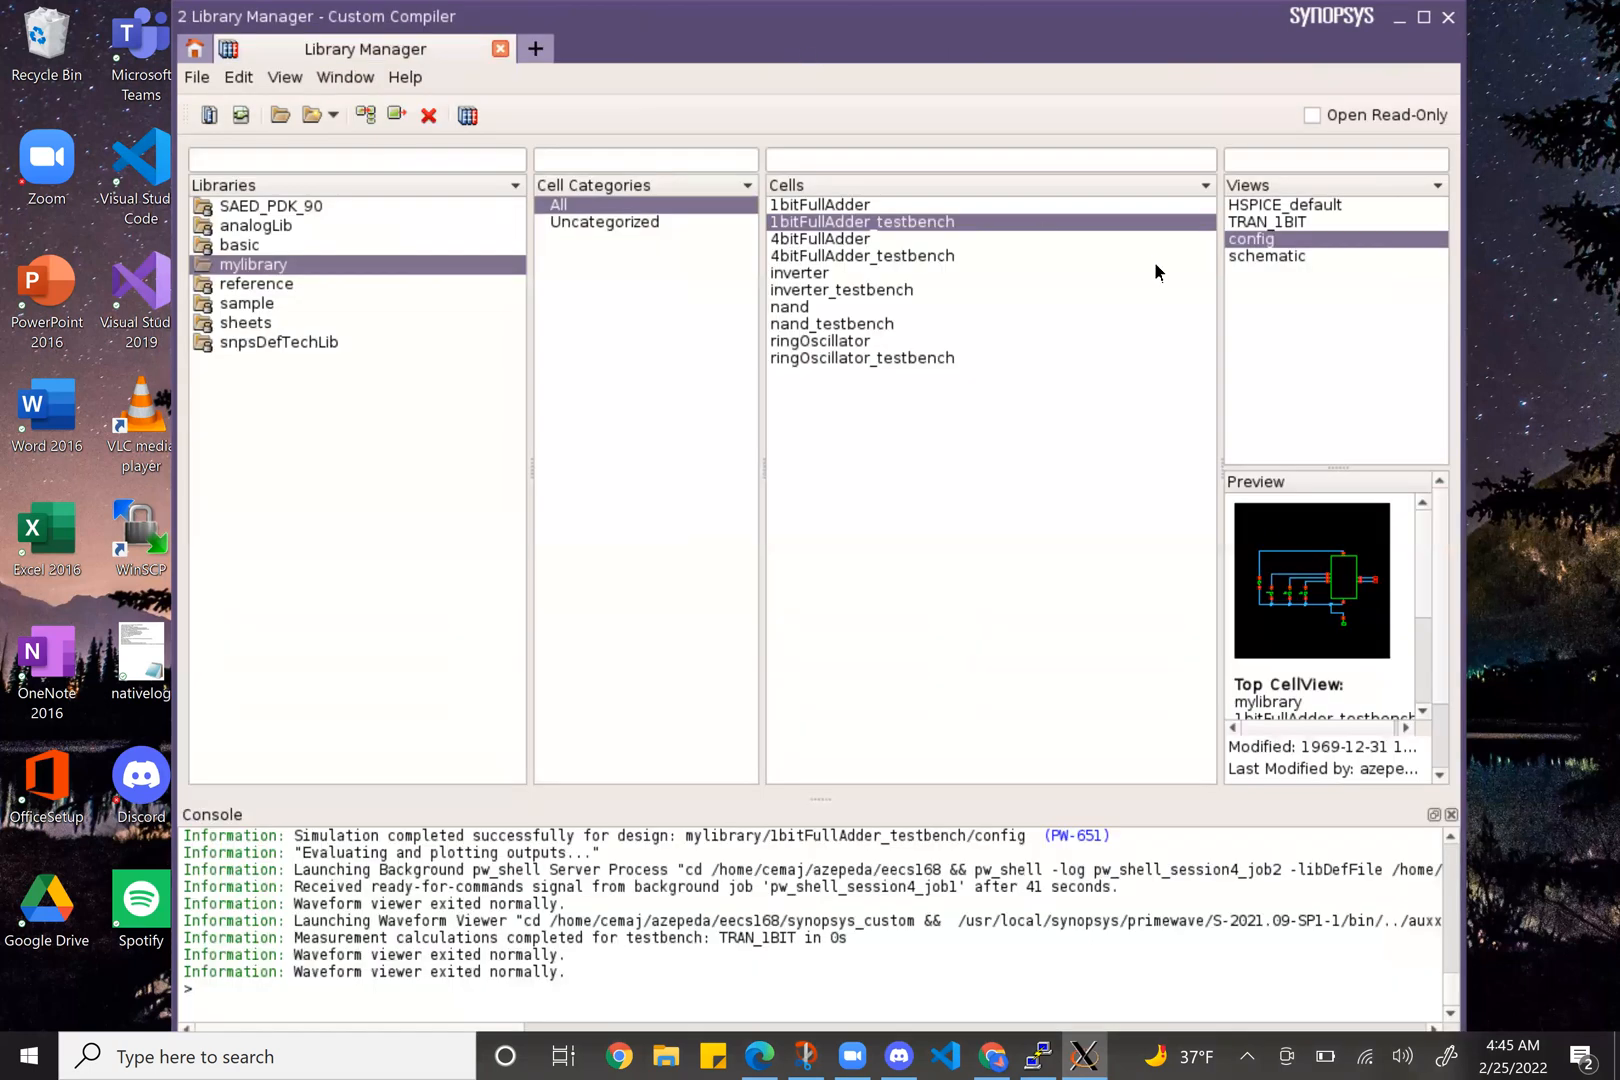
mouse_move(906, 188)
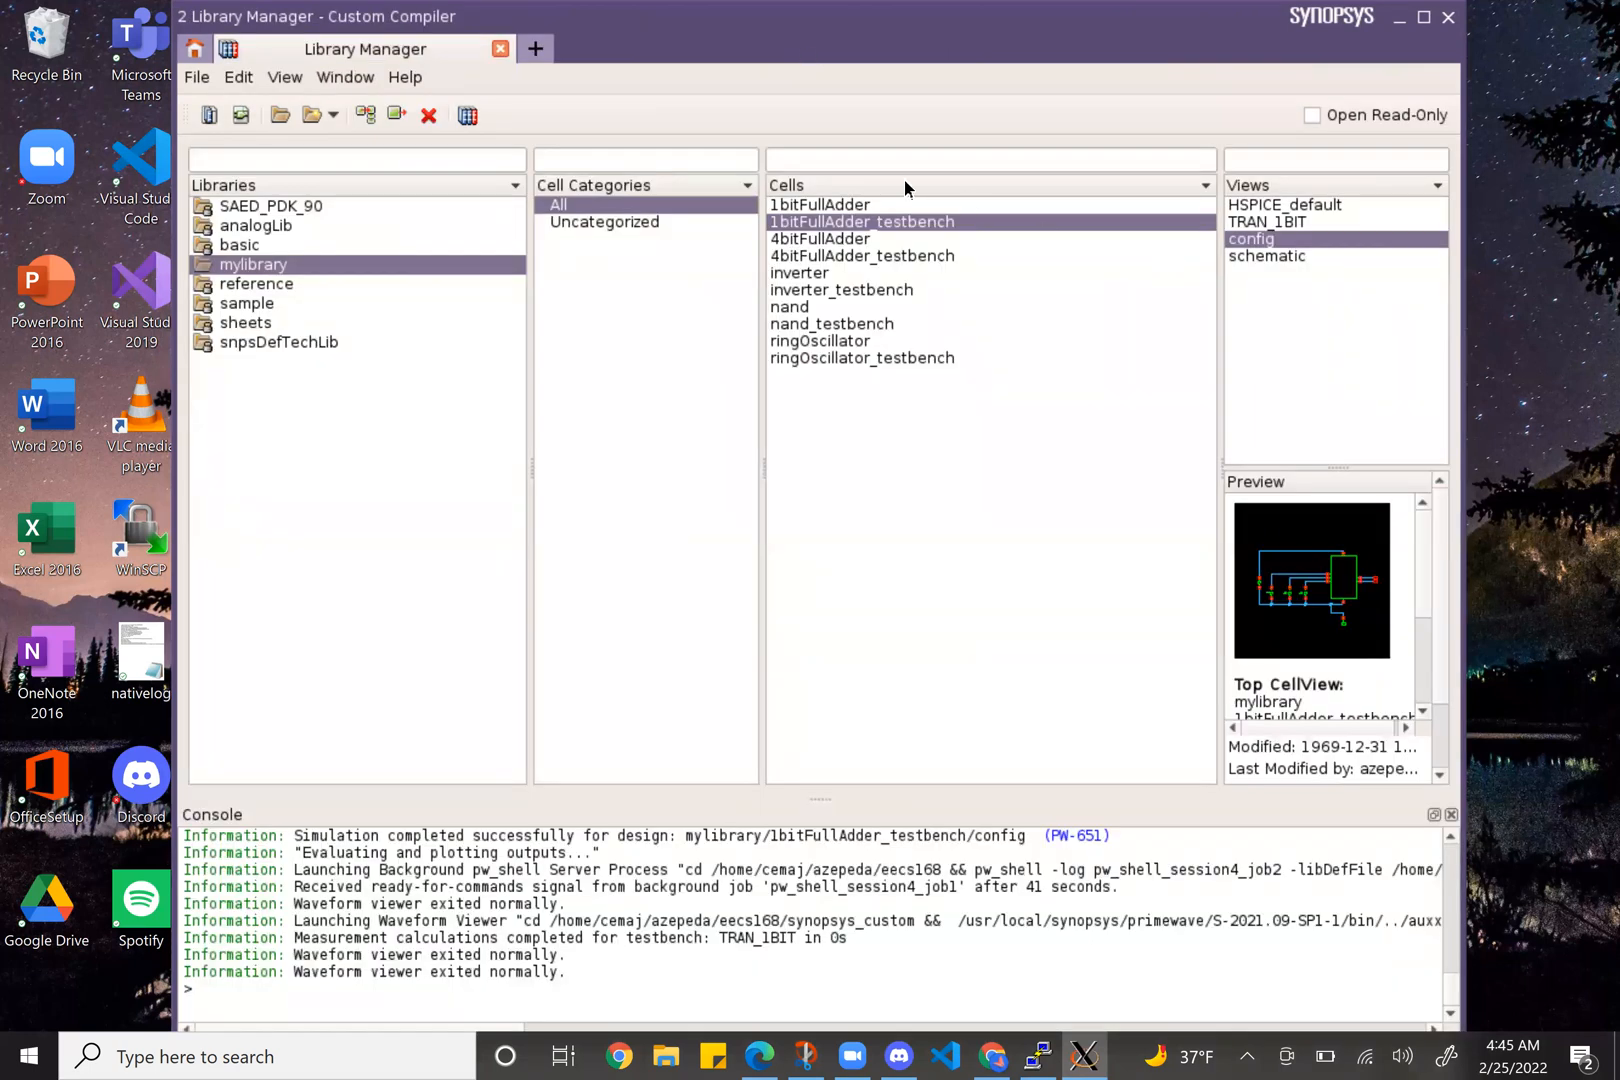
click(818, 205)
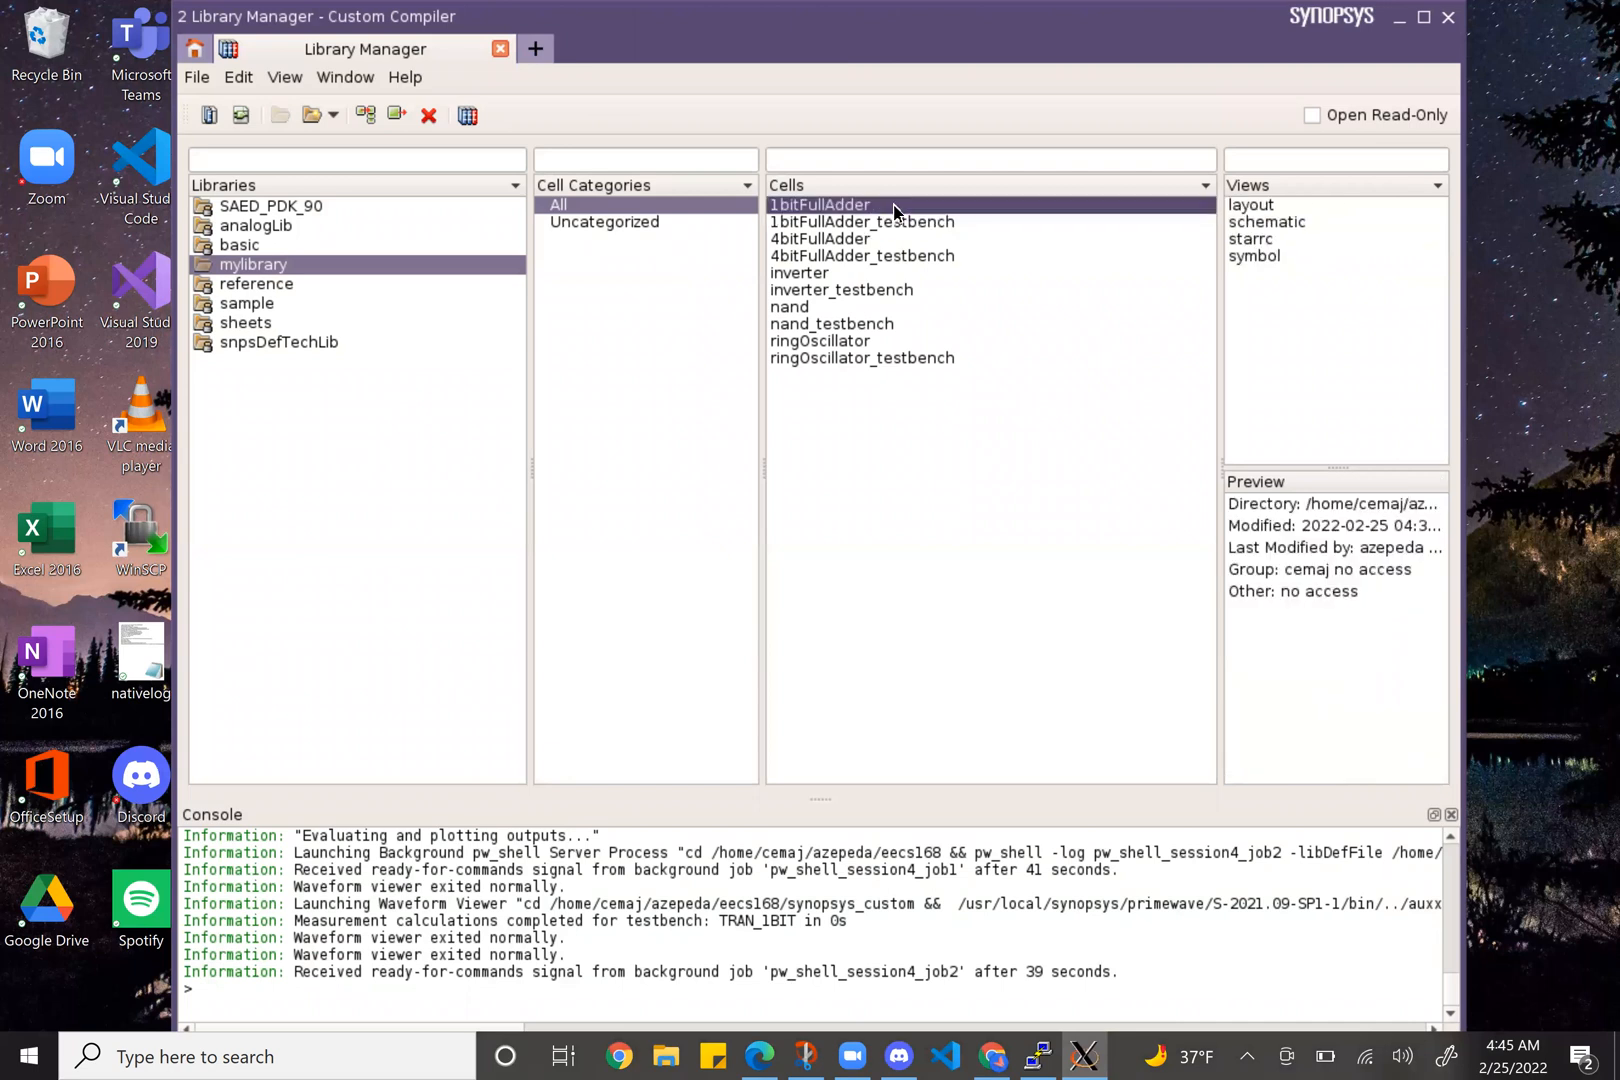
mouse_move(1245, 217)
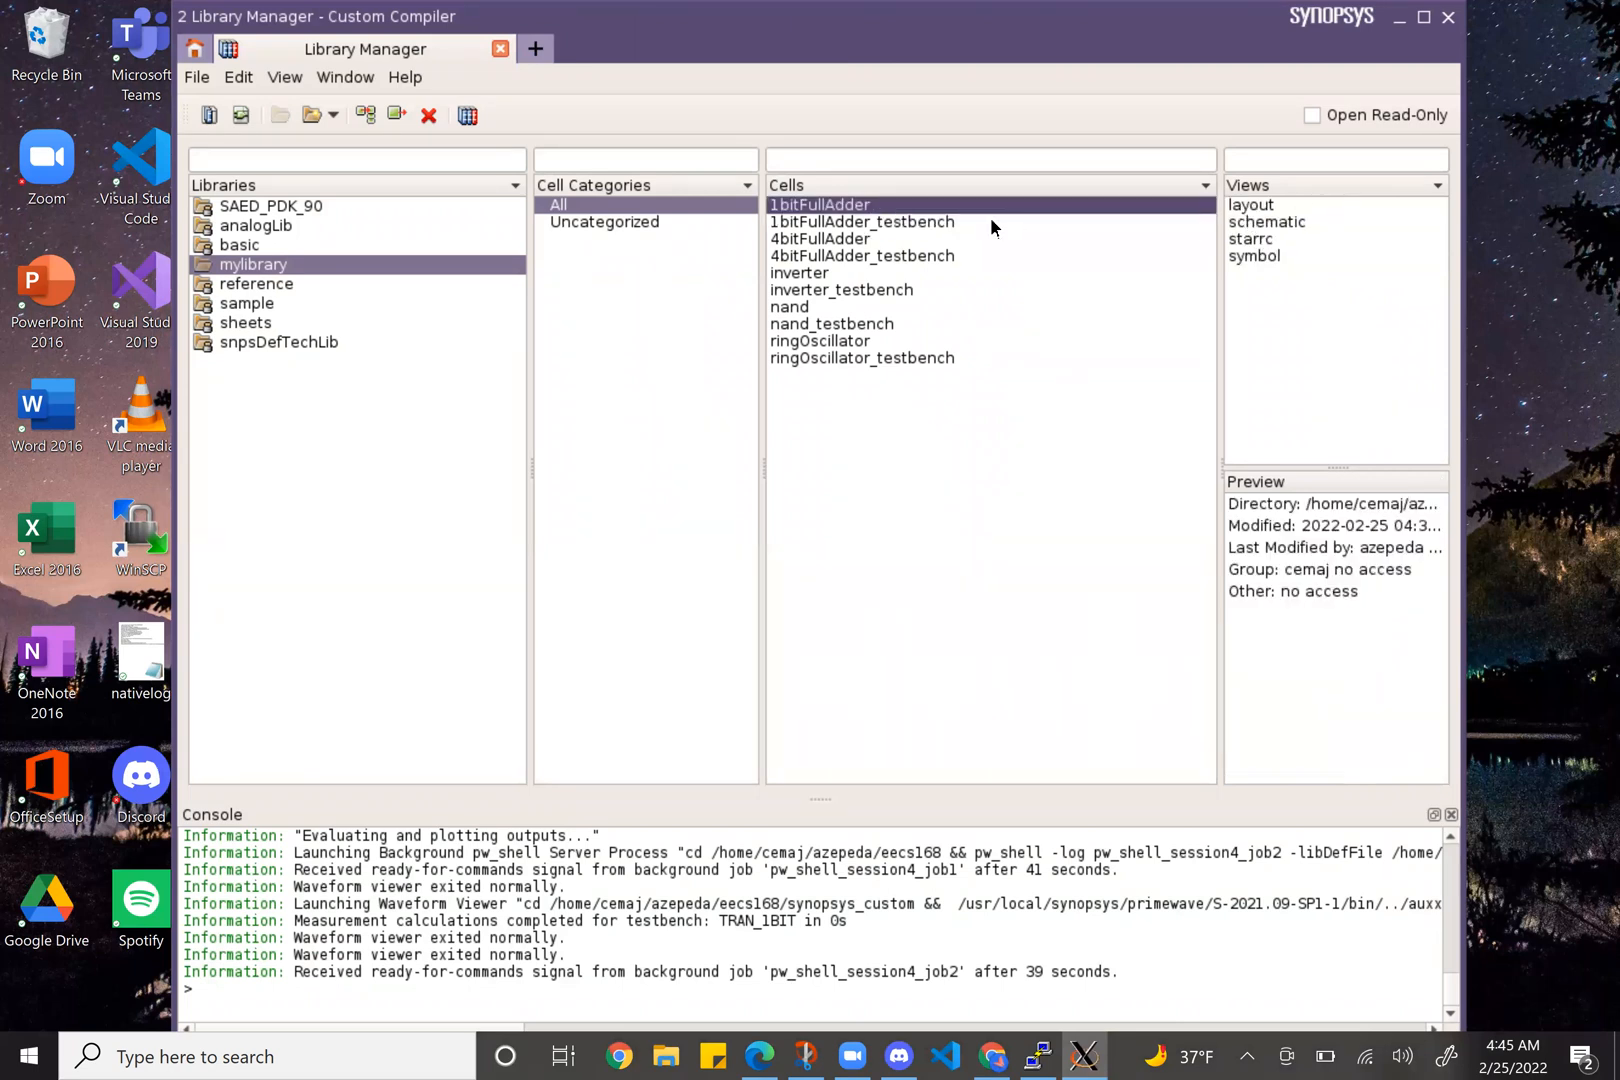
click(862, 221)
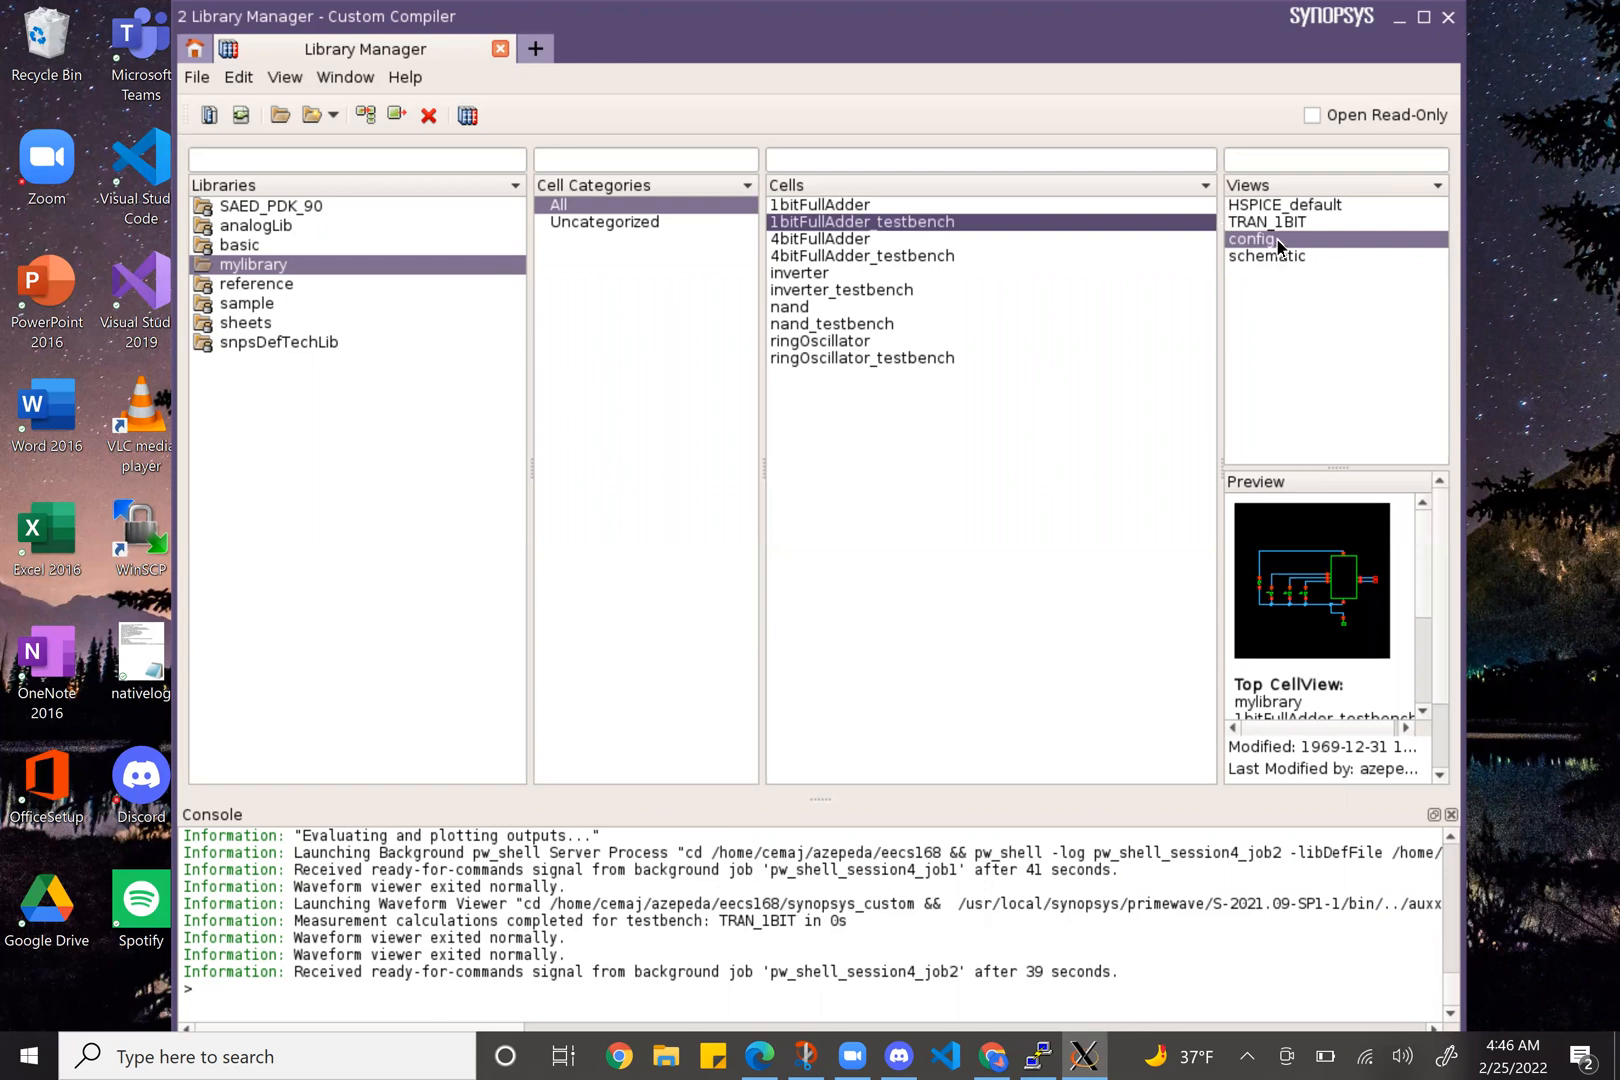